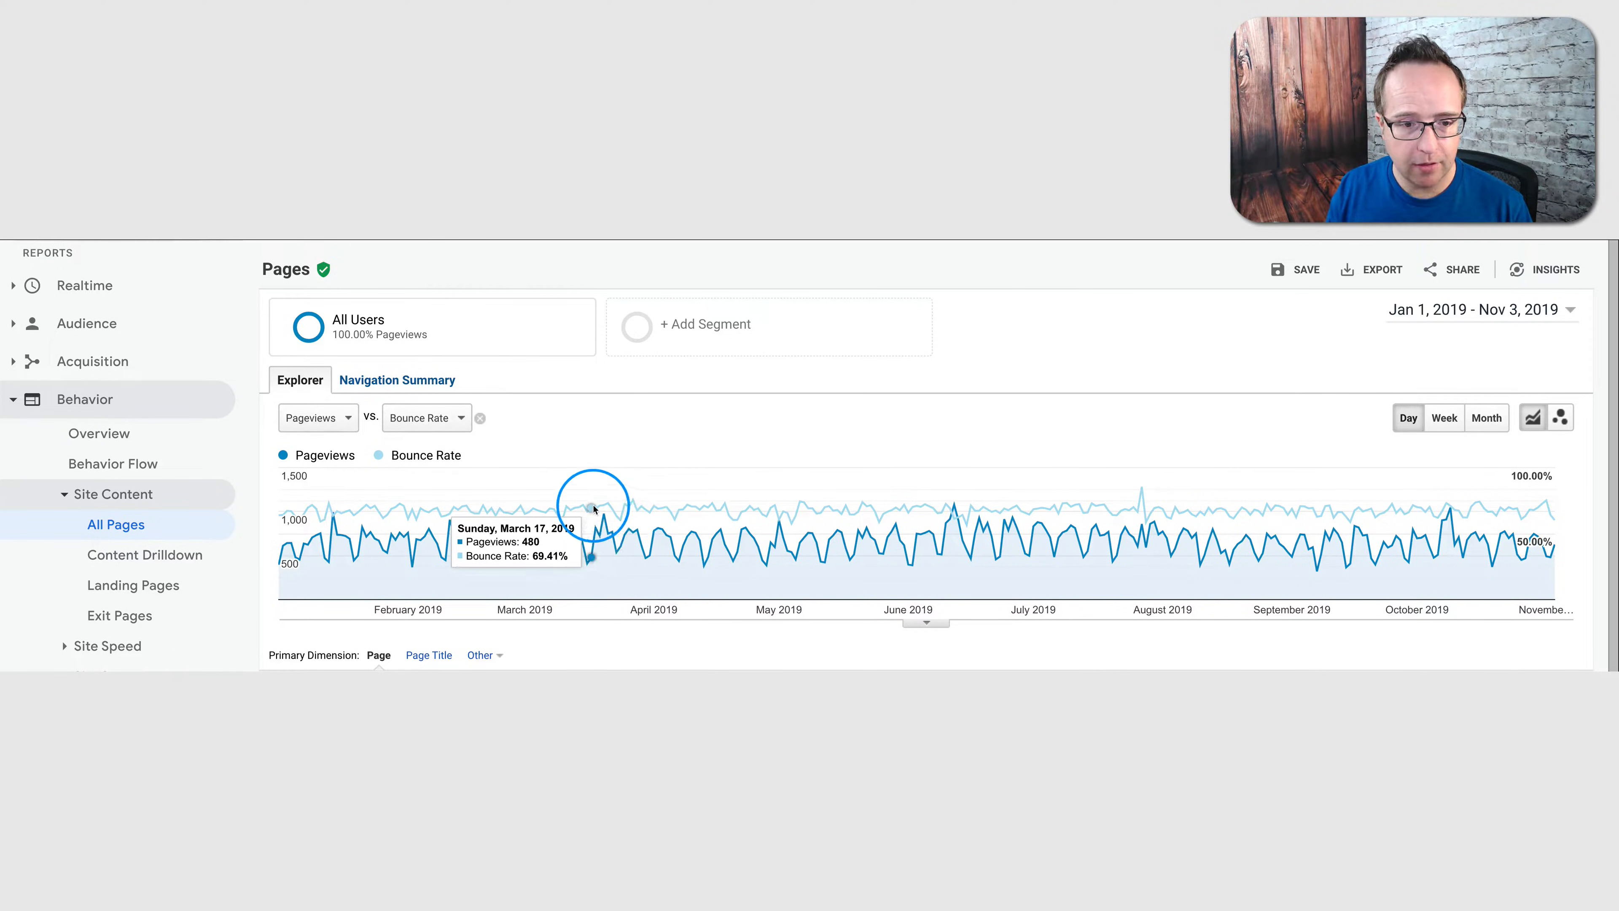
mouse_move(533, 506)
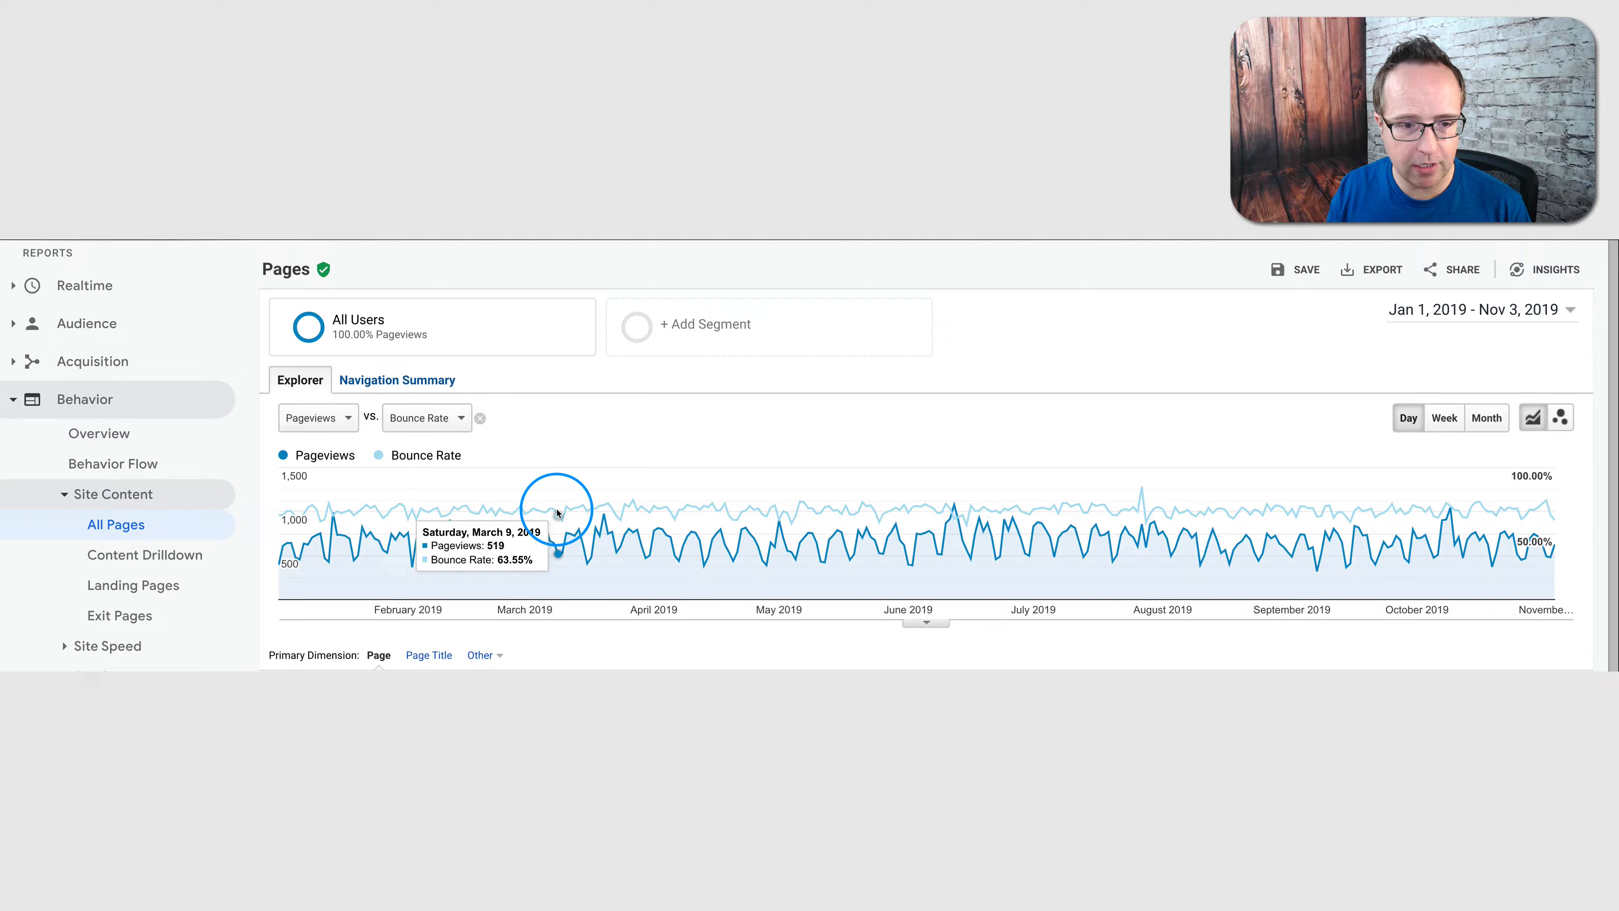
mouse_move(571, 517)
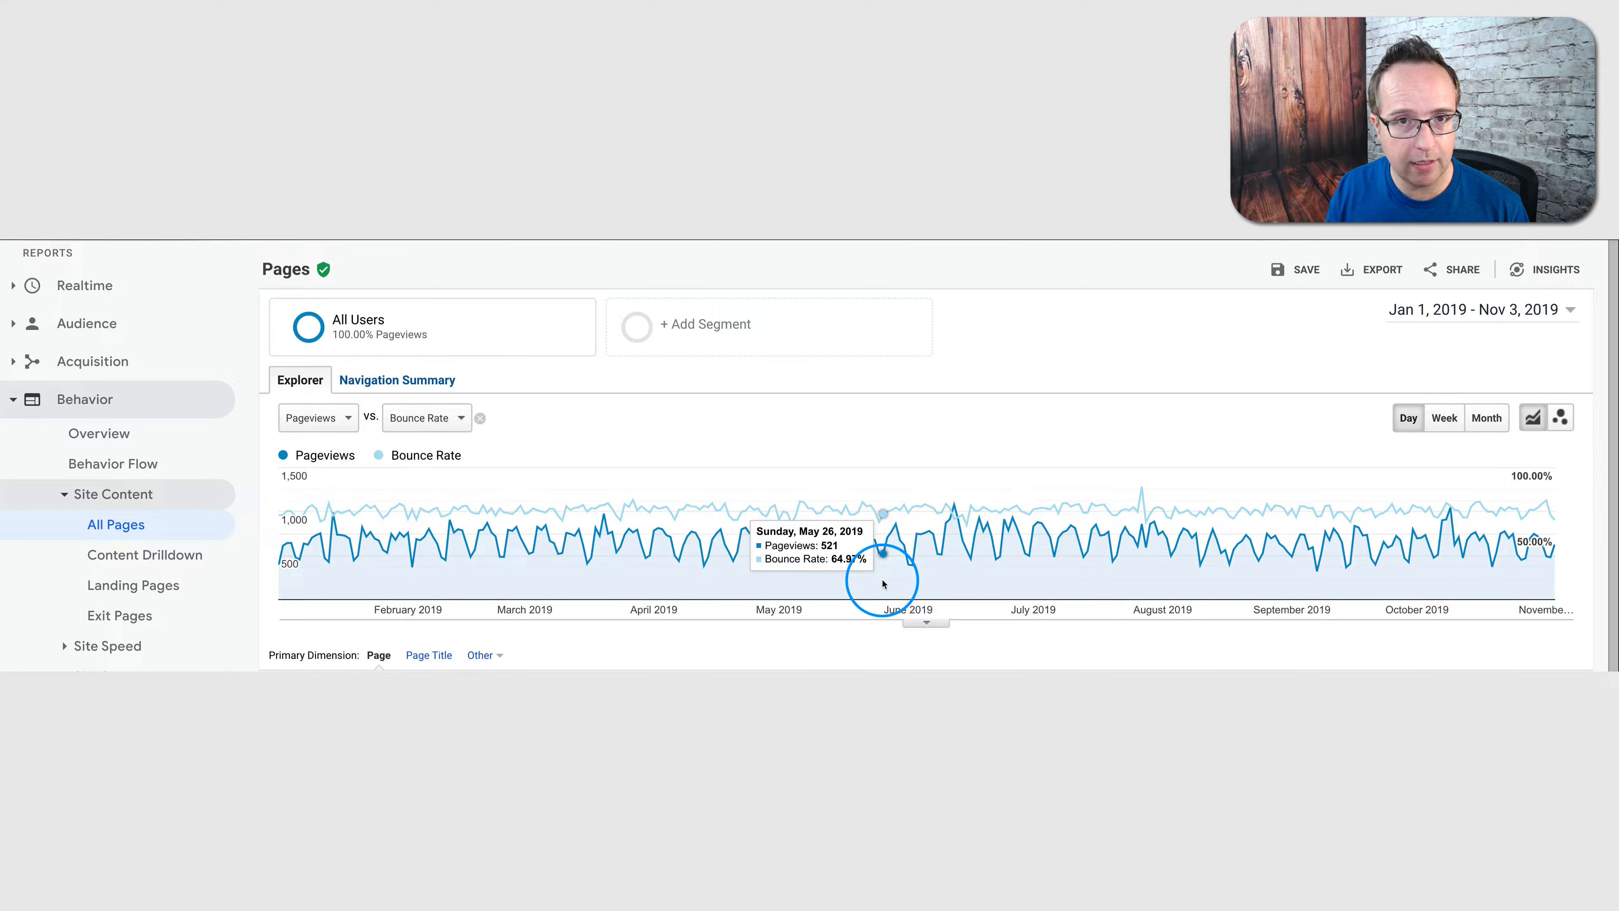
mouse_move(764, 511)
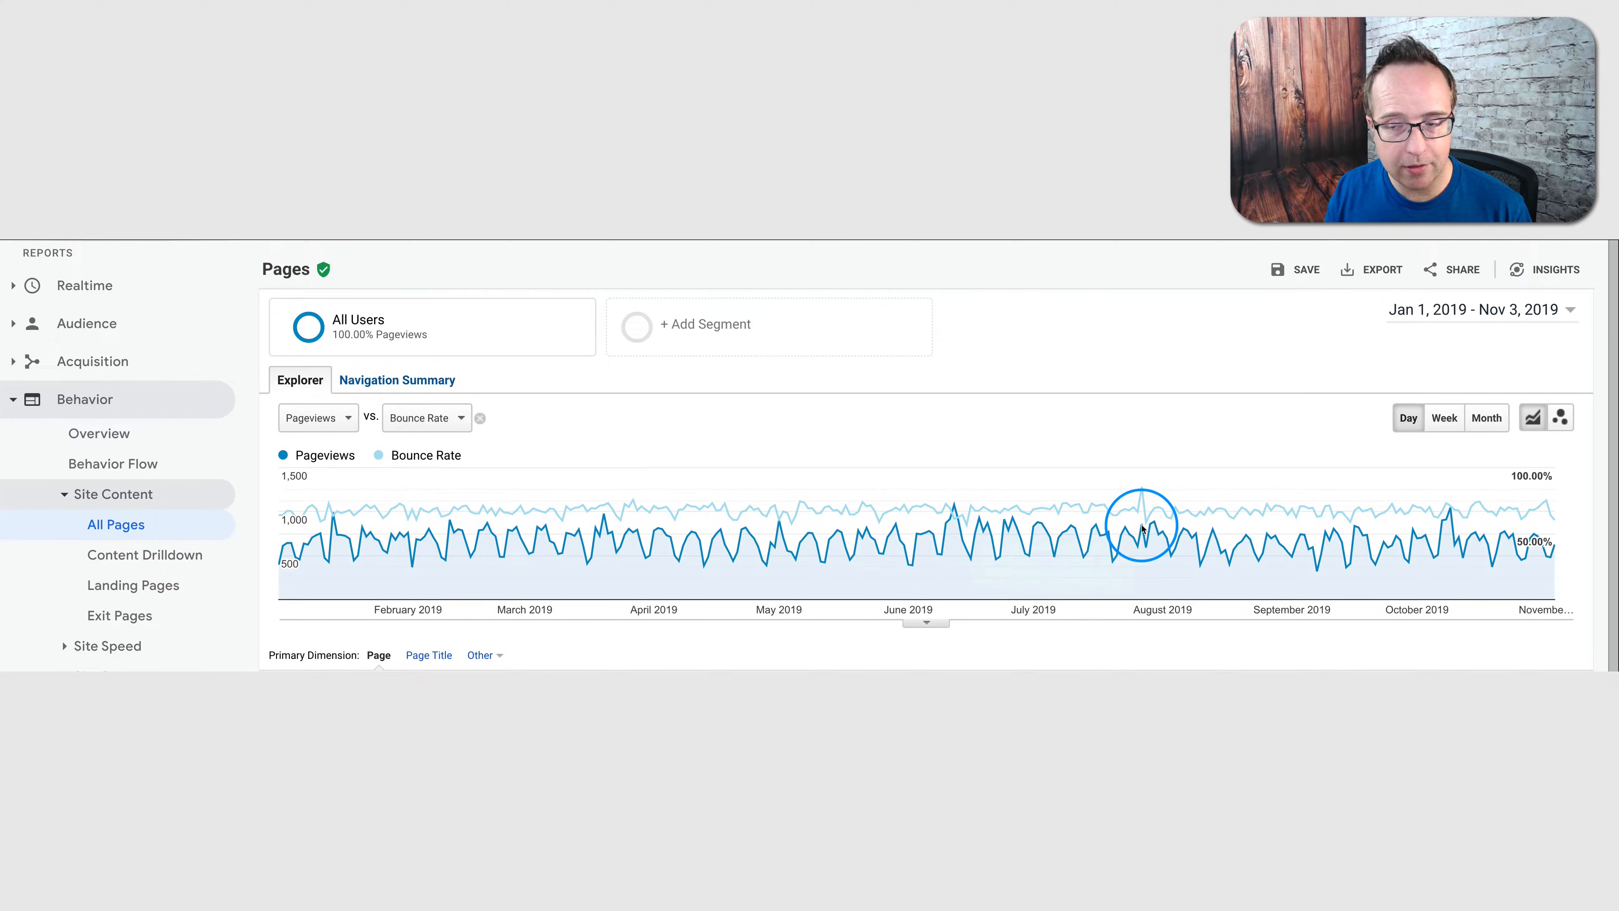
Select Feb 1, 2018 as start and Dec 31, 2018 as end in the date range picker
click(1476, 308)
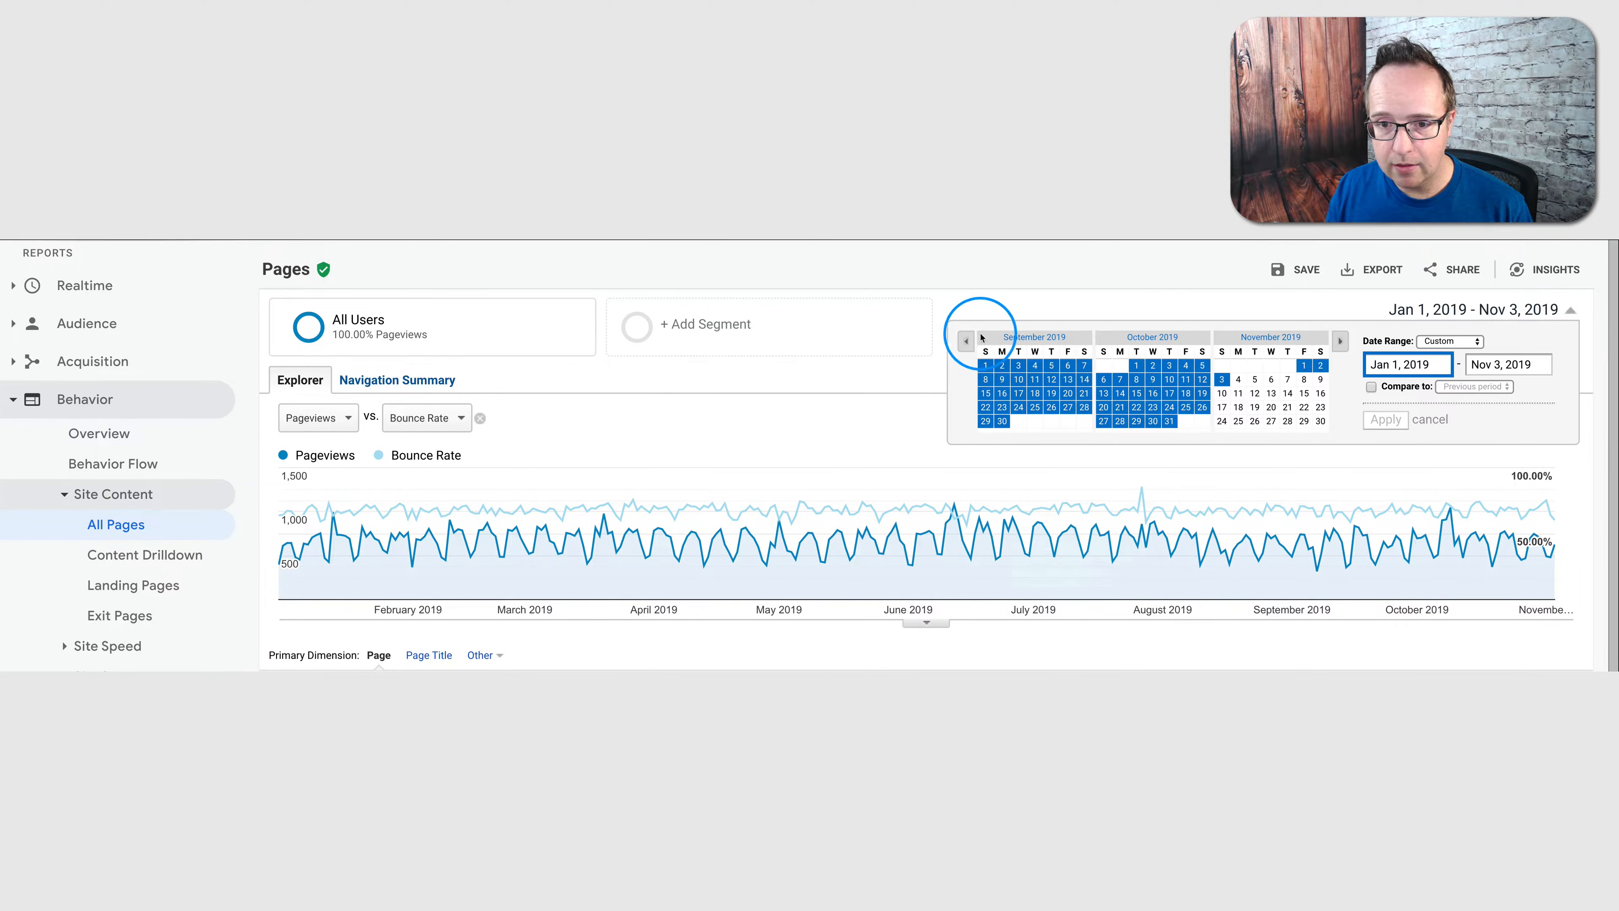
click(965, 340)
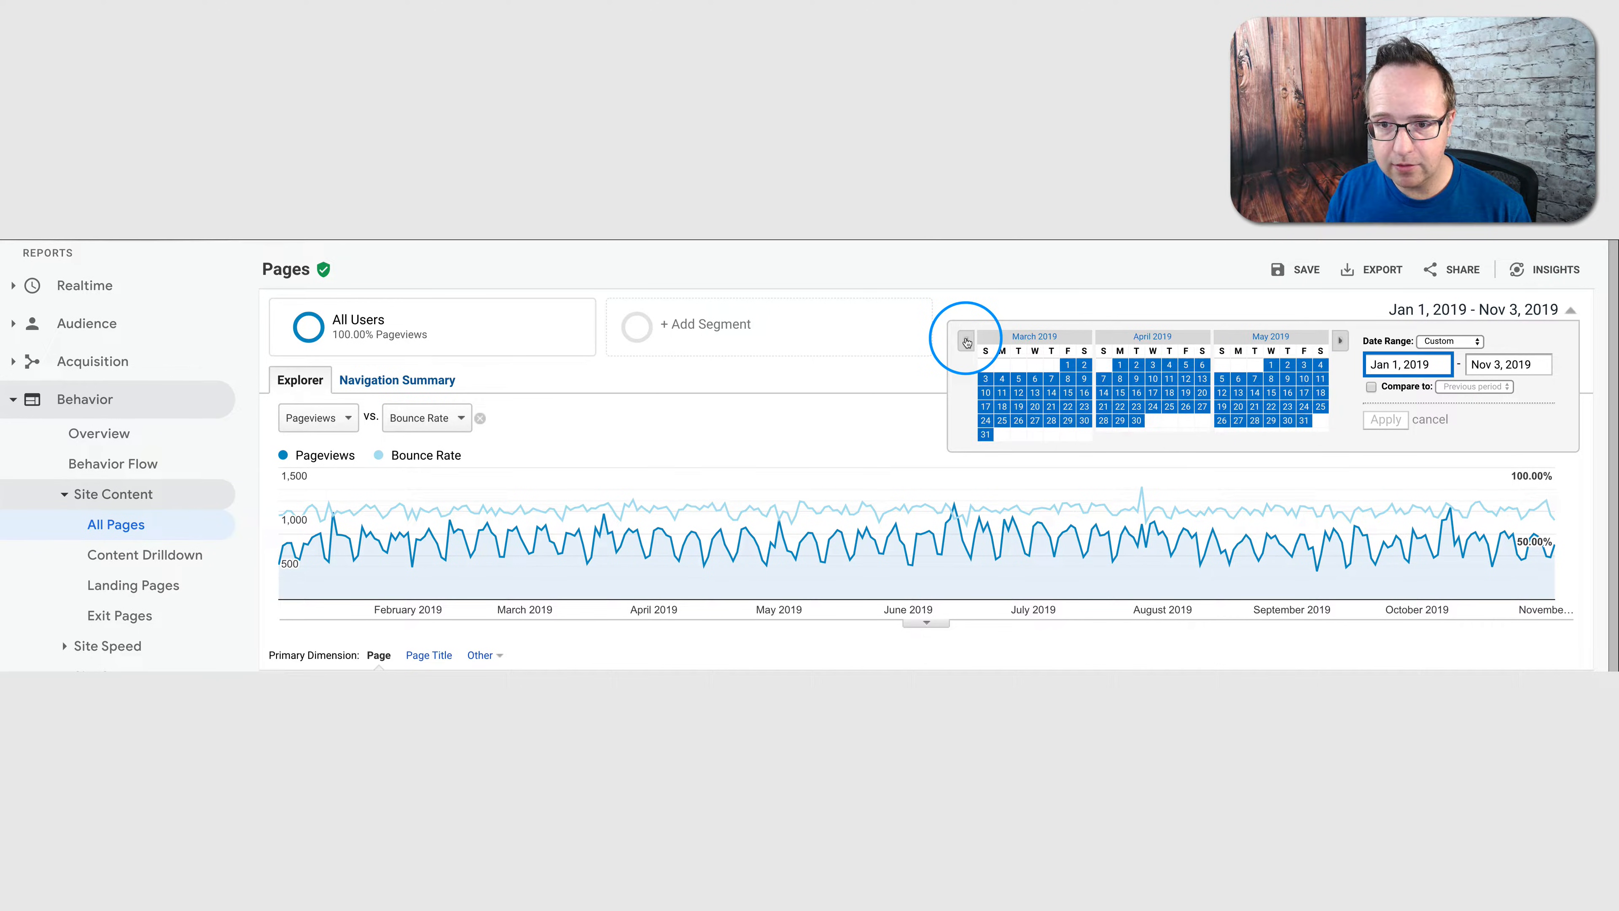
click(966, 341)
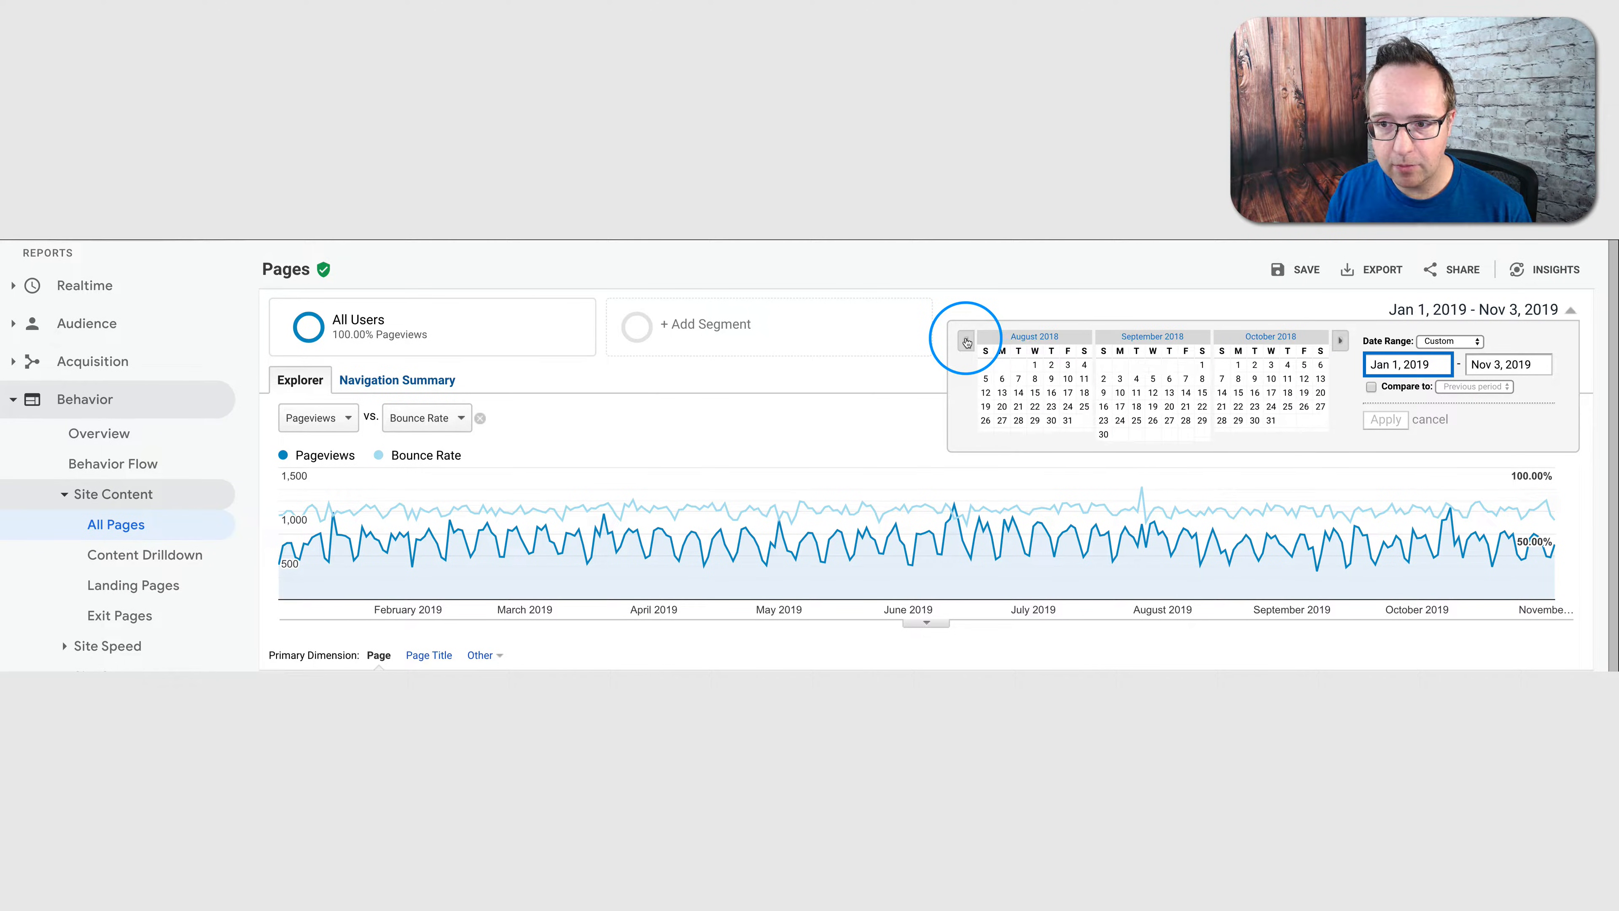
click(965, 341)
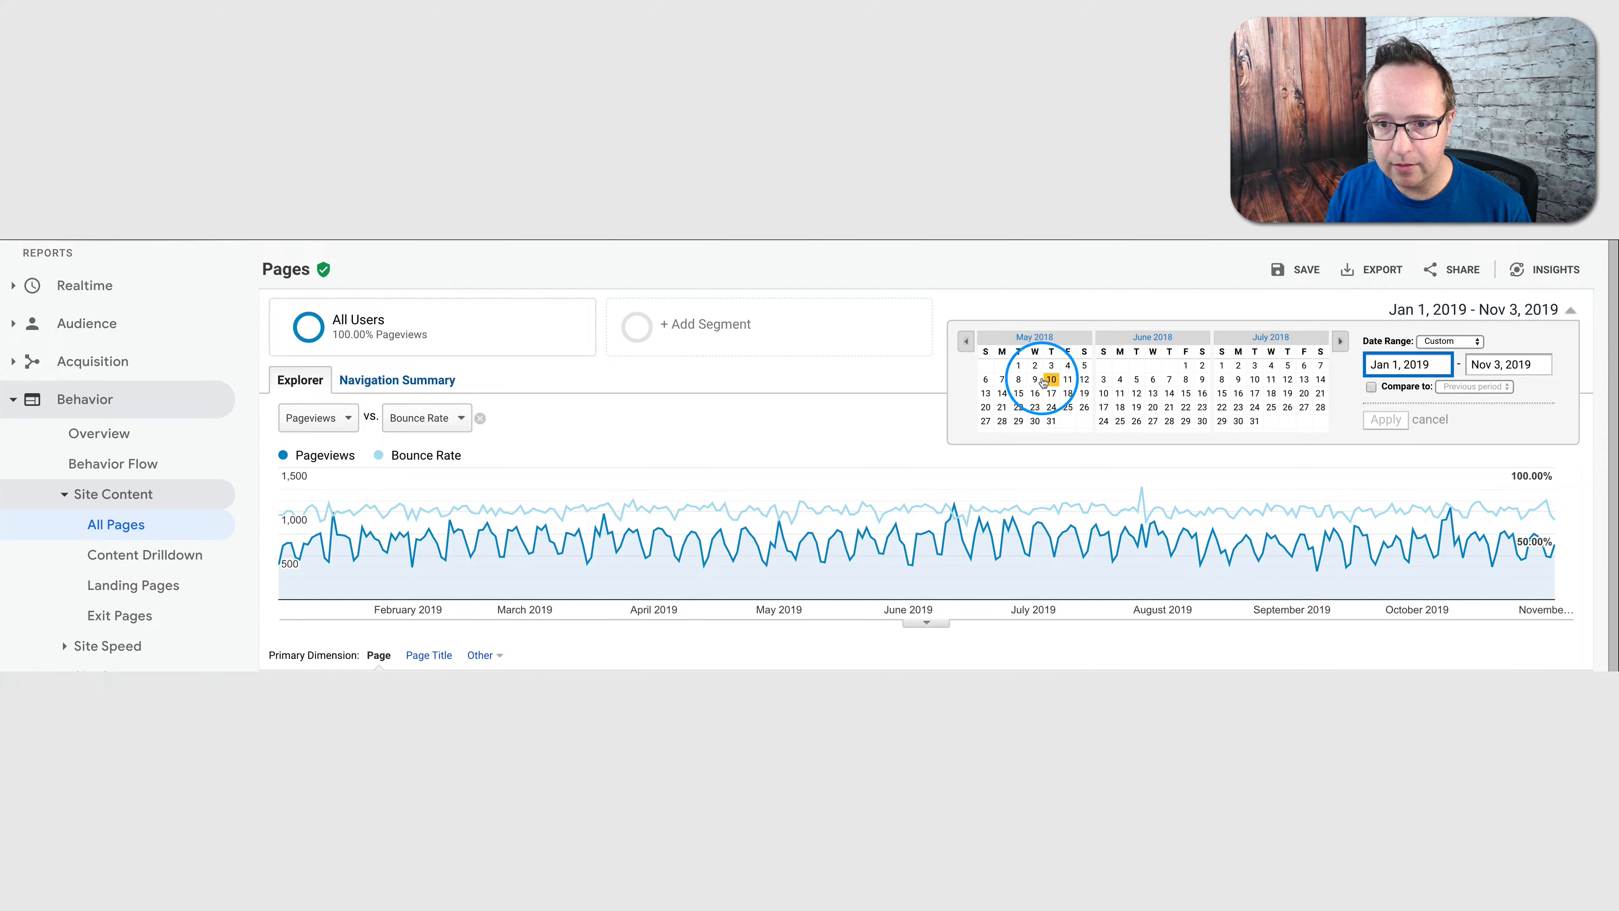
click(965, 340)
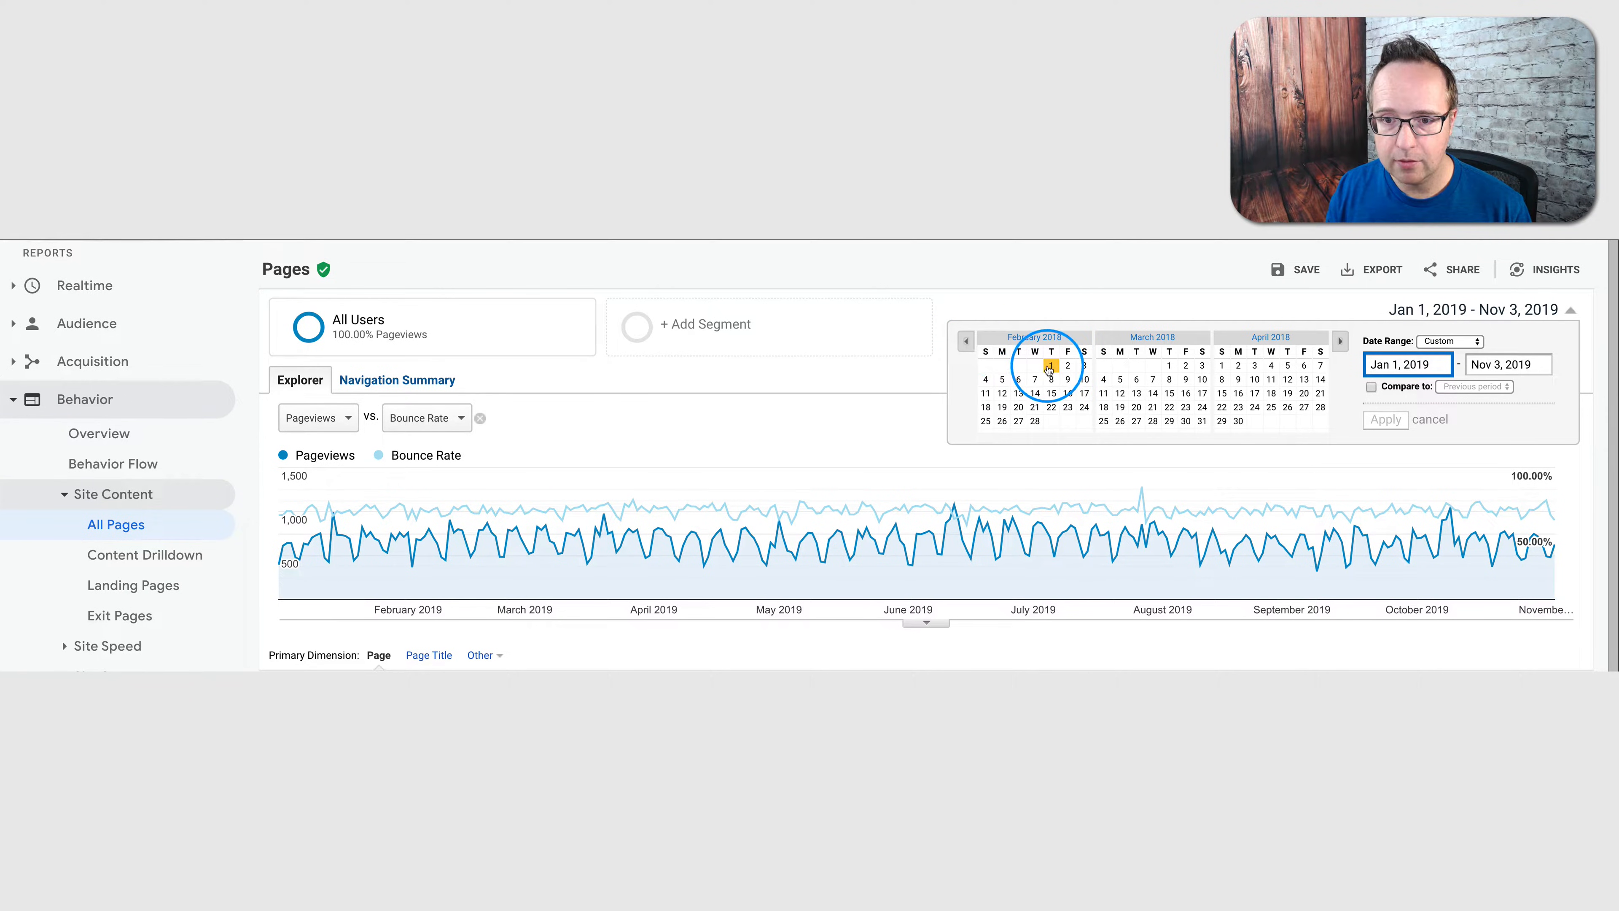
click(1340, 340)
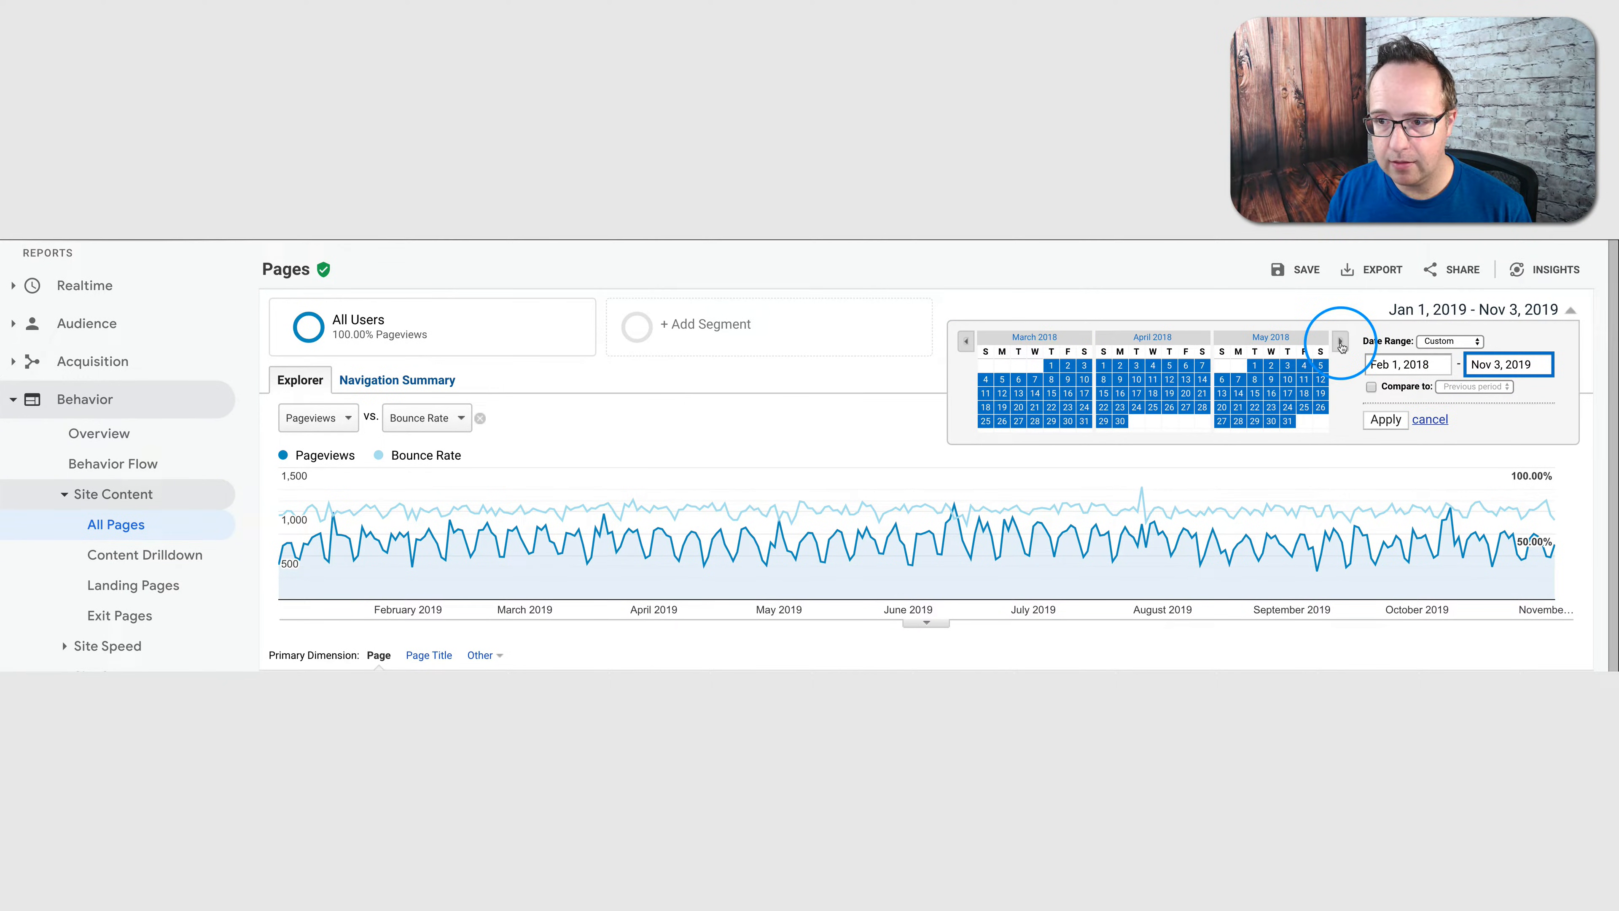
click(1342, 341)
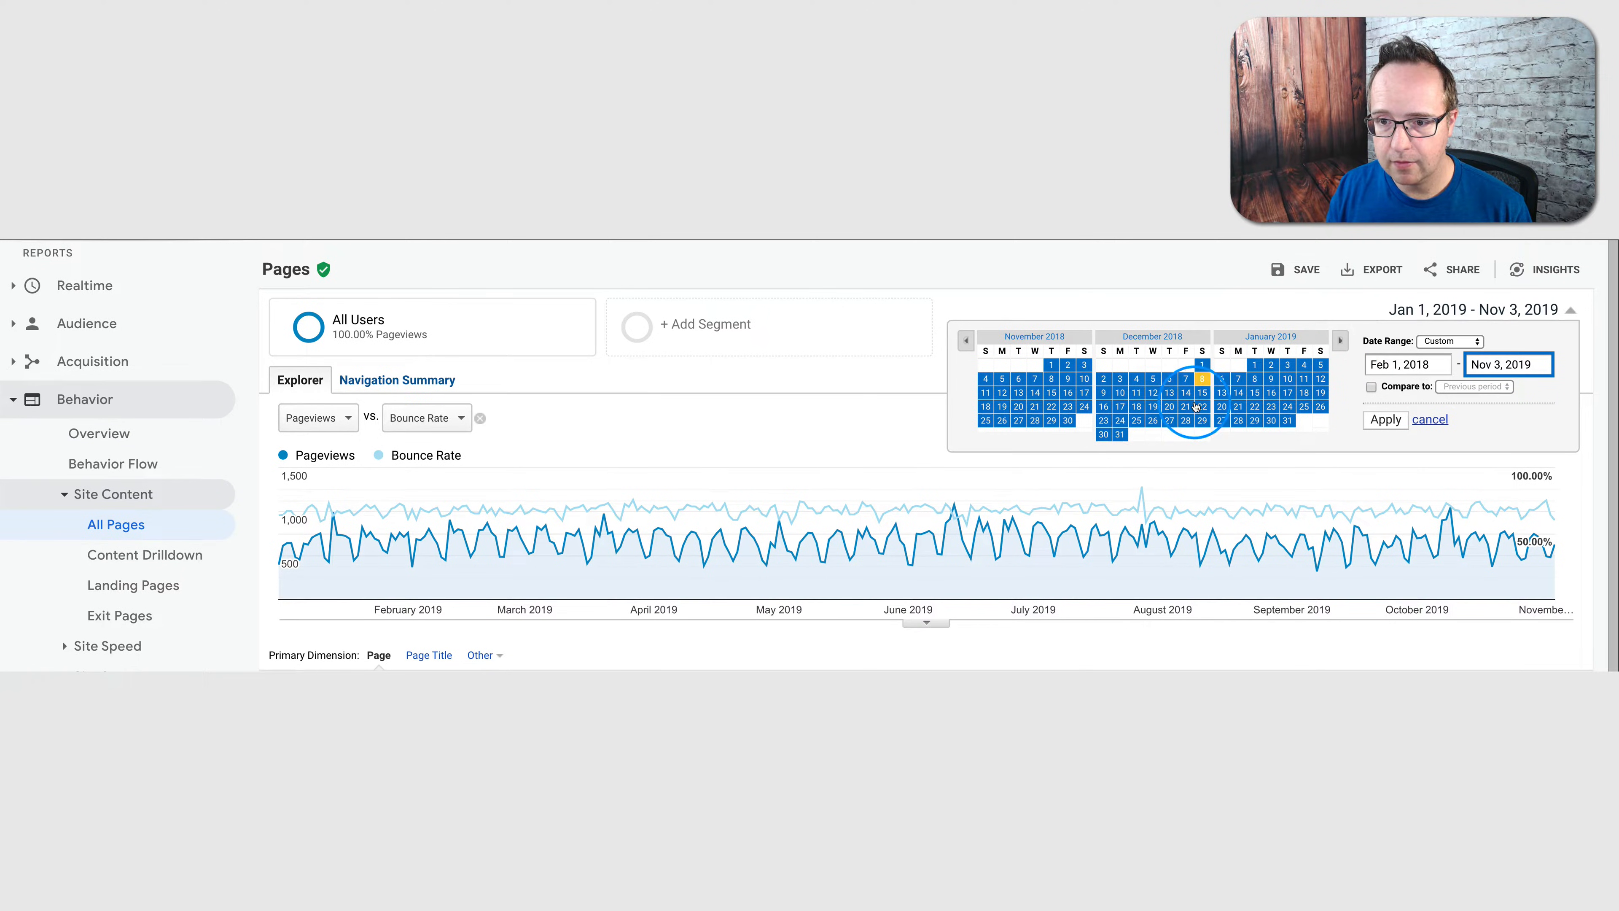
click(1383, 419)
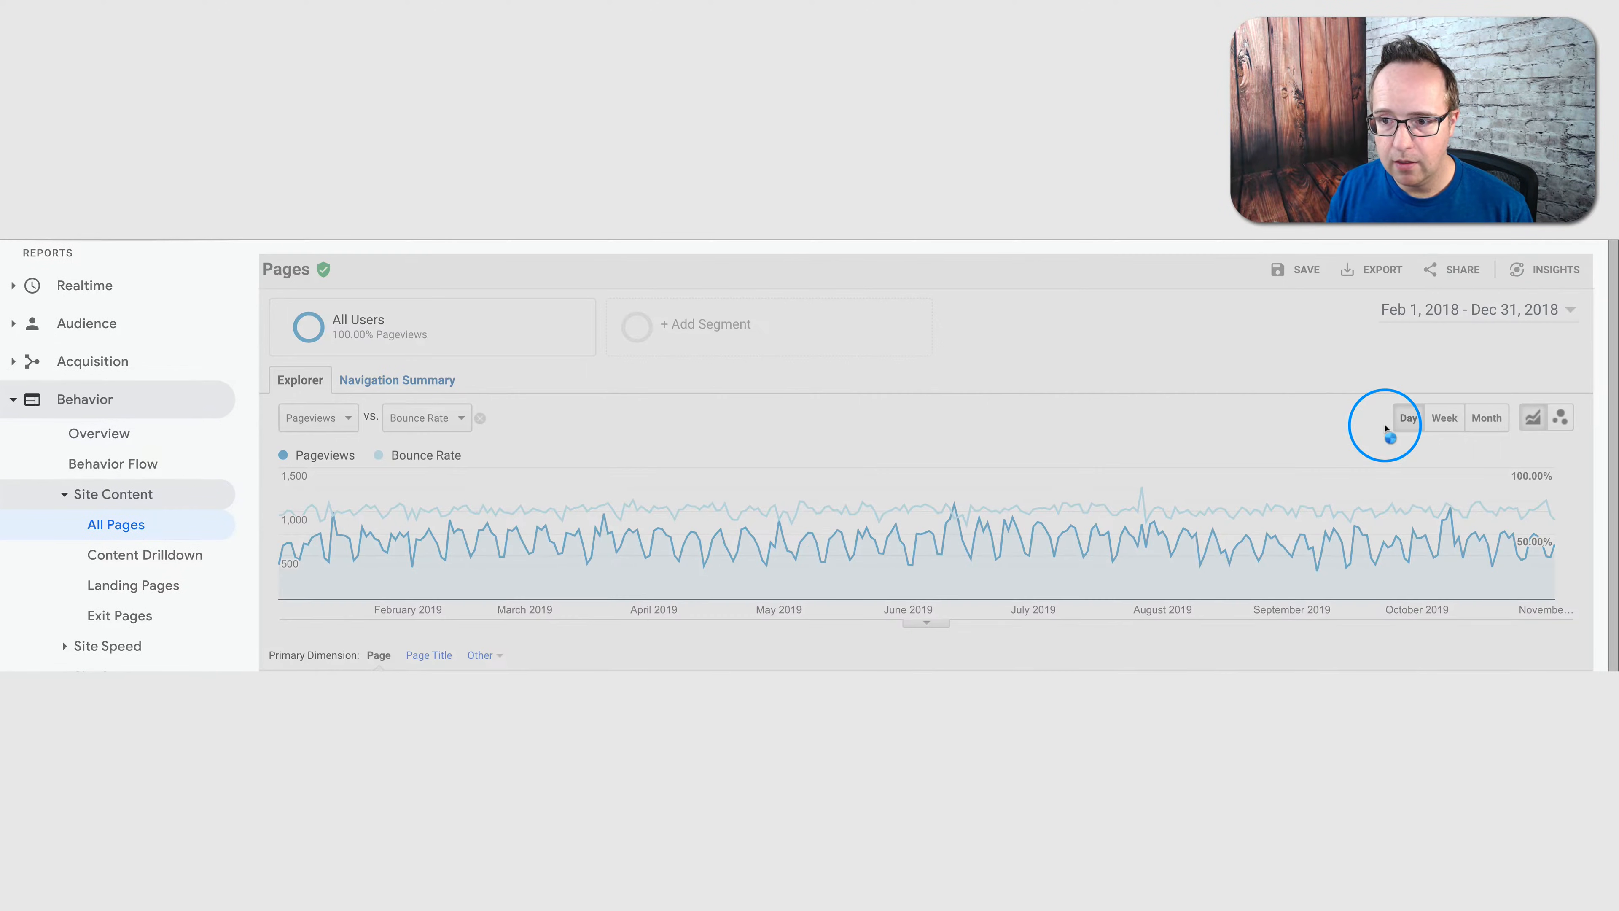
Apply the Feb–Dec 2018 range and switch the chart to weekly granularity
click(1408, 417)
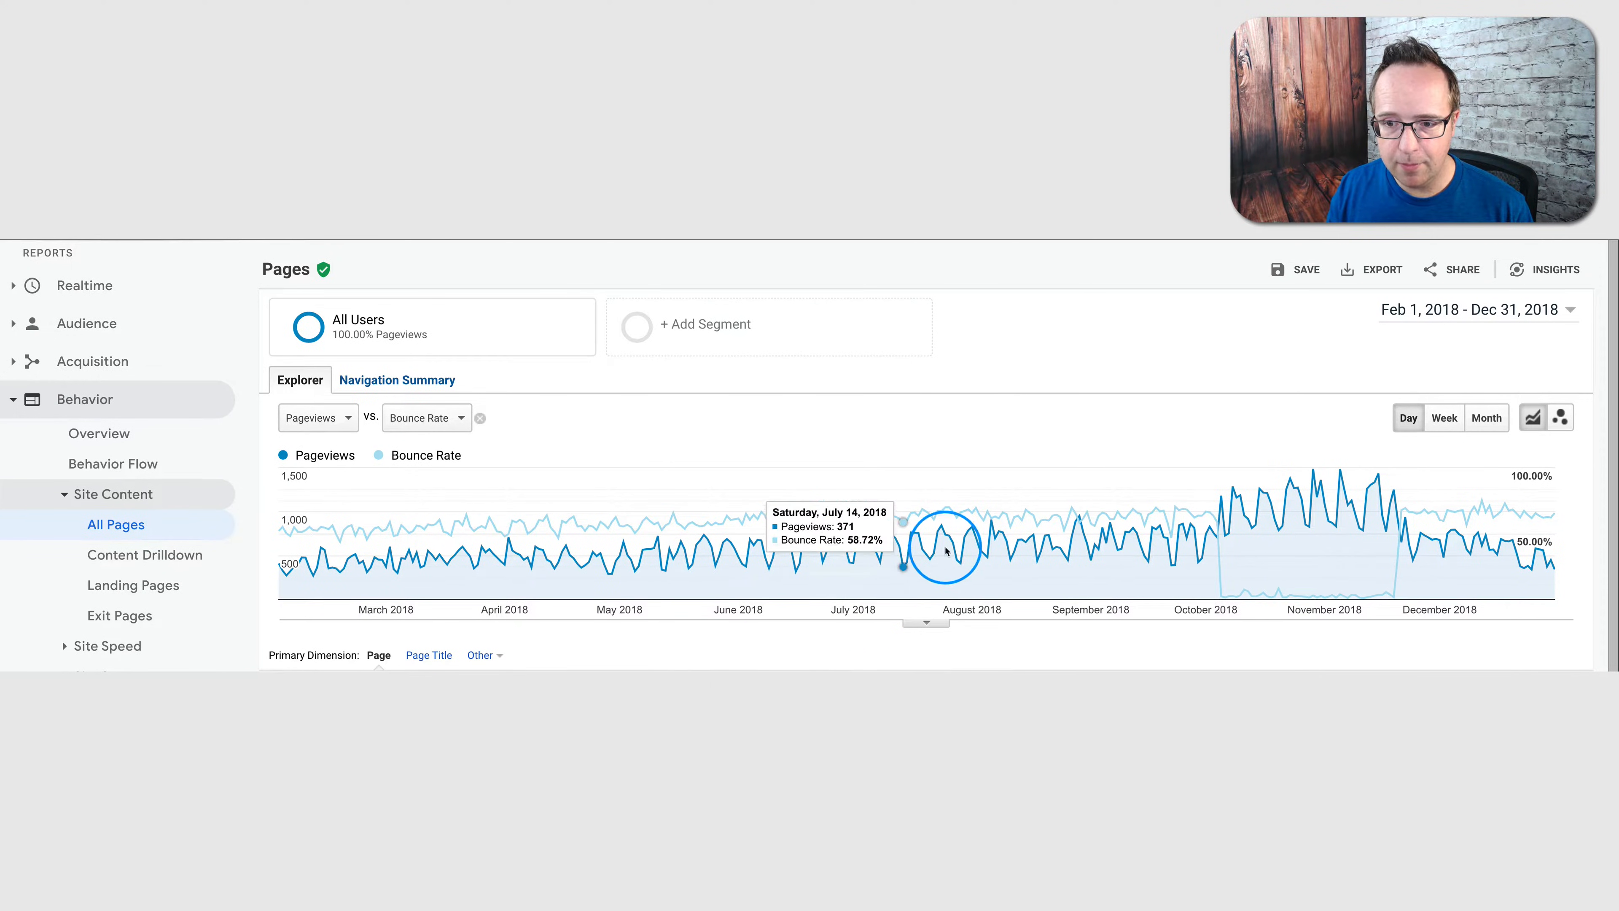
mouse_move(917, 514)
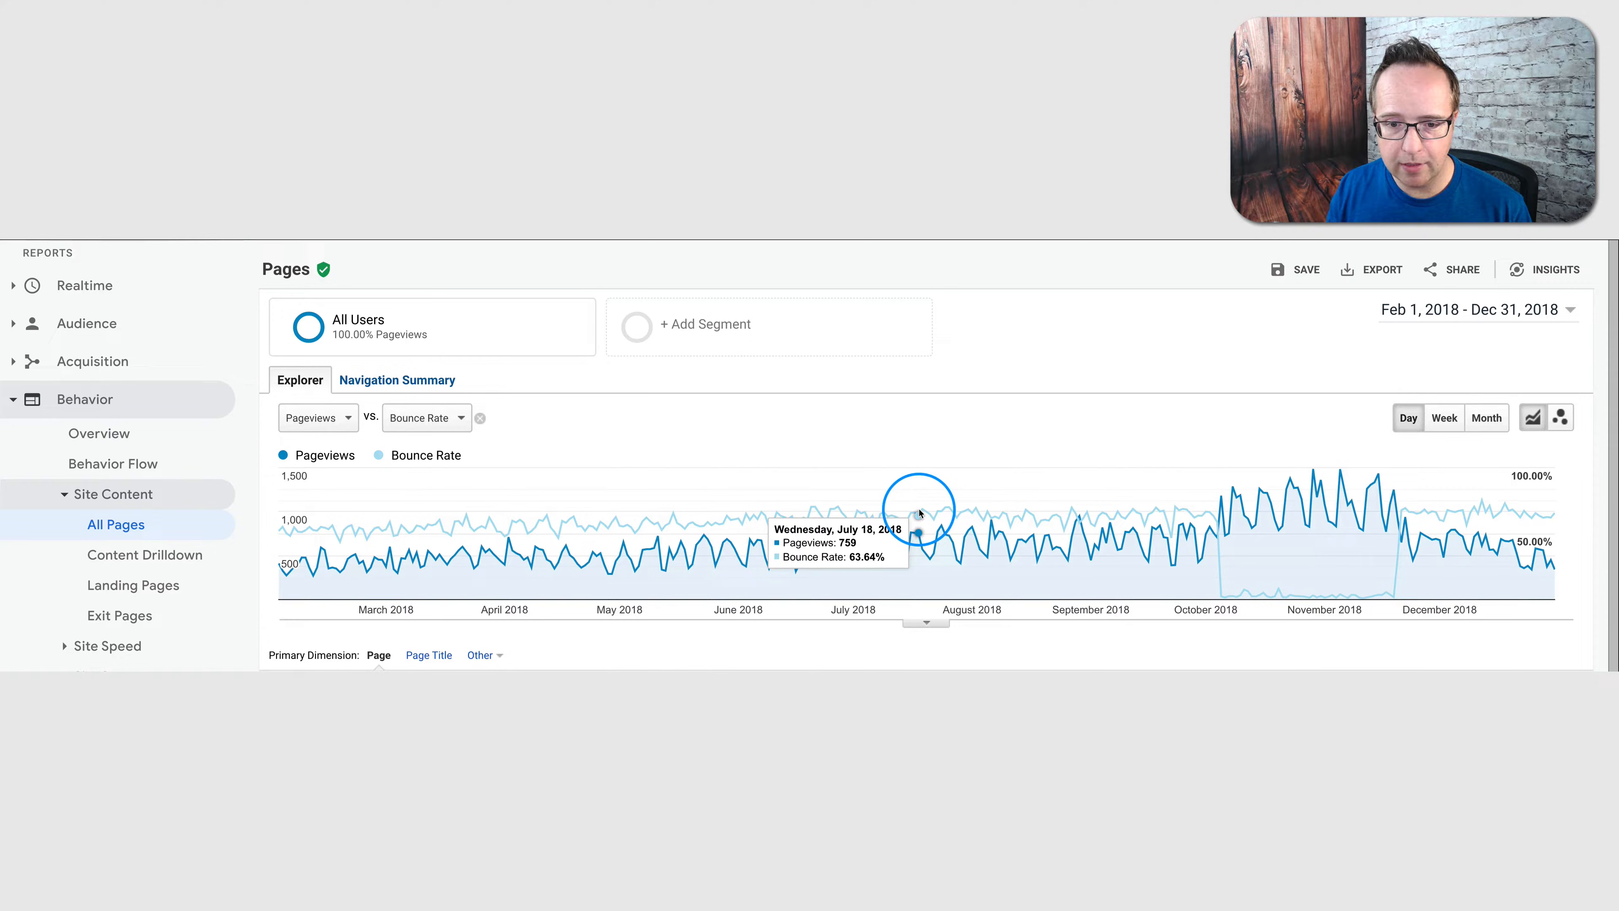
mouse_move(913, 516)
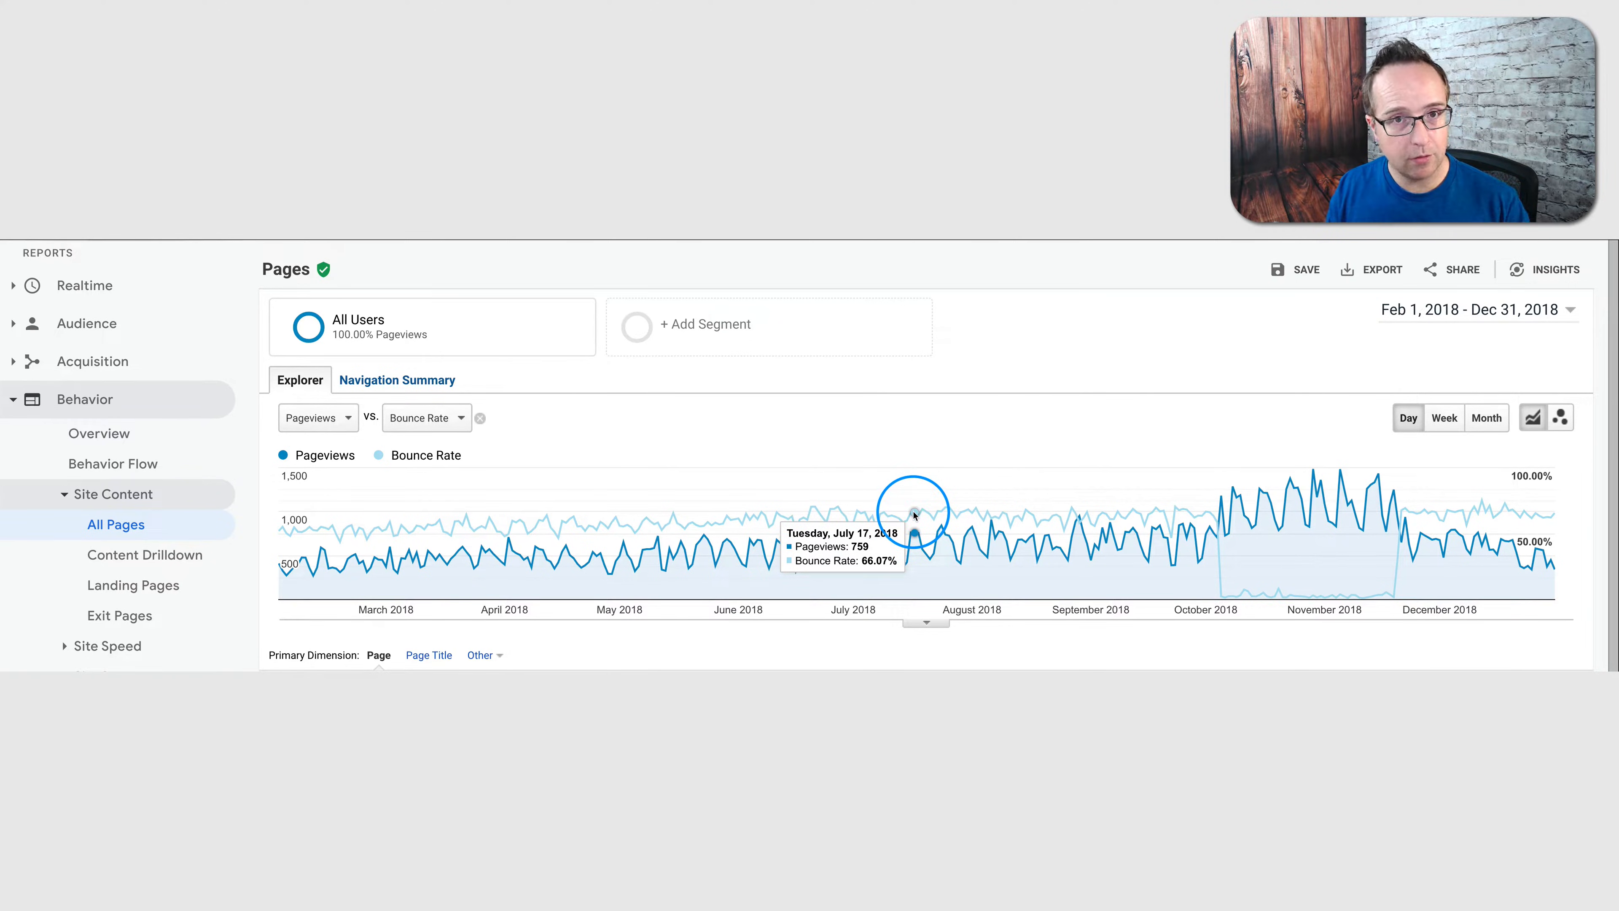
mouse_move(297, 575)
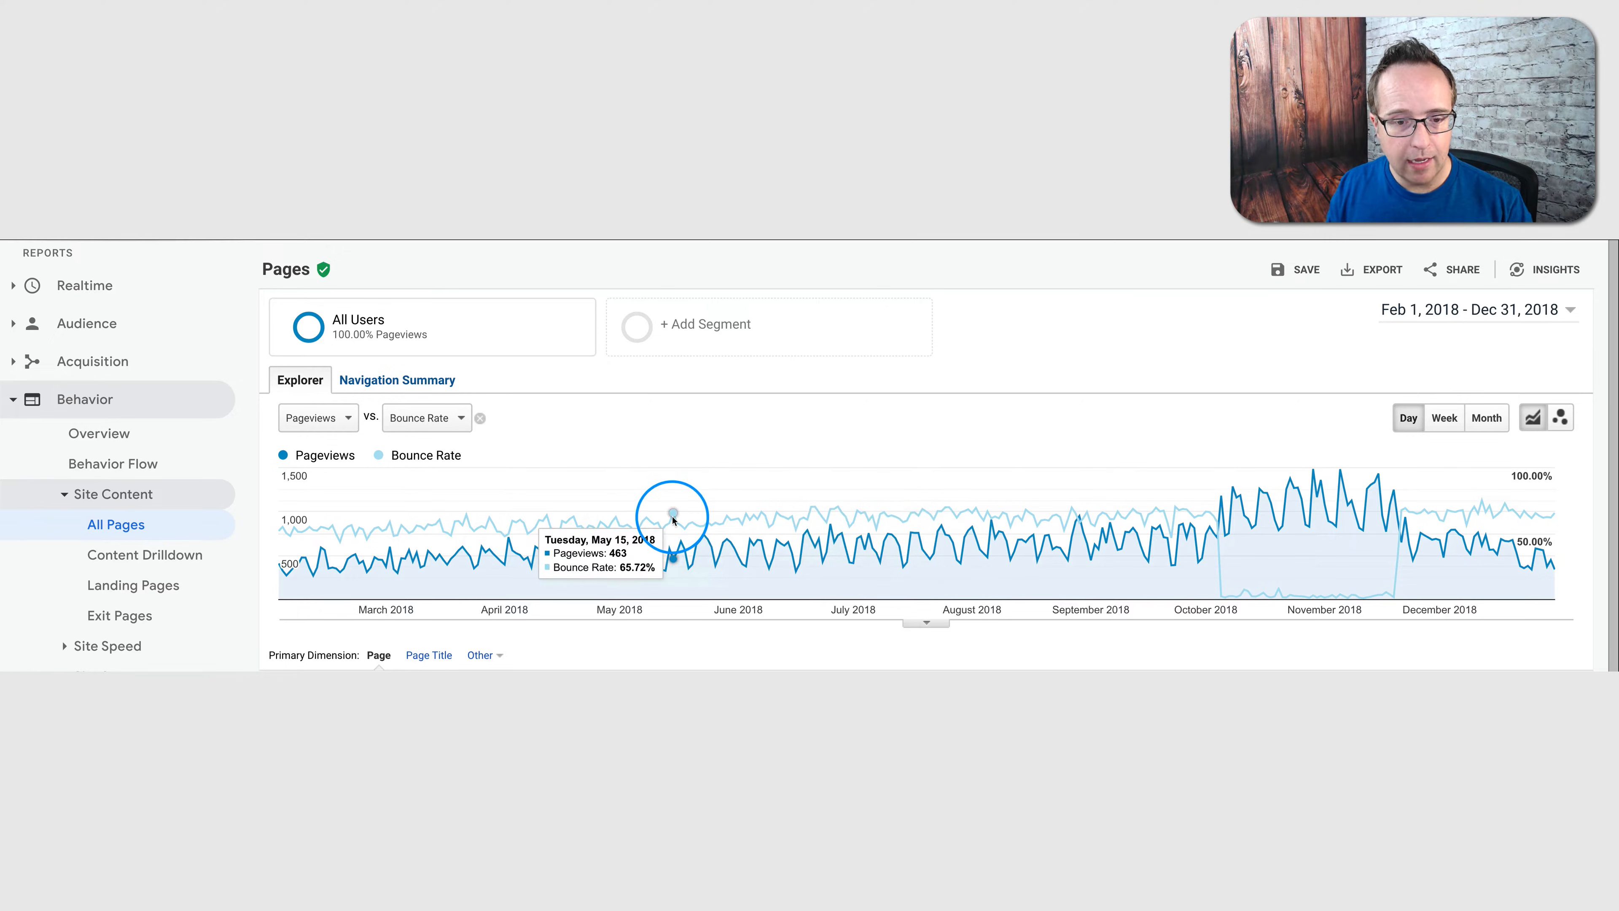
mouse_move(1197, 526)
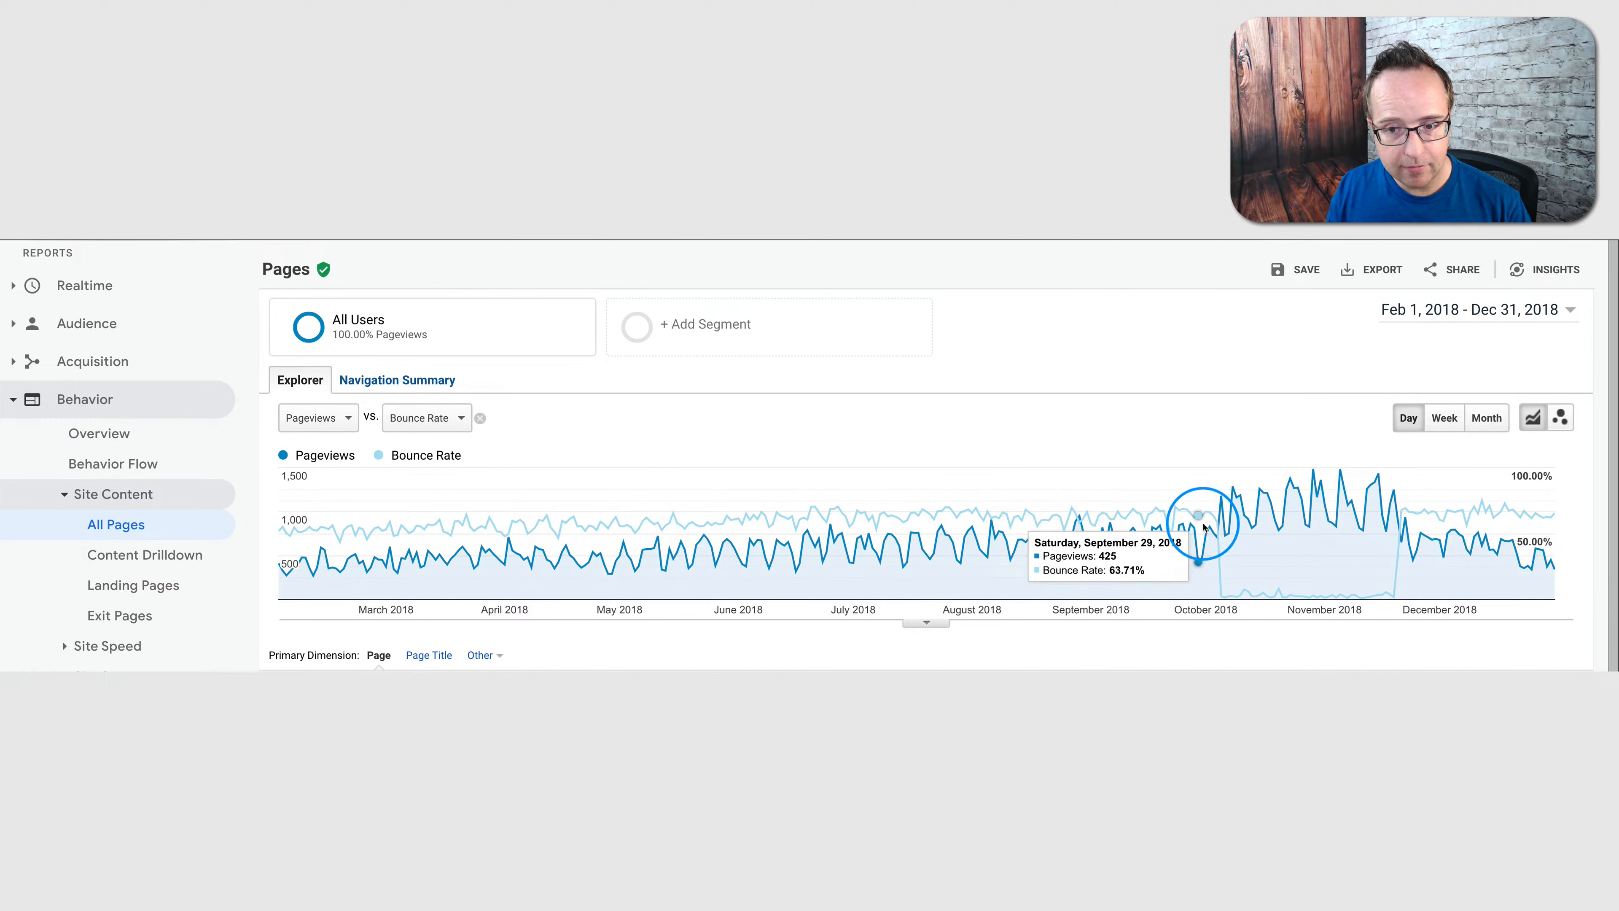
mouse_move(1224, 599)
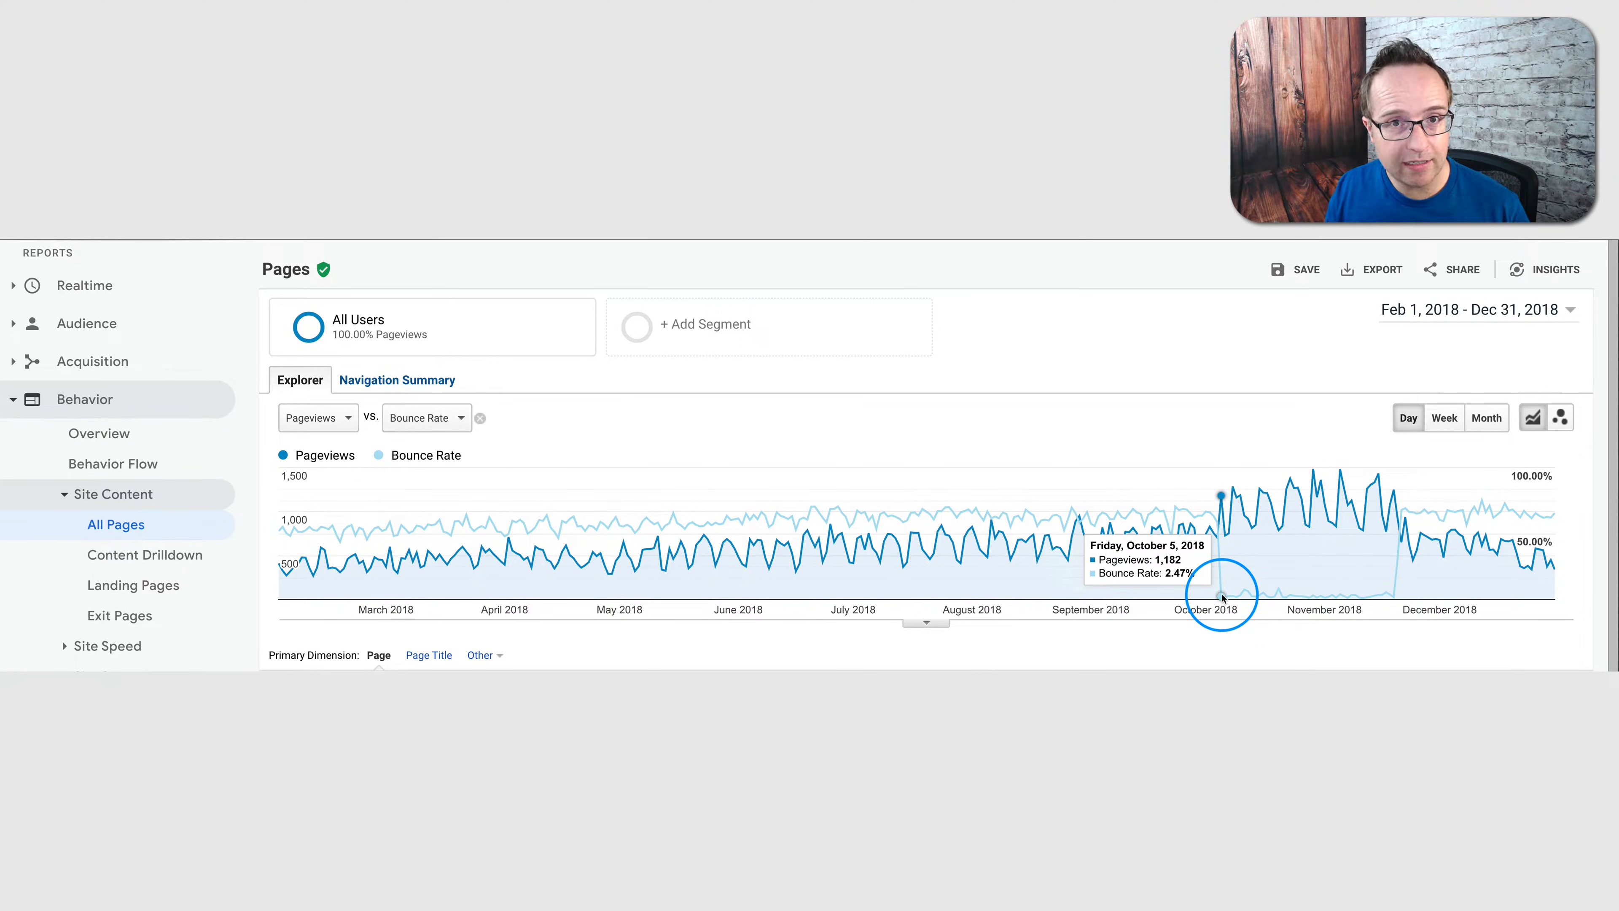
mouse_move(1229, 599)
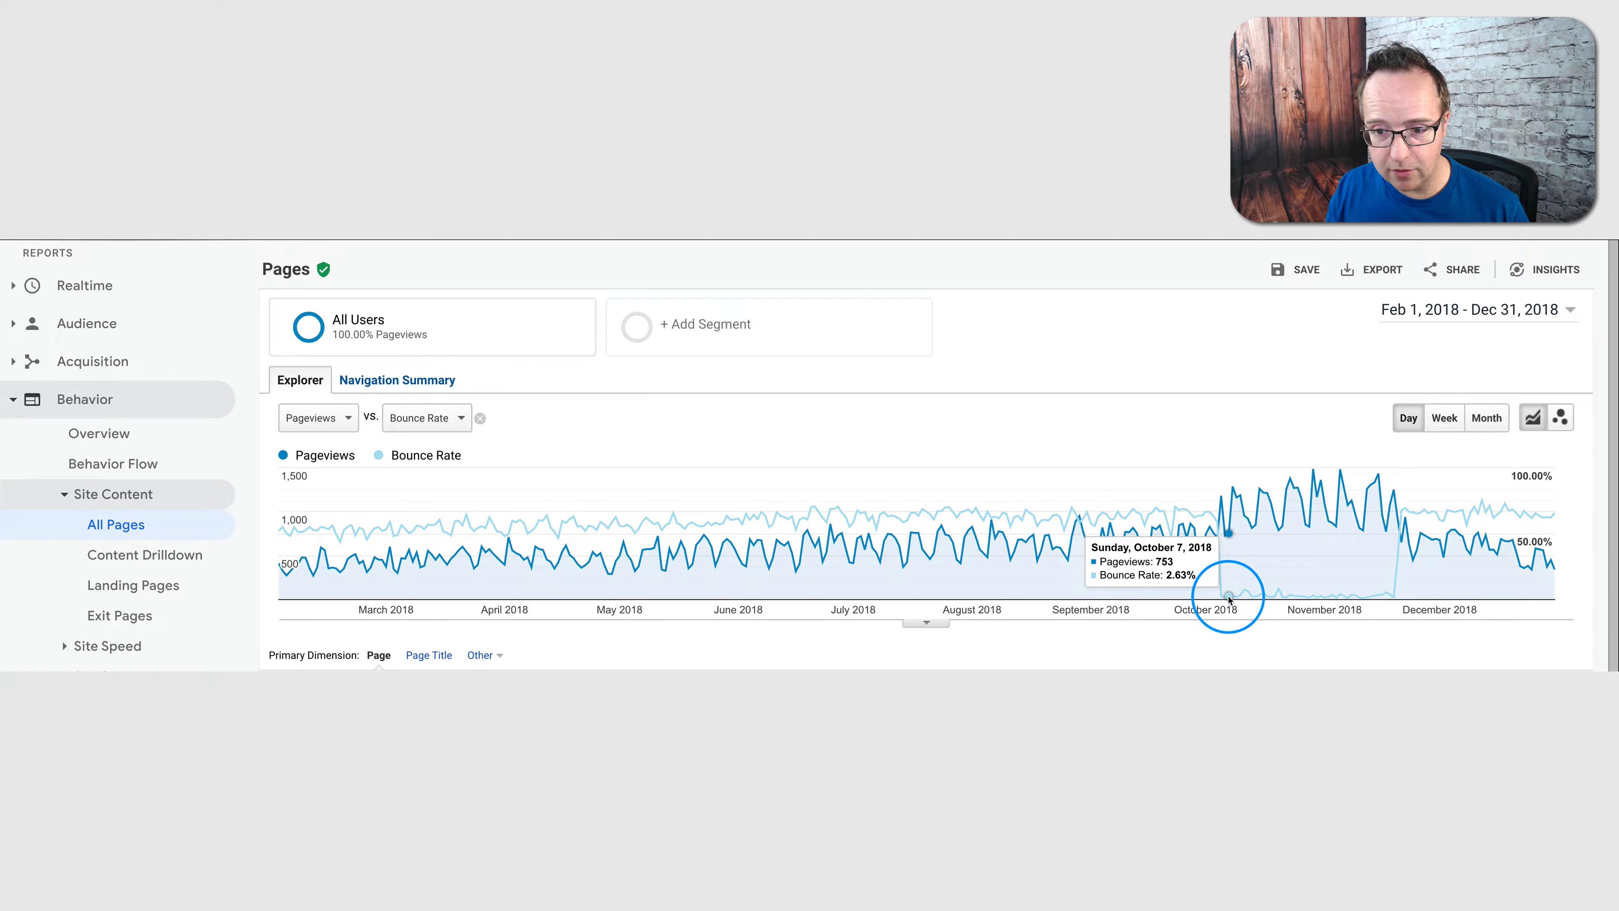
mouse_move(1246, 604)
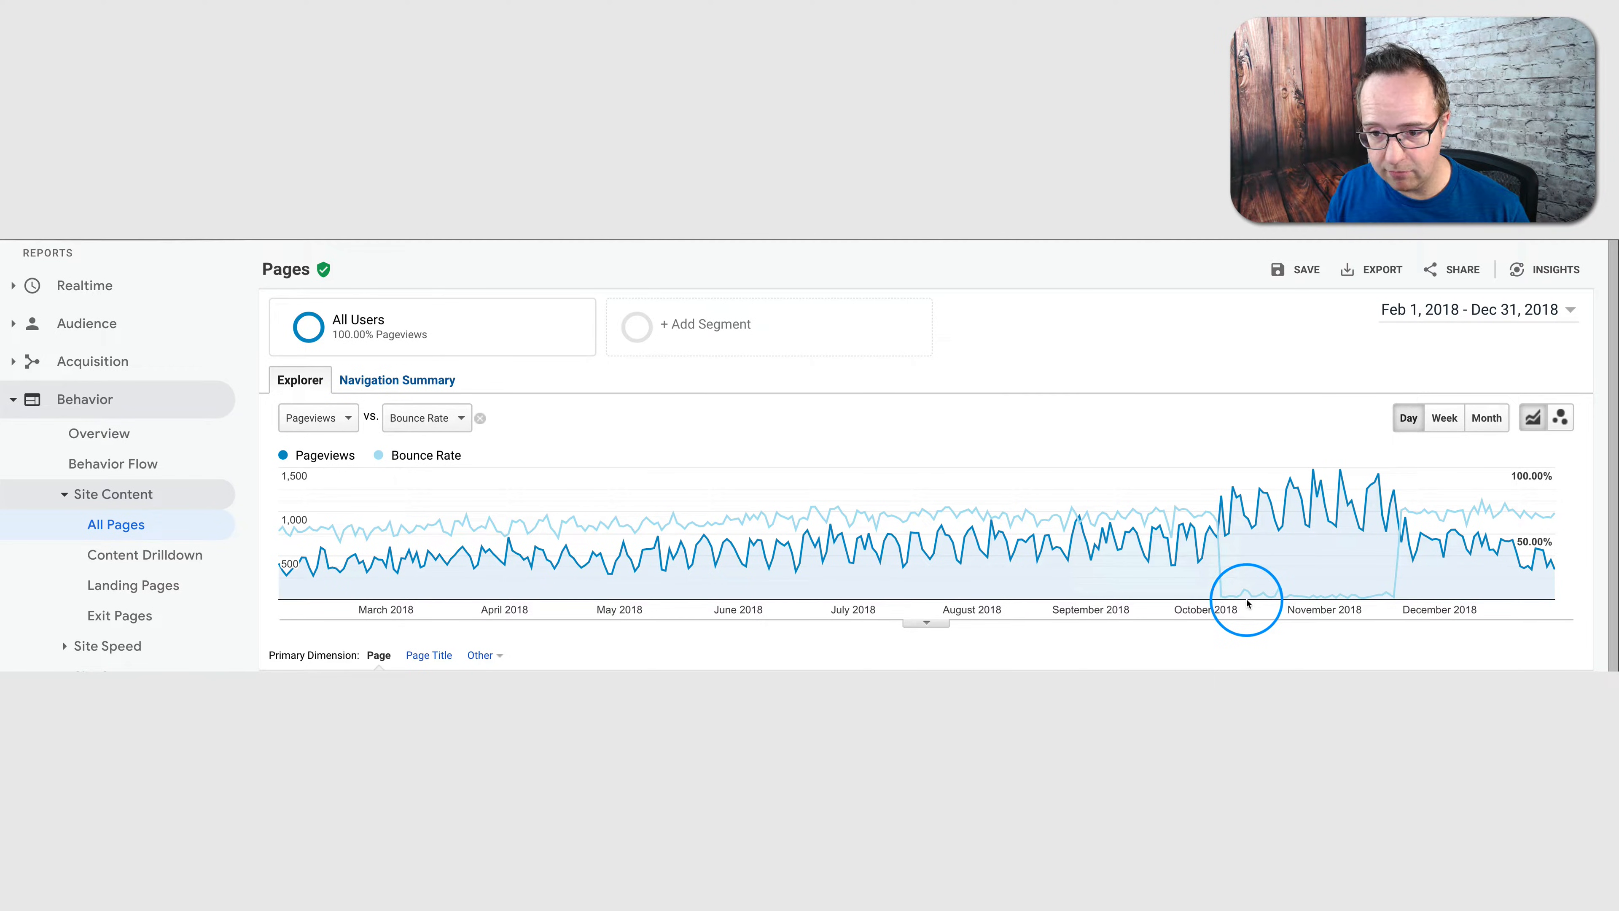
mouse_move(1278, 589)
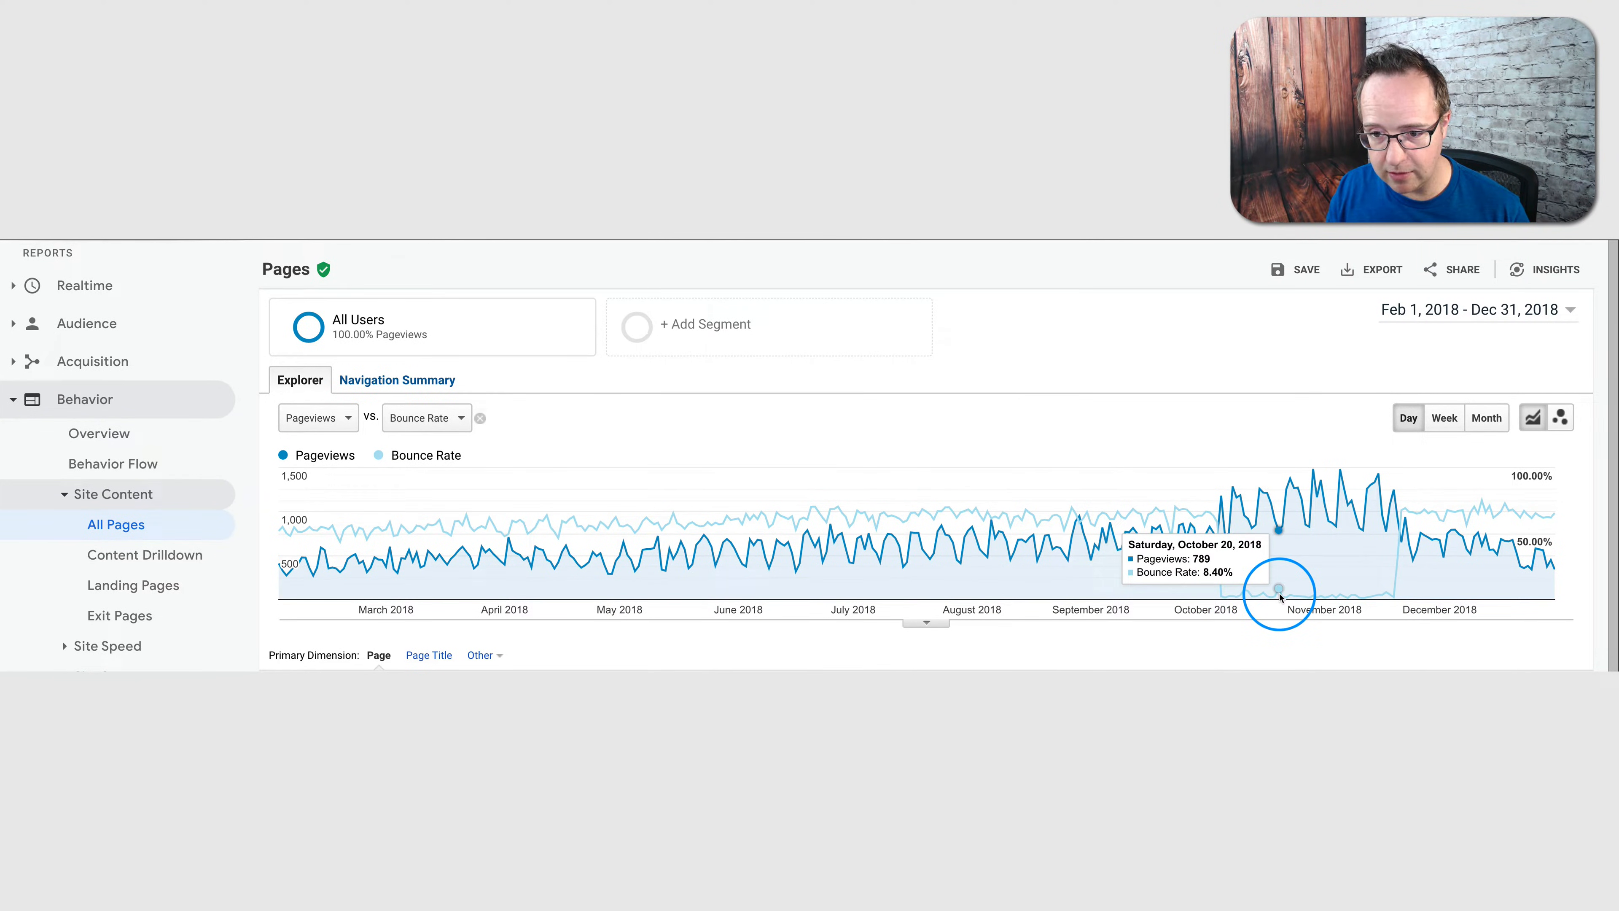
mouse_move(1311, 602)
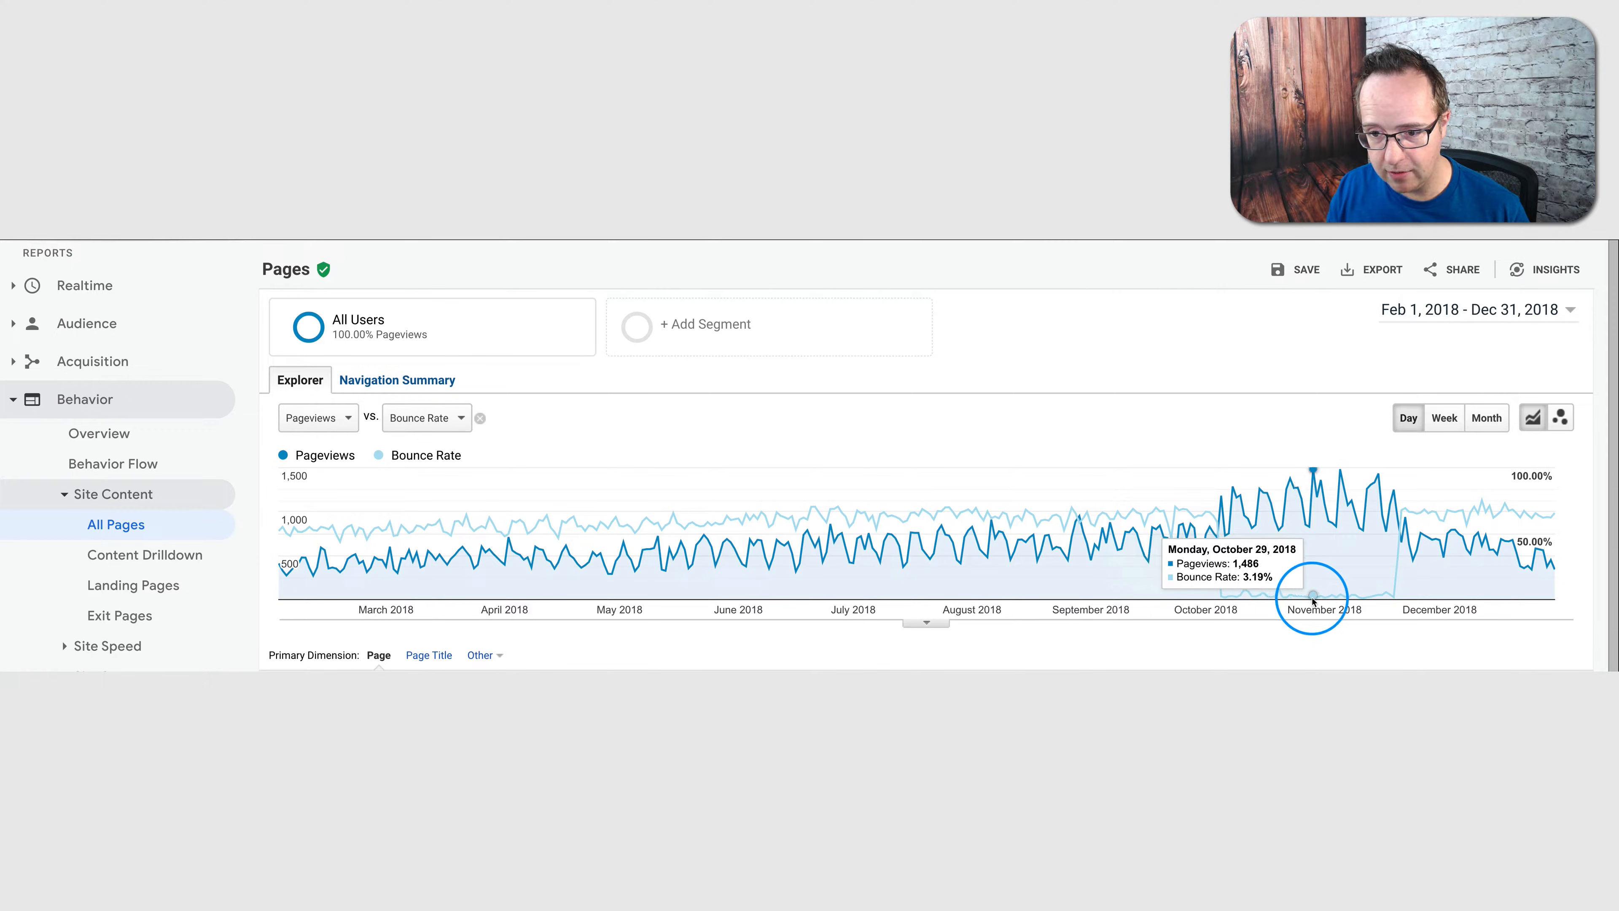
mouse_move(1343, 604)
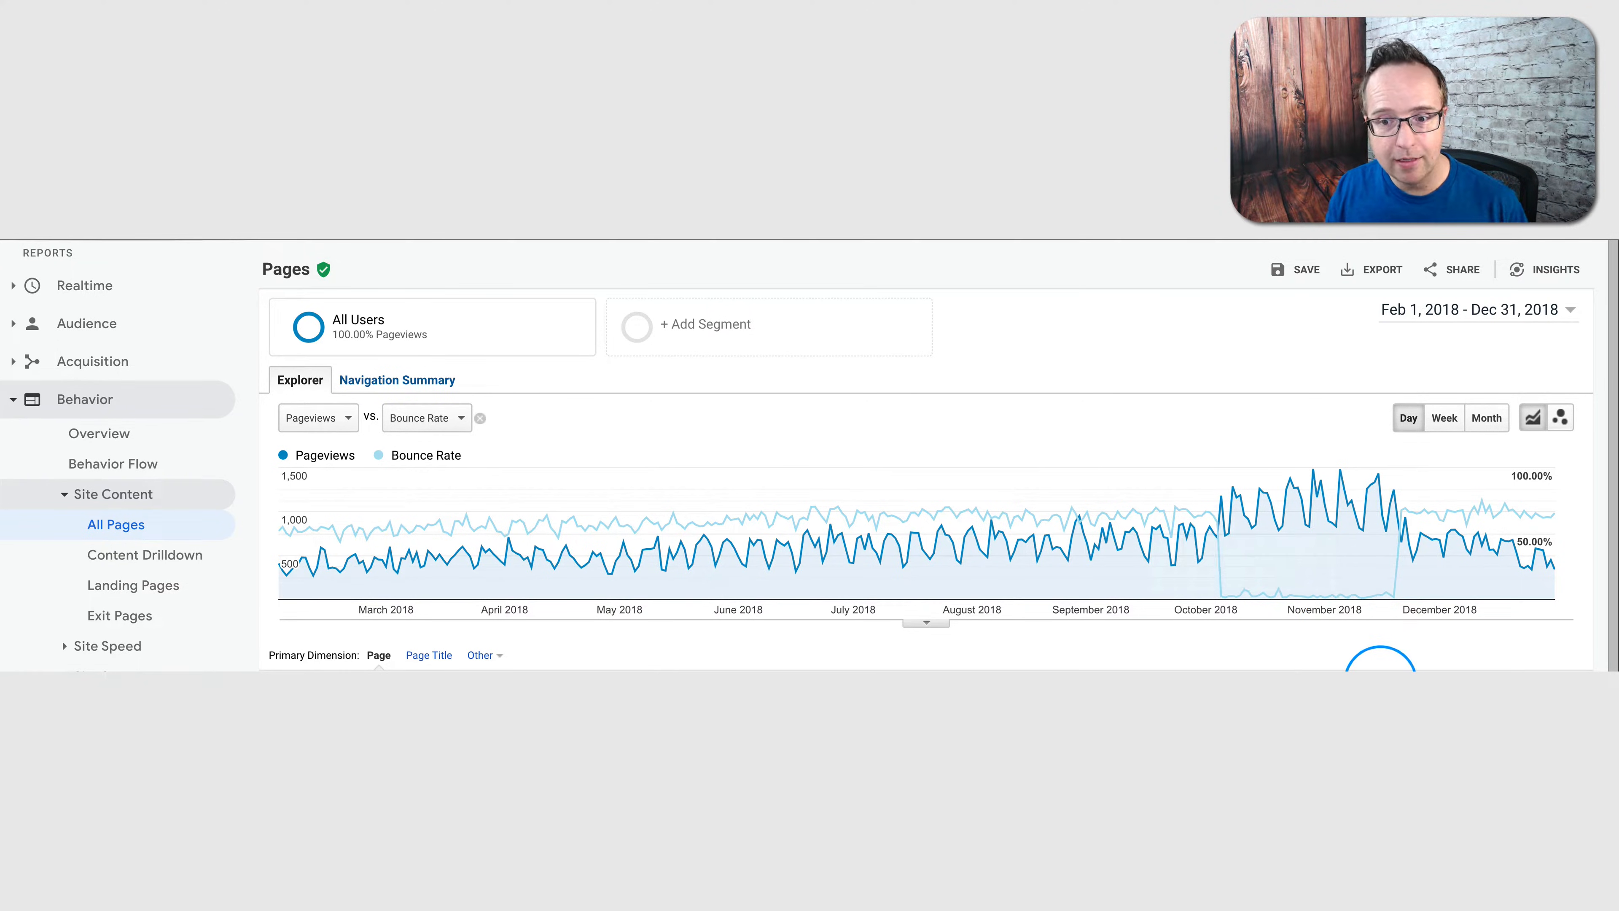
mouse_move(1223, 532)
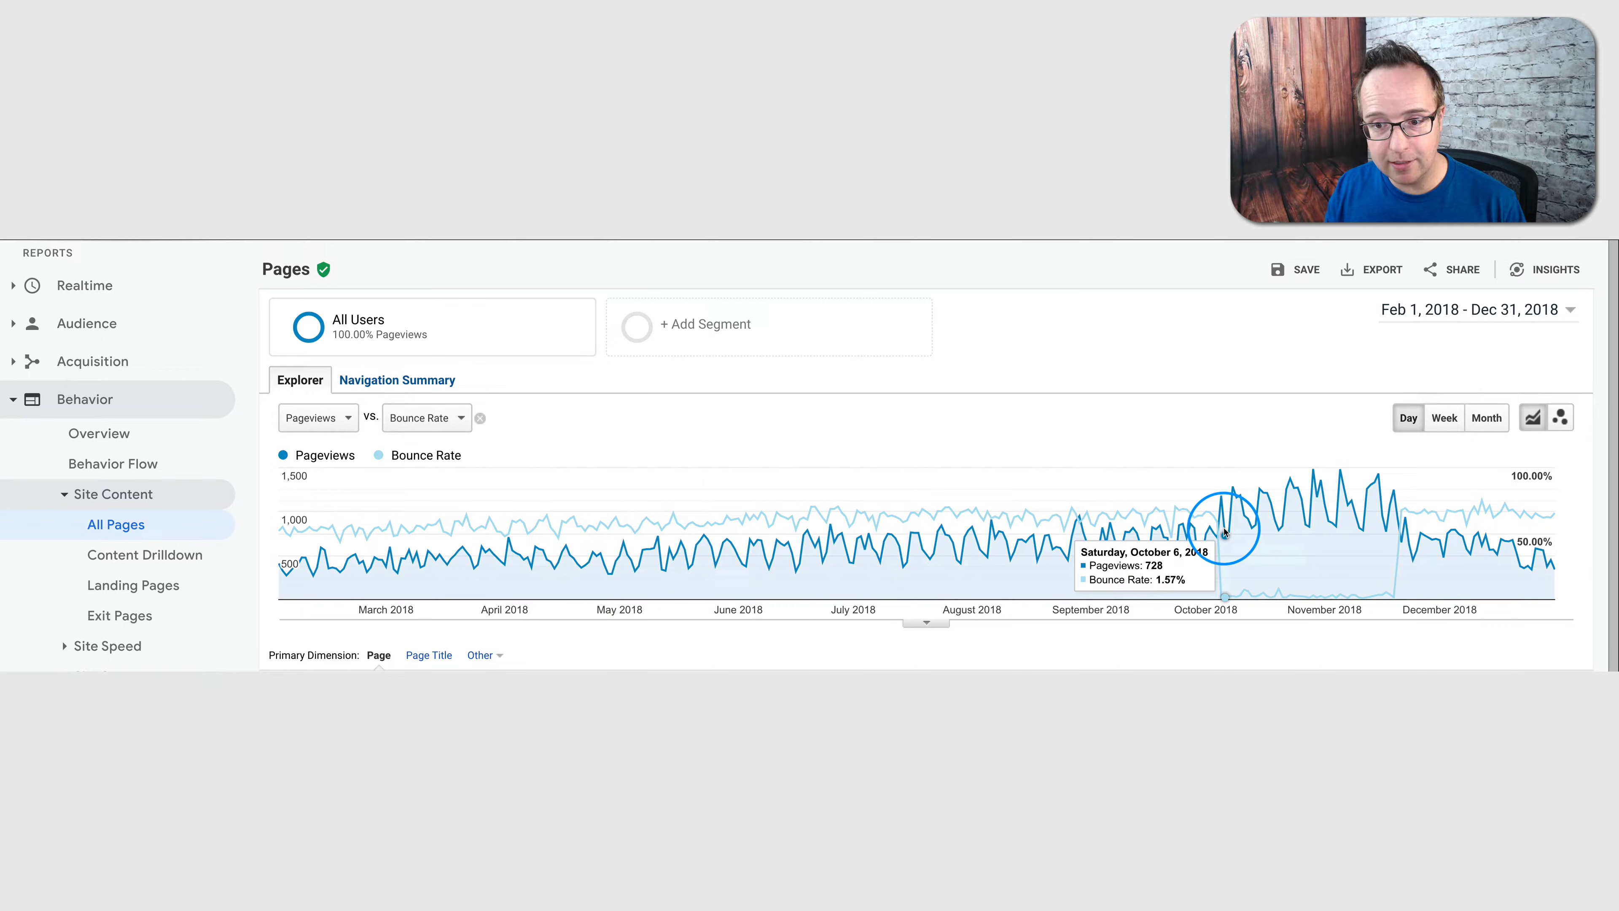
mouse_move(1262, 594)
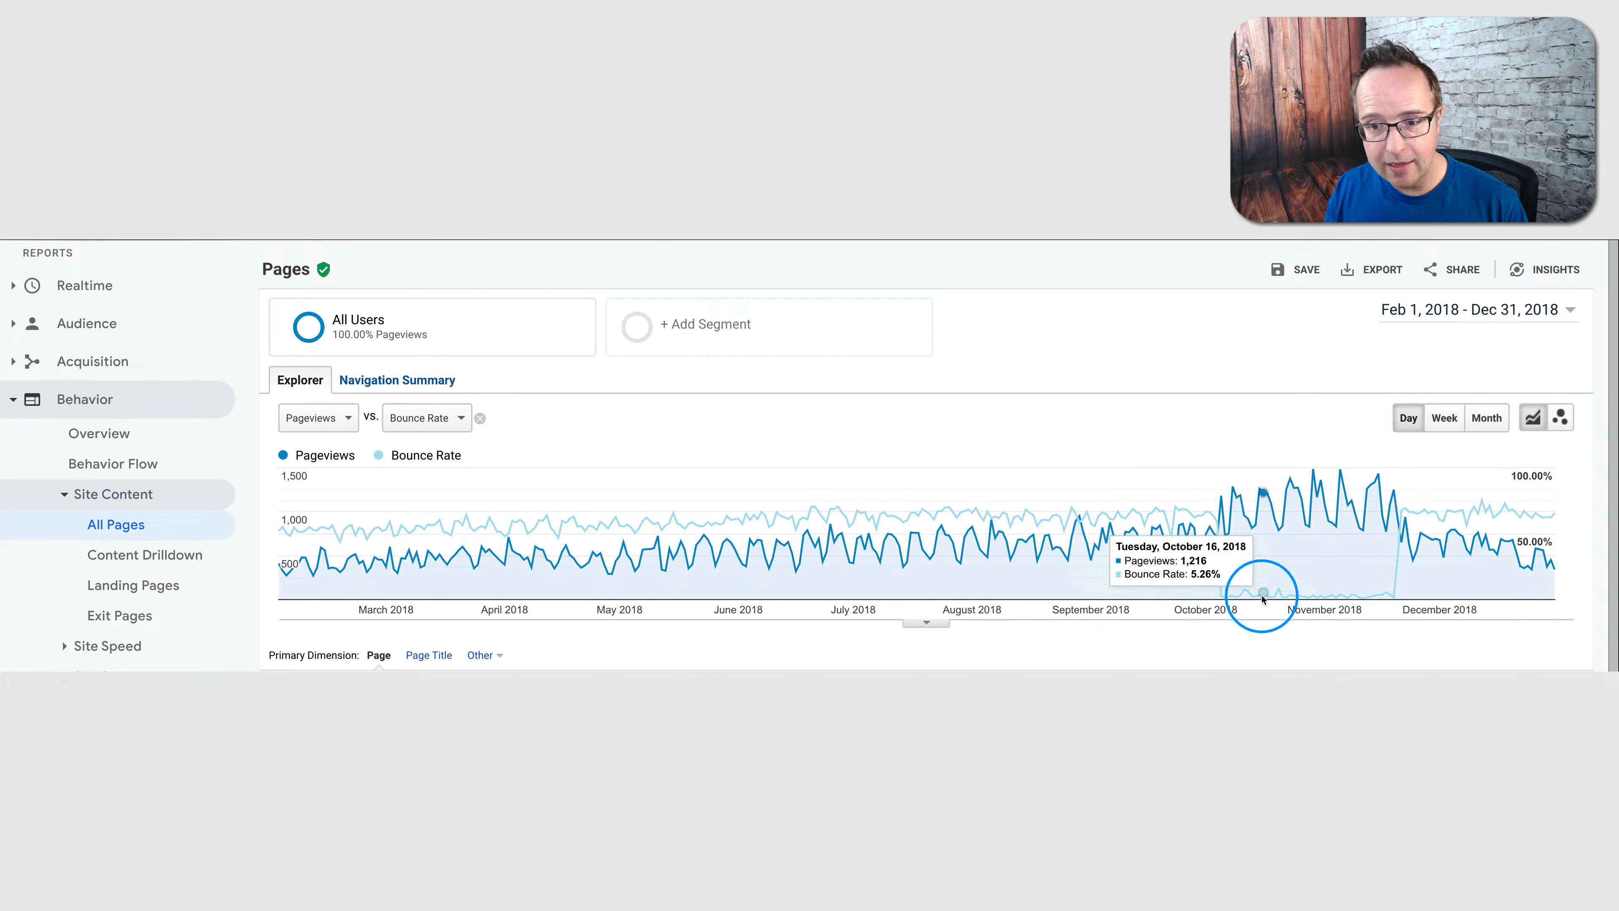
mouse_move(1346, 490)
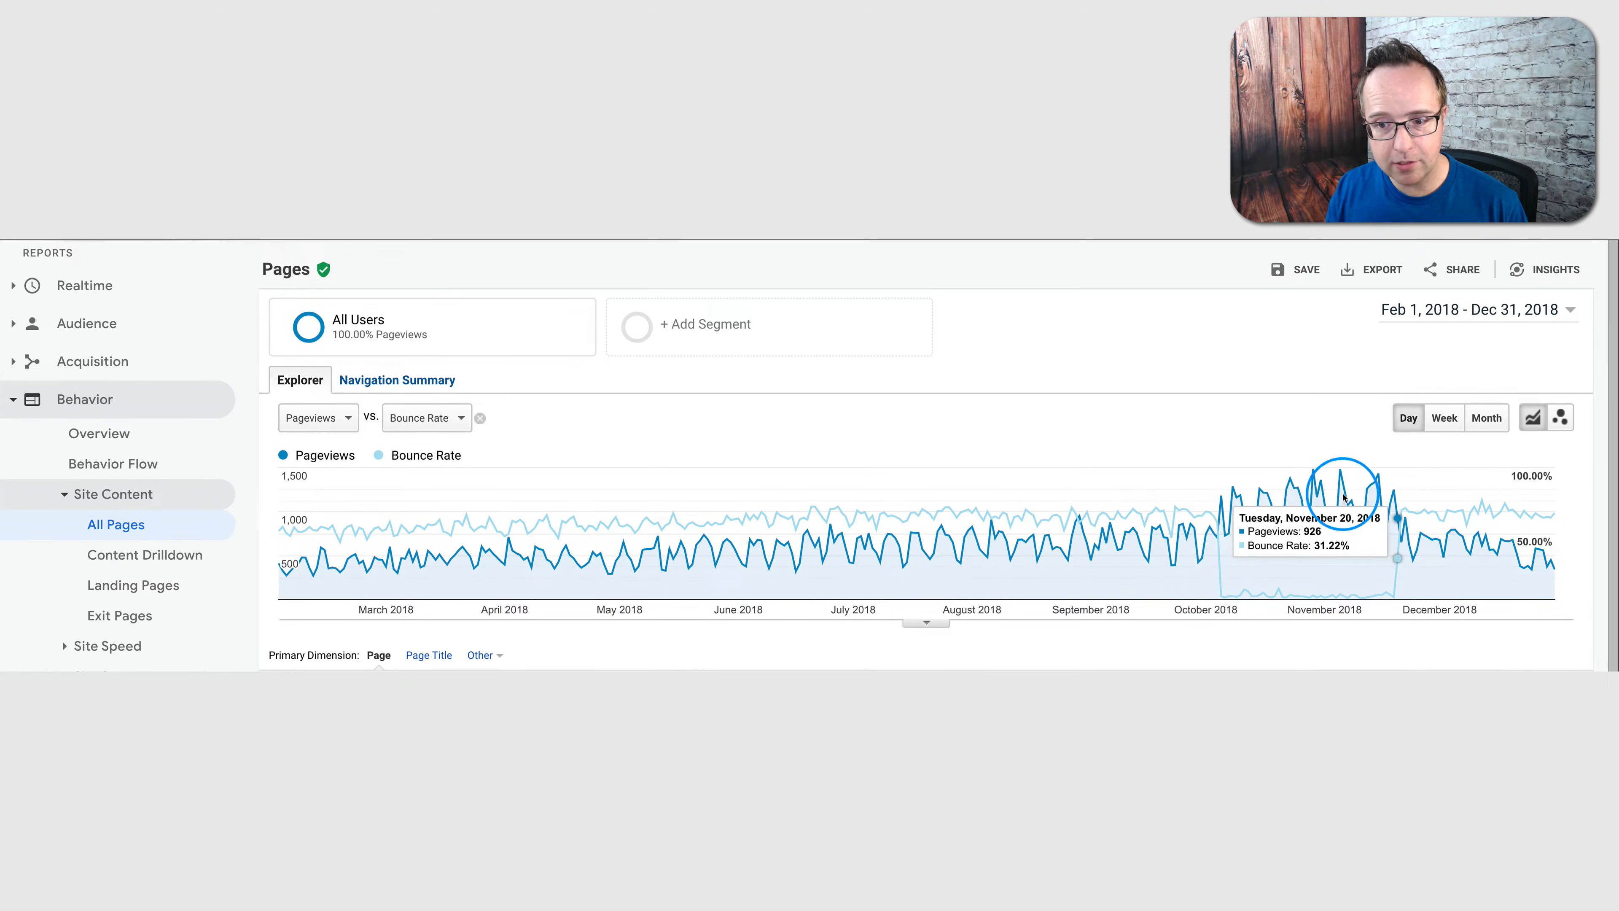
mouse_move(1409, 634)
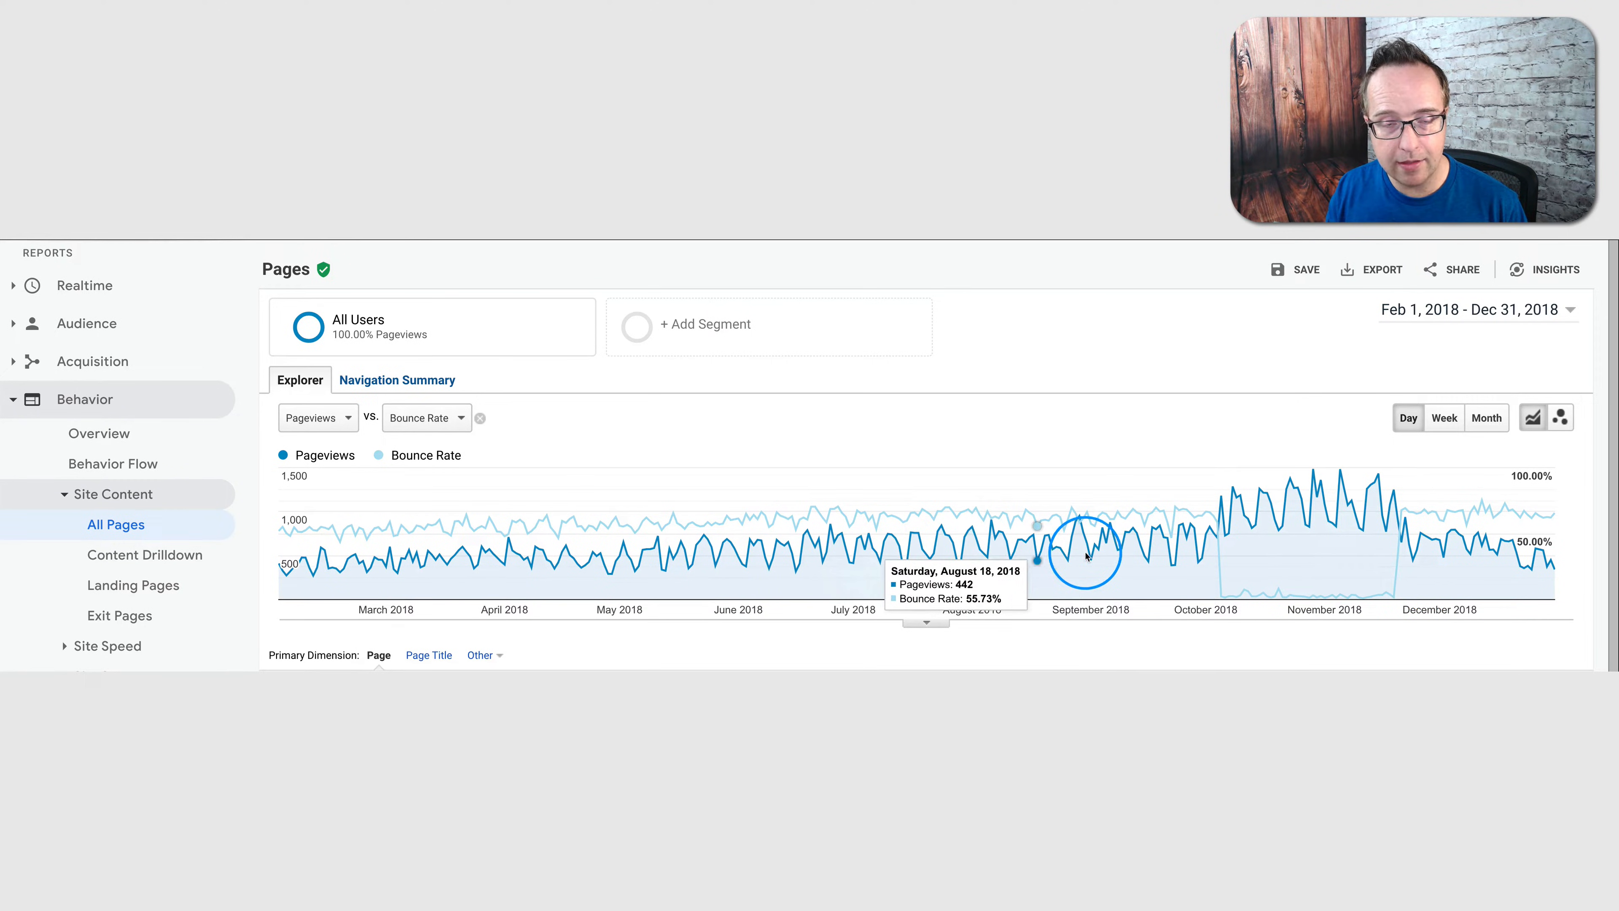
mouse_move(1396, 589)
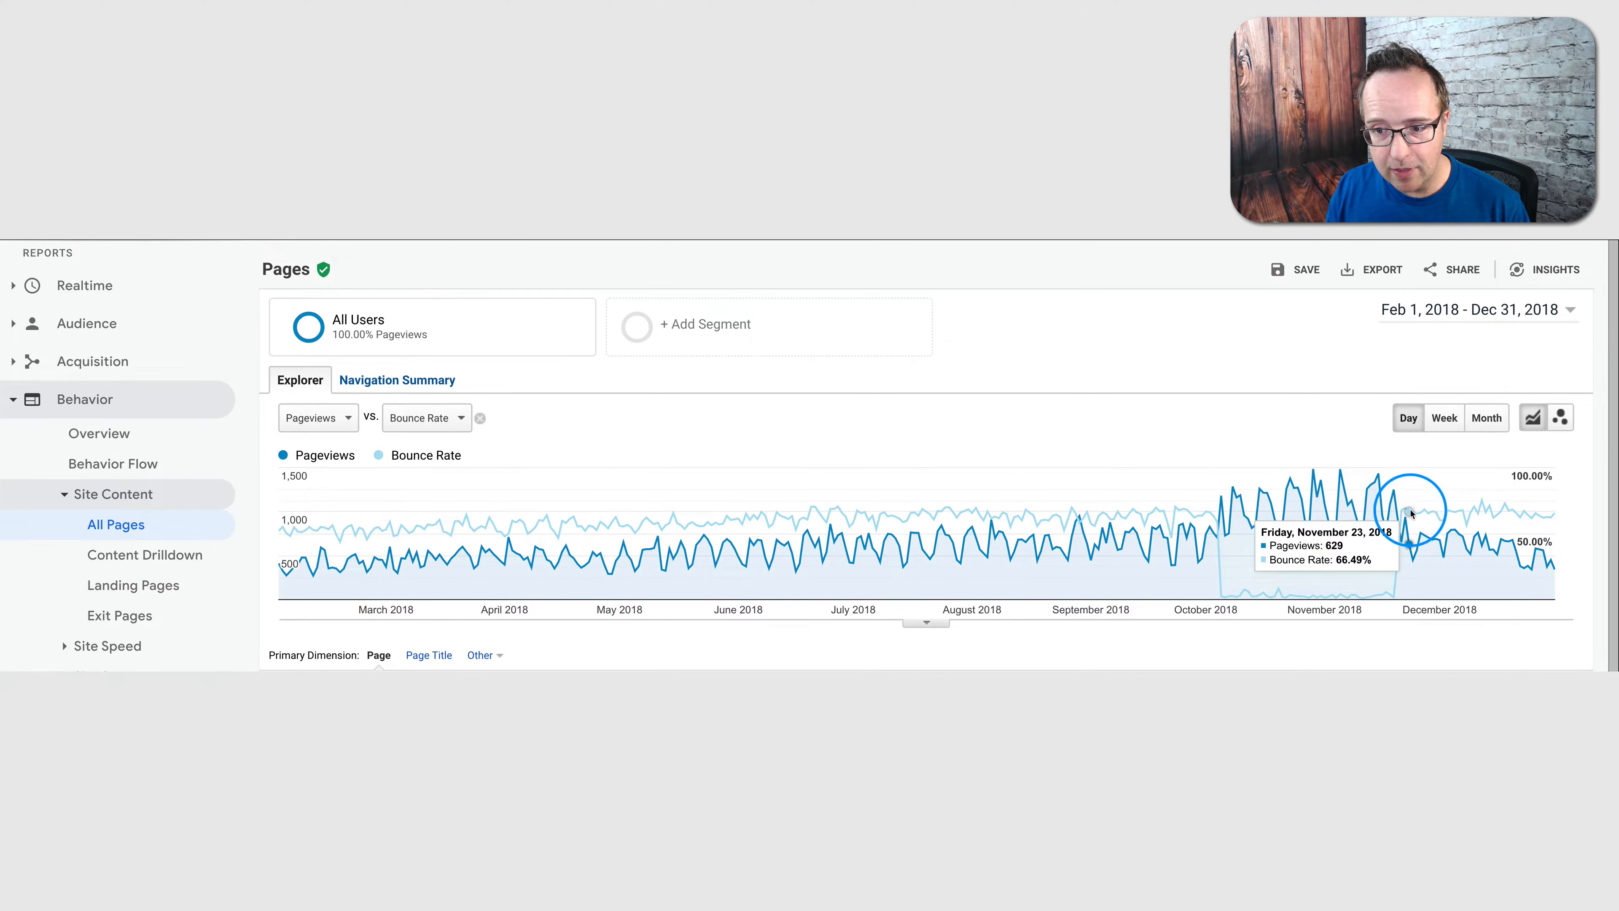
mouse_move(1524, 517)
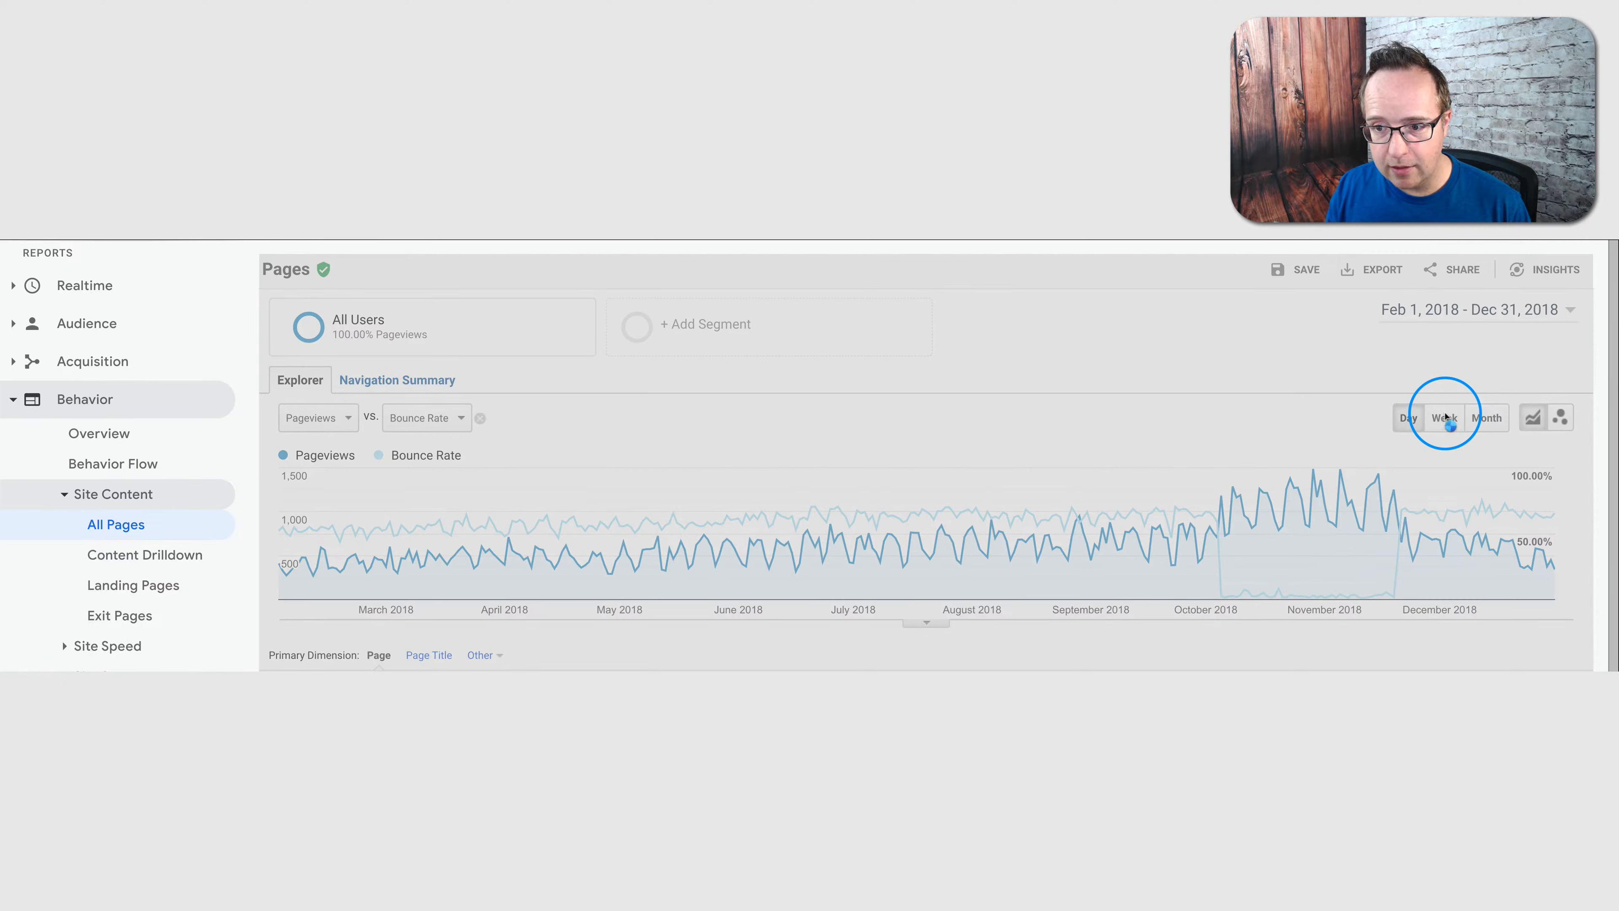
click(1443, 417)
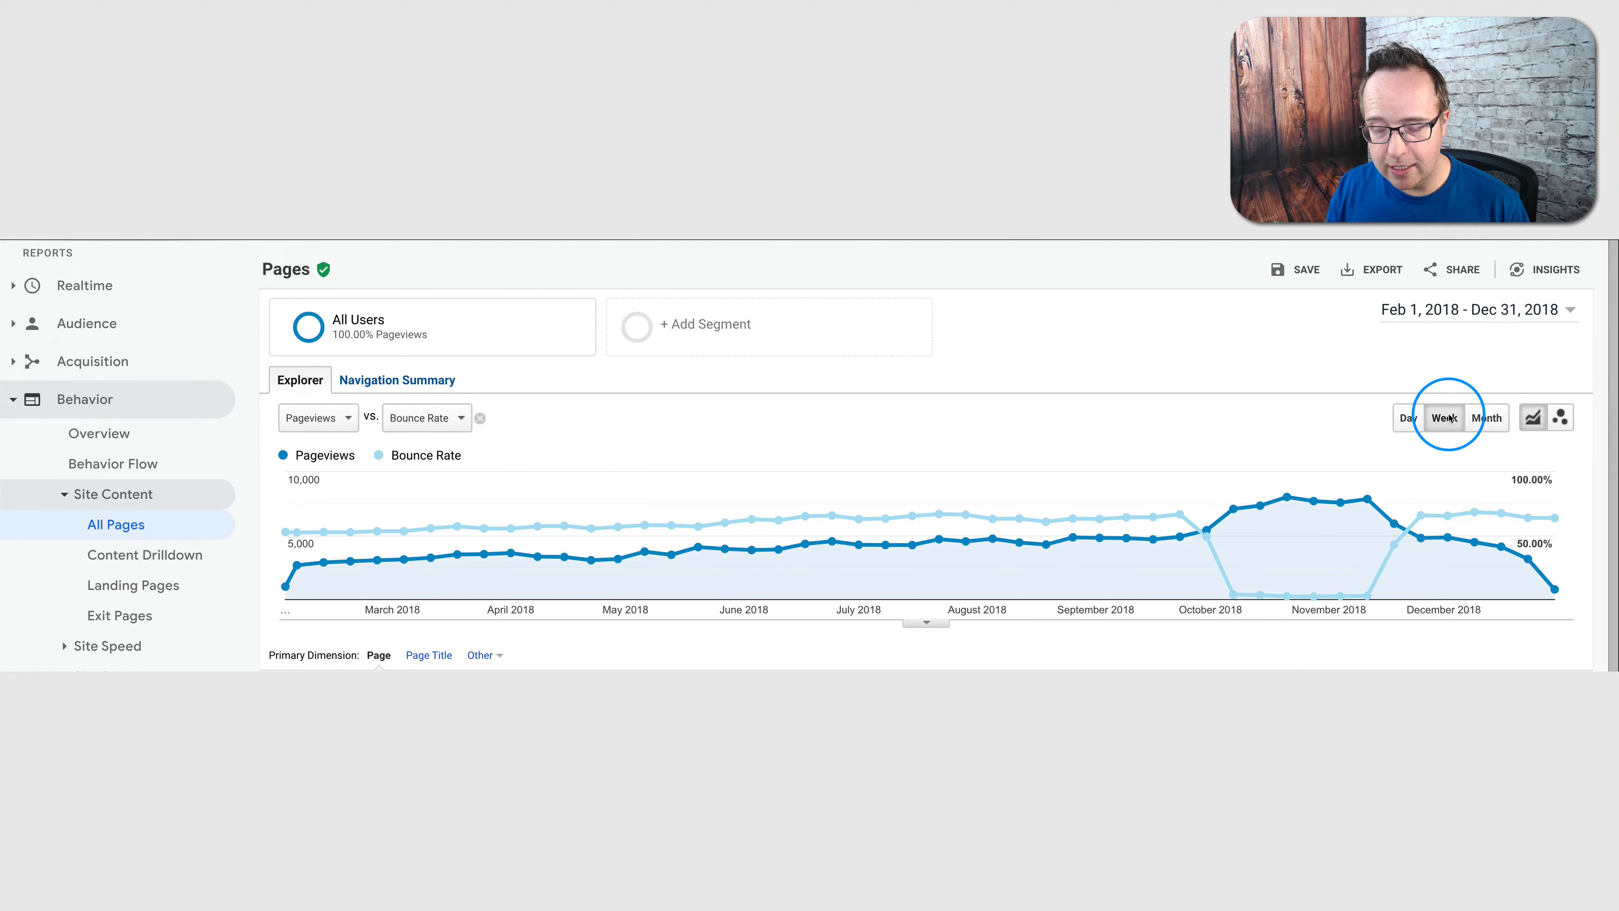
mouse_move(1150, 542)
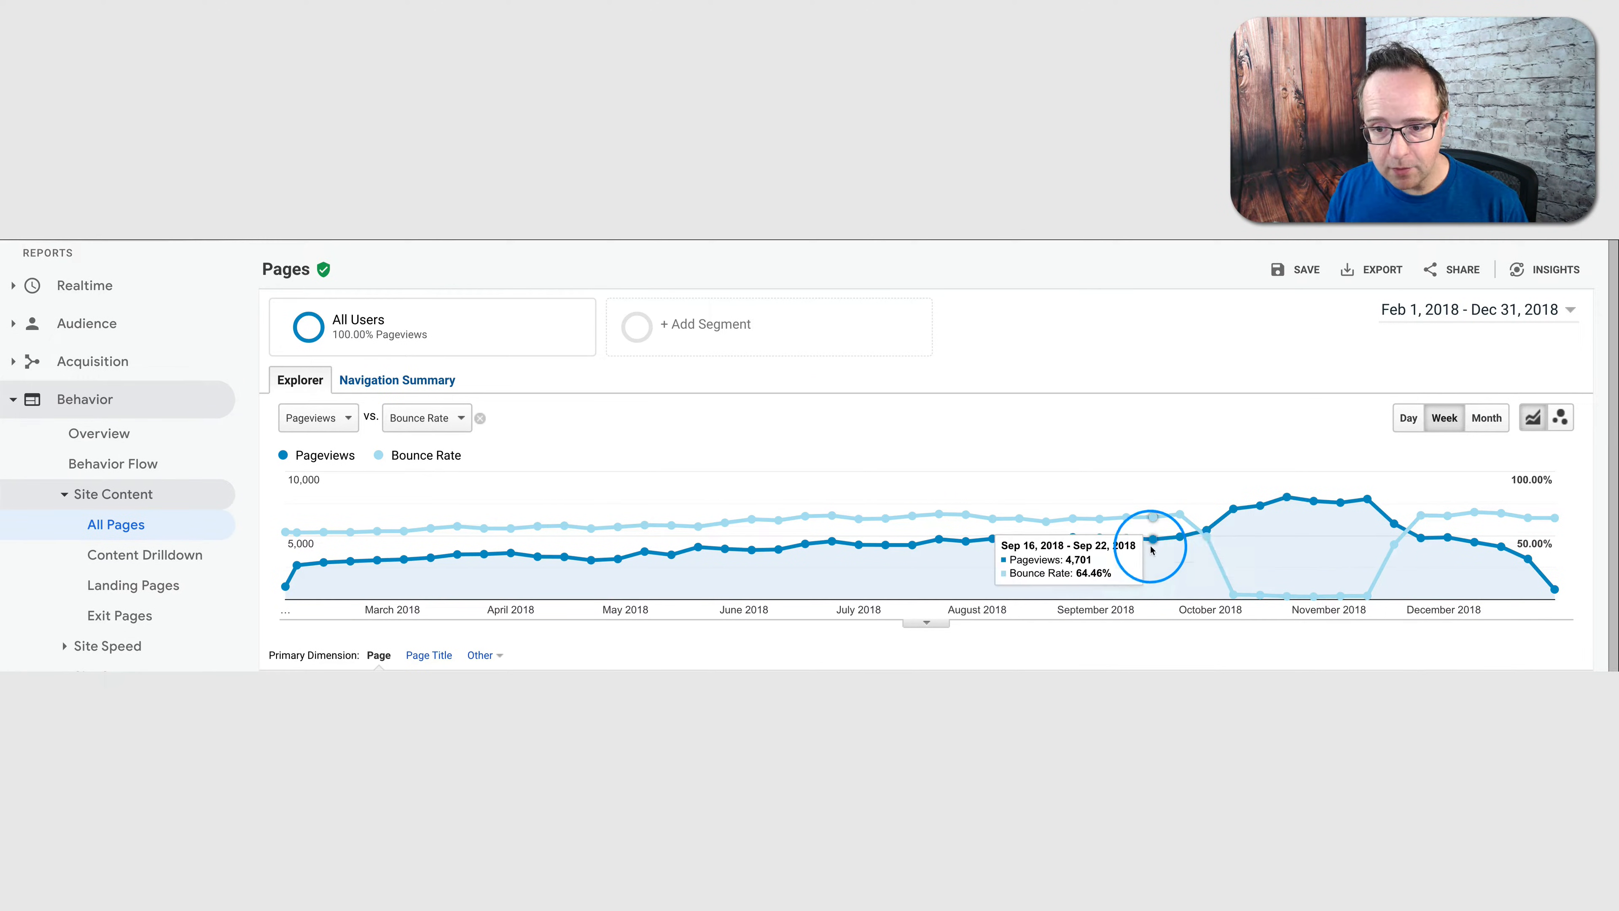
mouse_move(1234, 603)
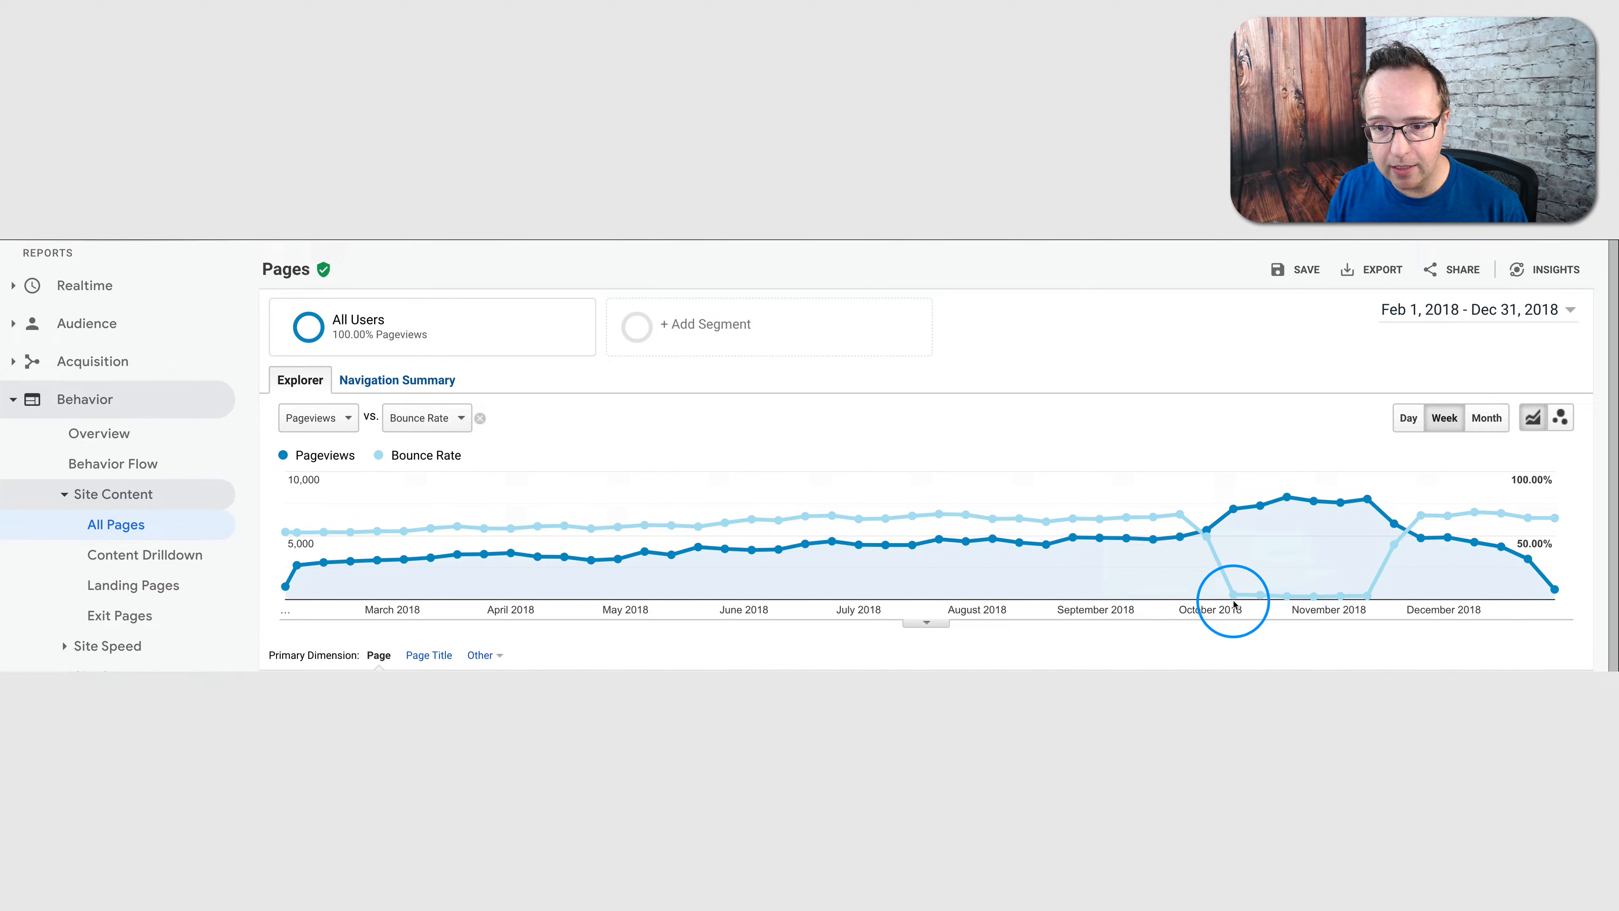
mouse_move(1333, 530)
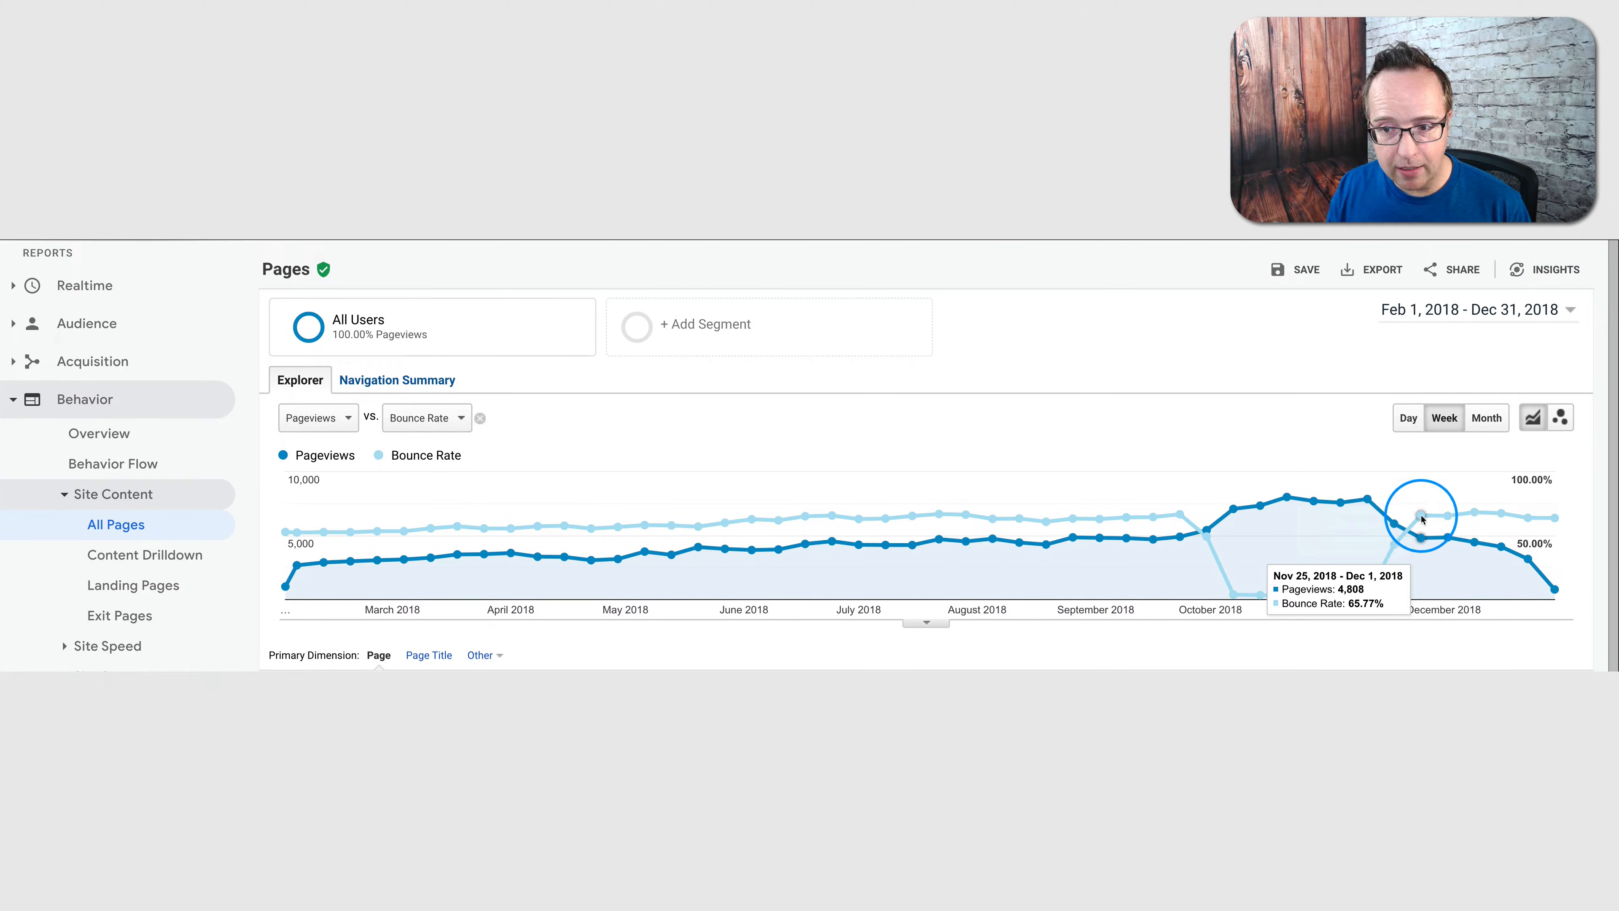
Change the range's end date to Dec 31, 2019 and apply it
click(1474, 310)
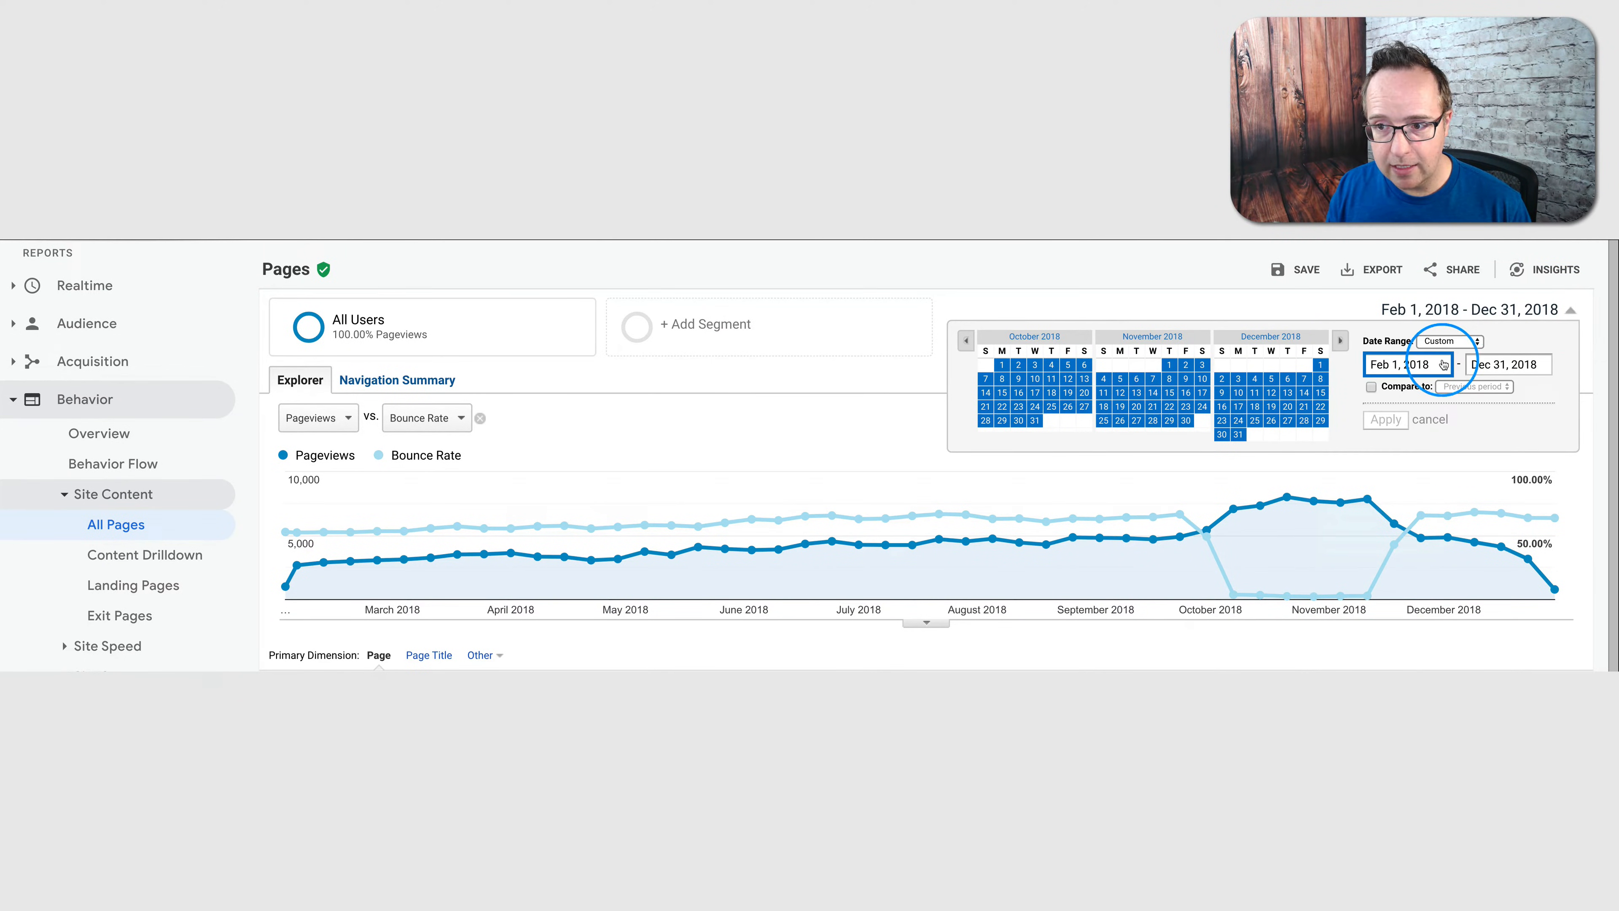
click(1508, 364)
text(9)
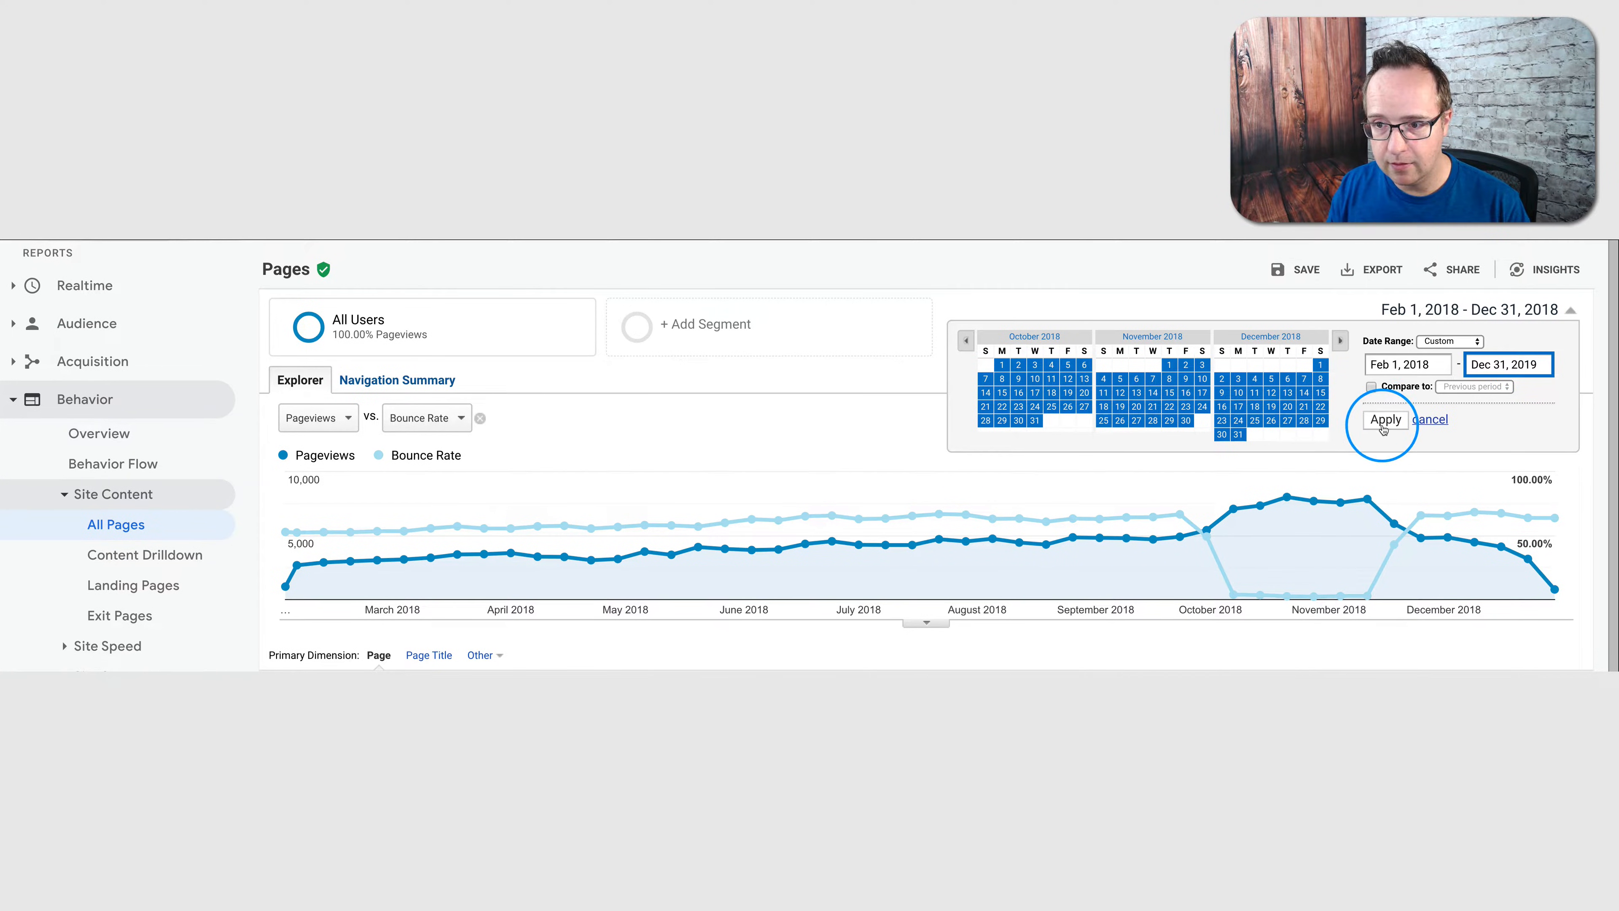
click(1385, 419)
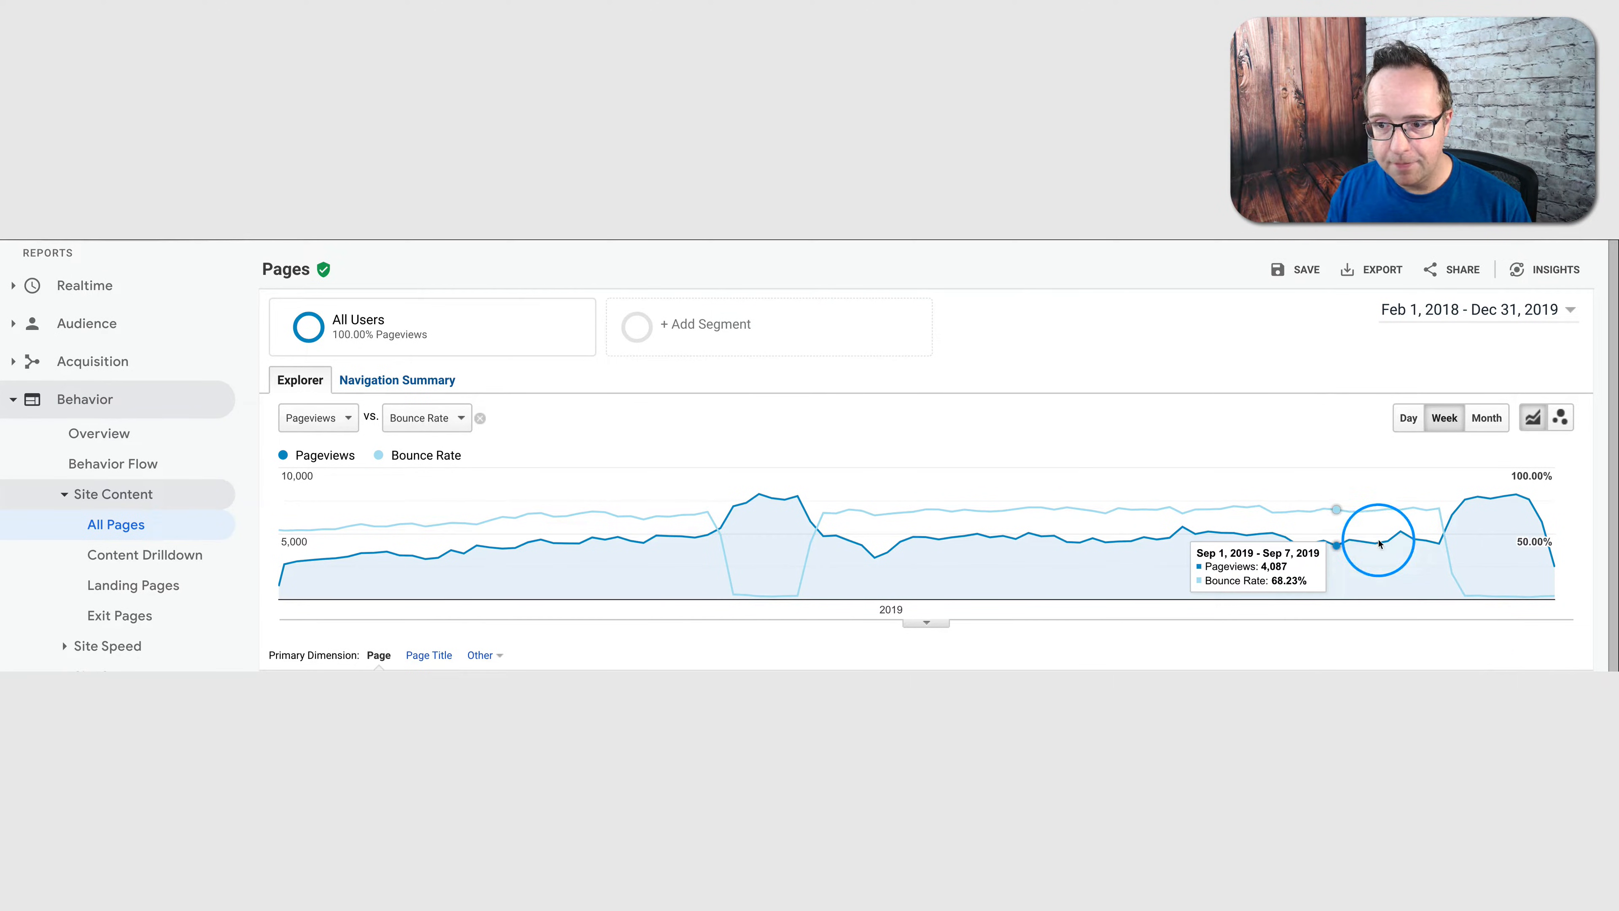
mouse_move(1439, 519)
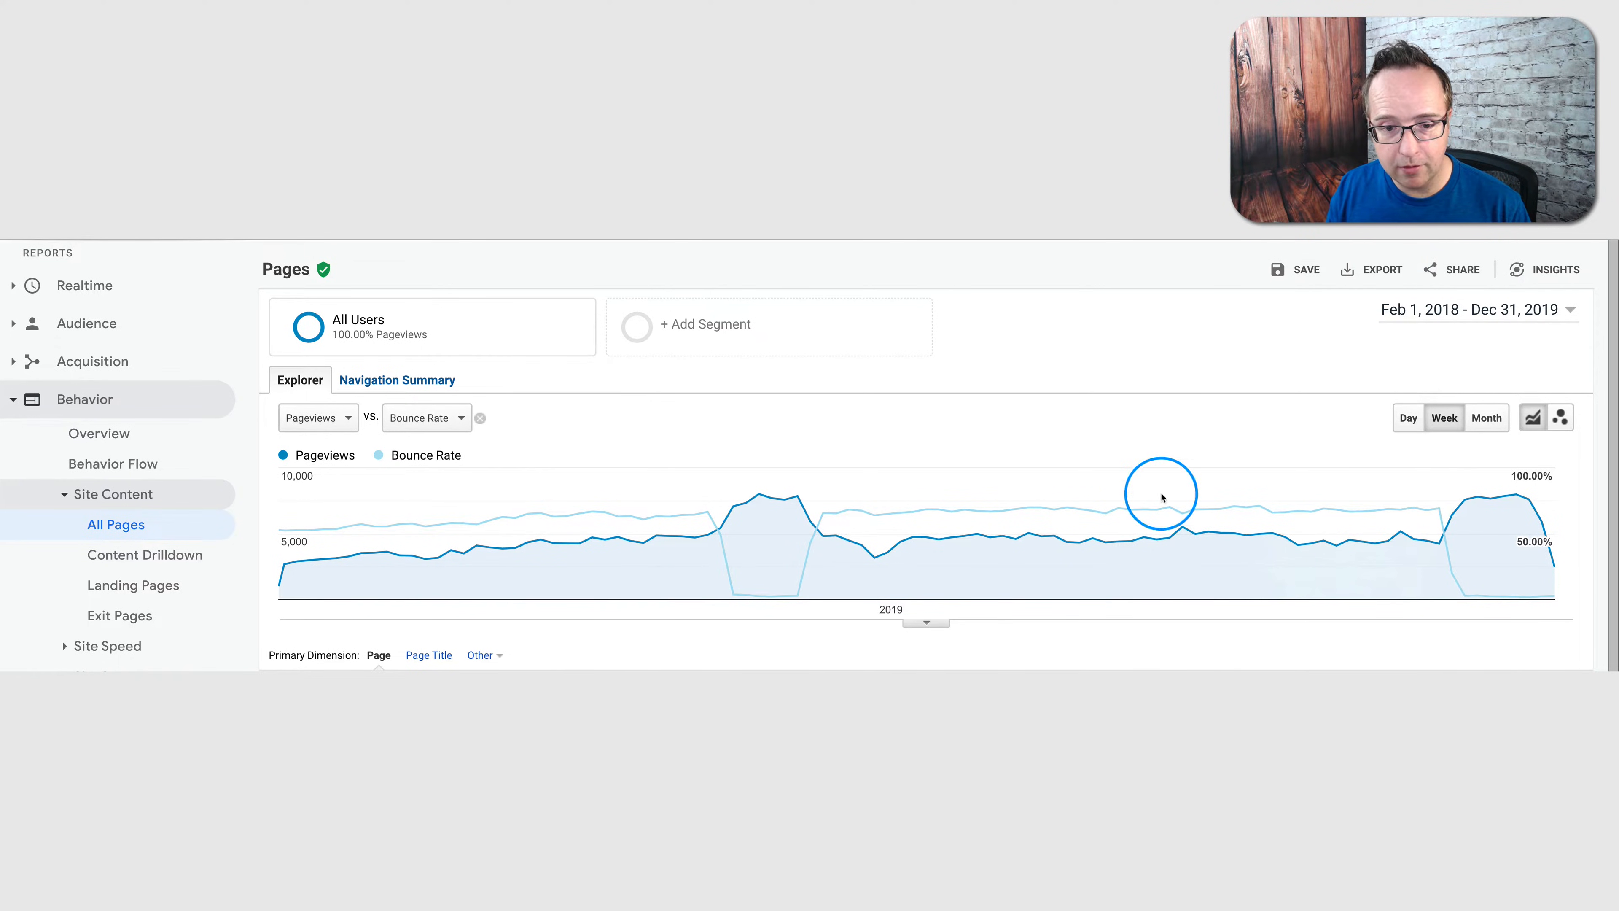
mouse_move(732, 593)
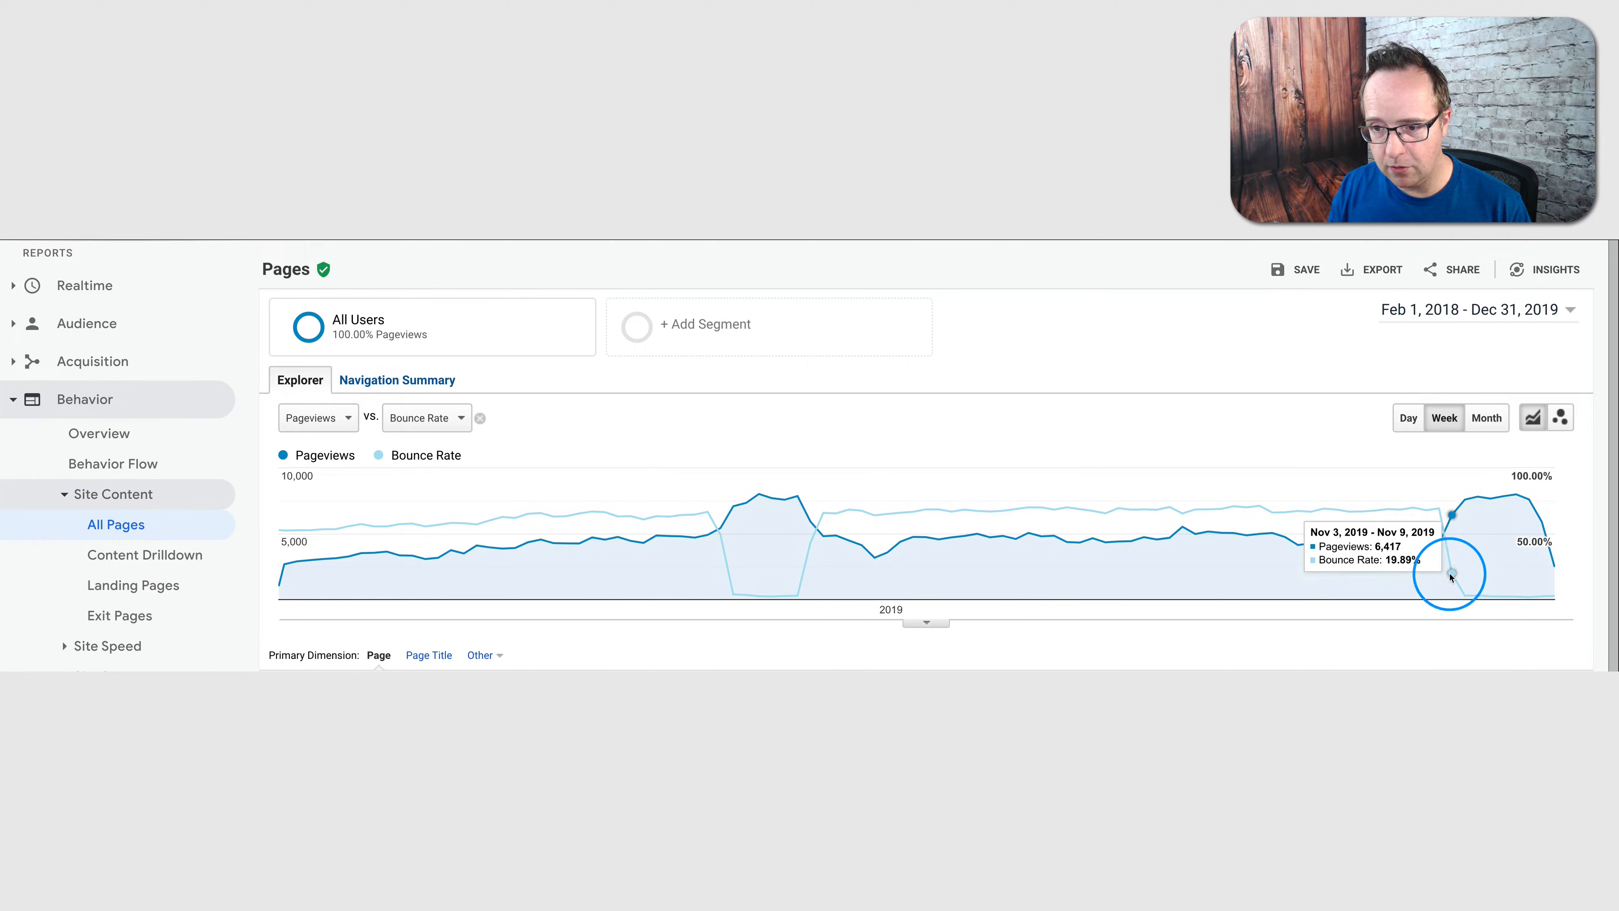
mouse_move(1437, 538)
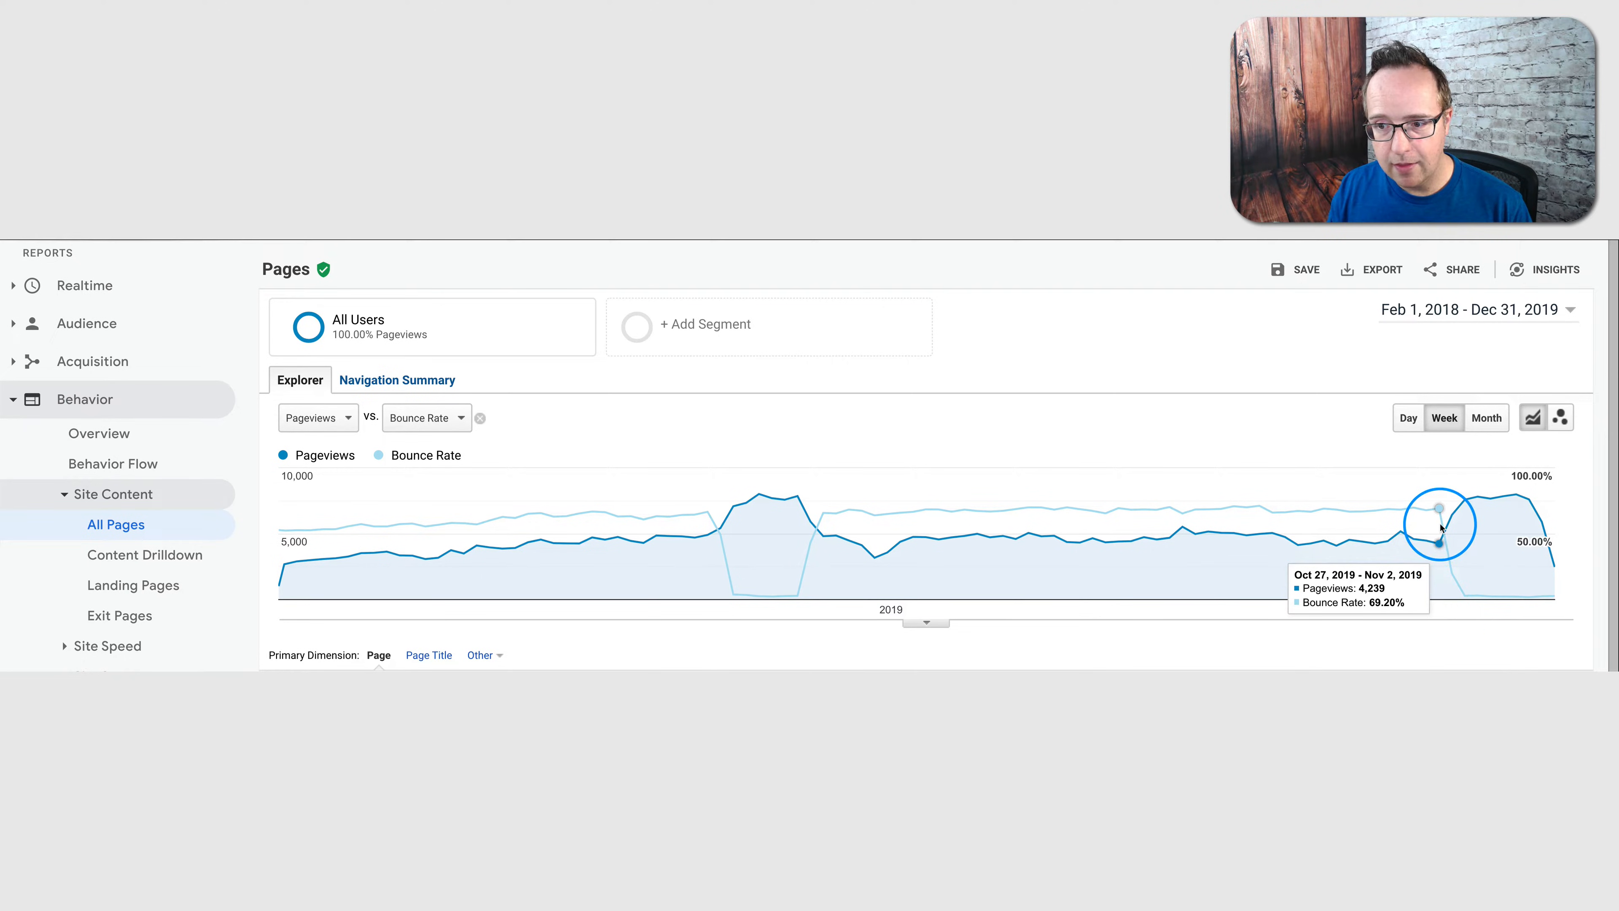
mouse_move(1491, 602)
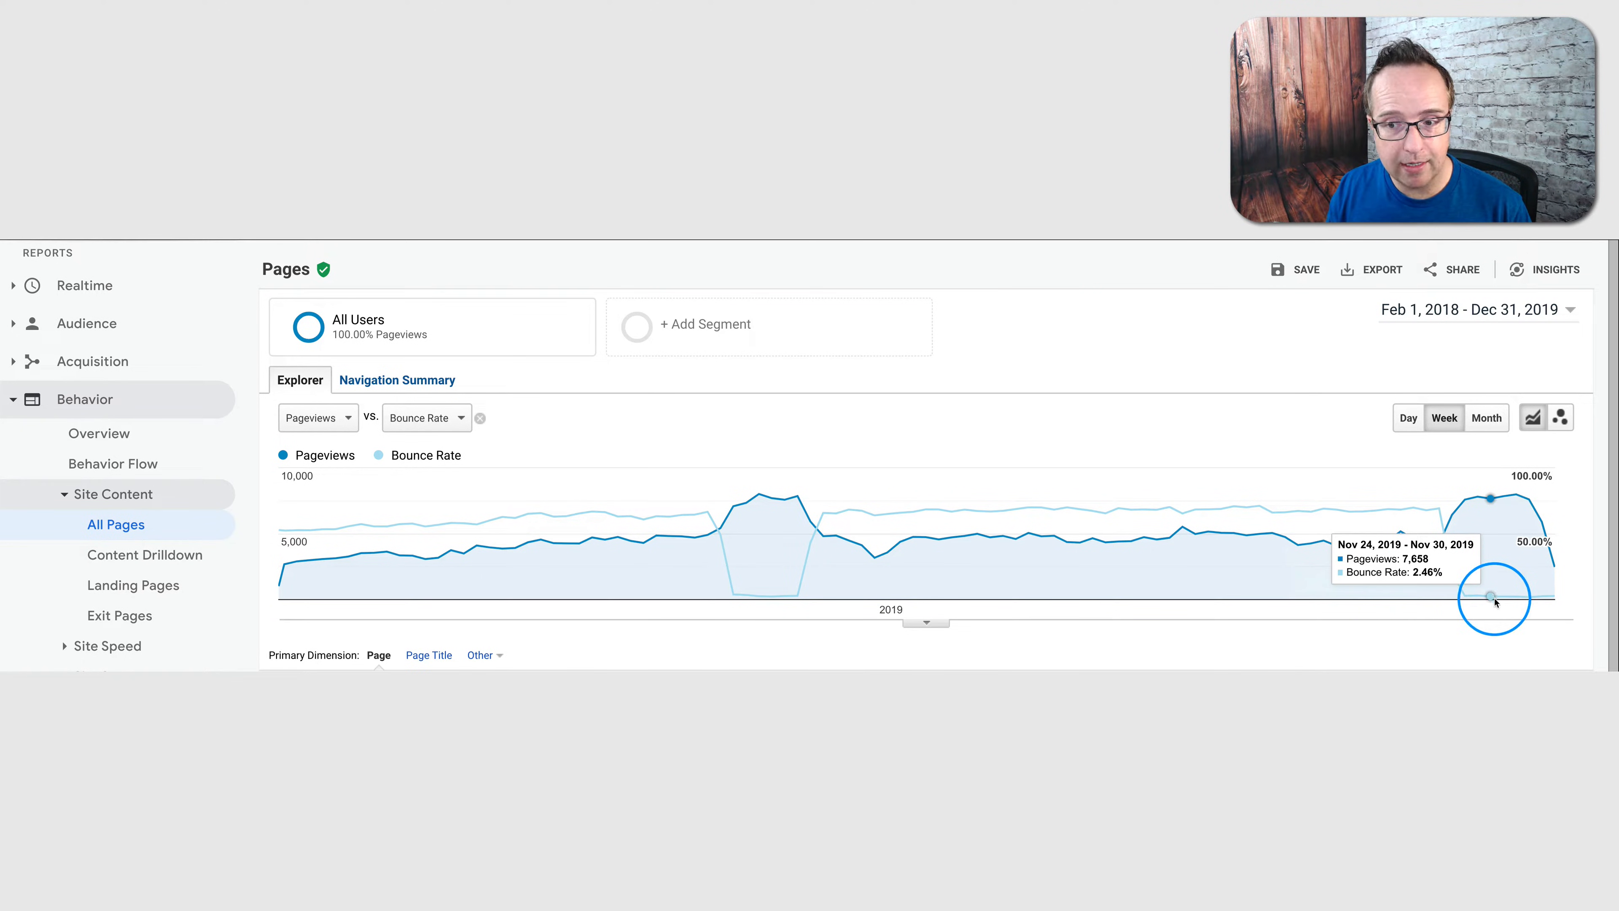
mouse_move(1559, 557)
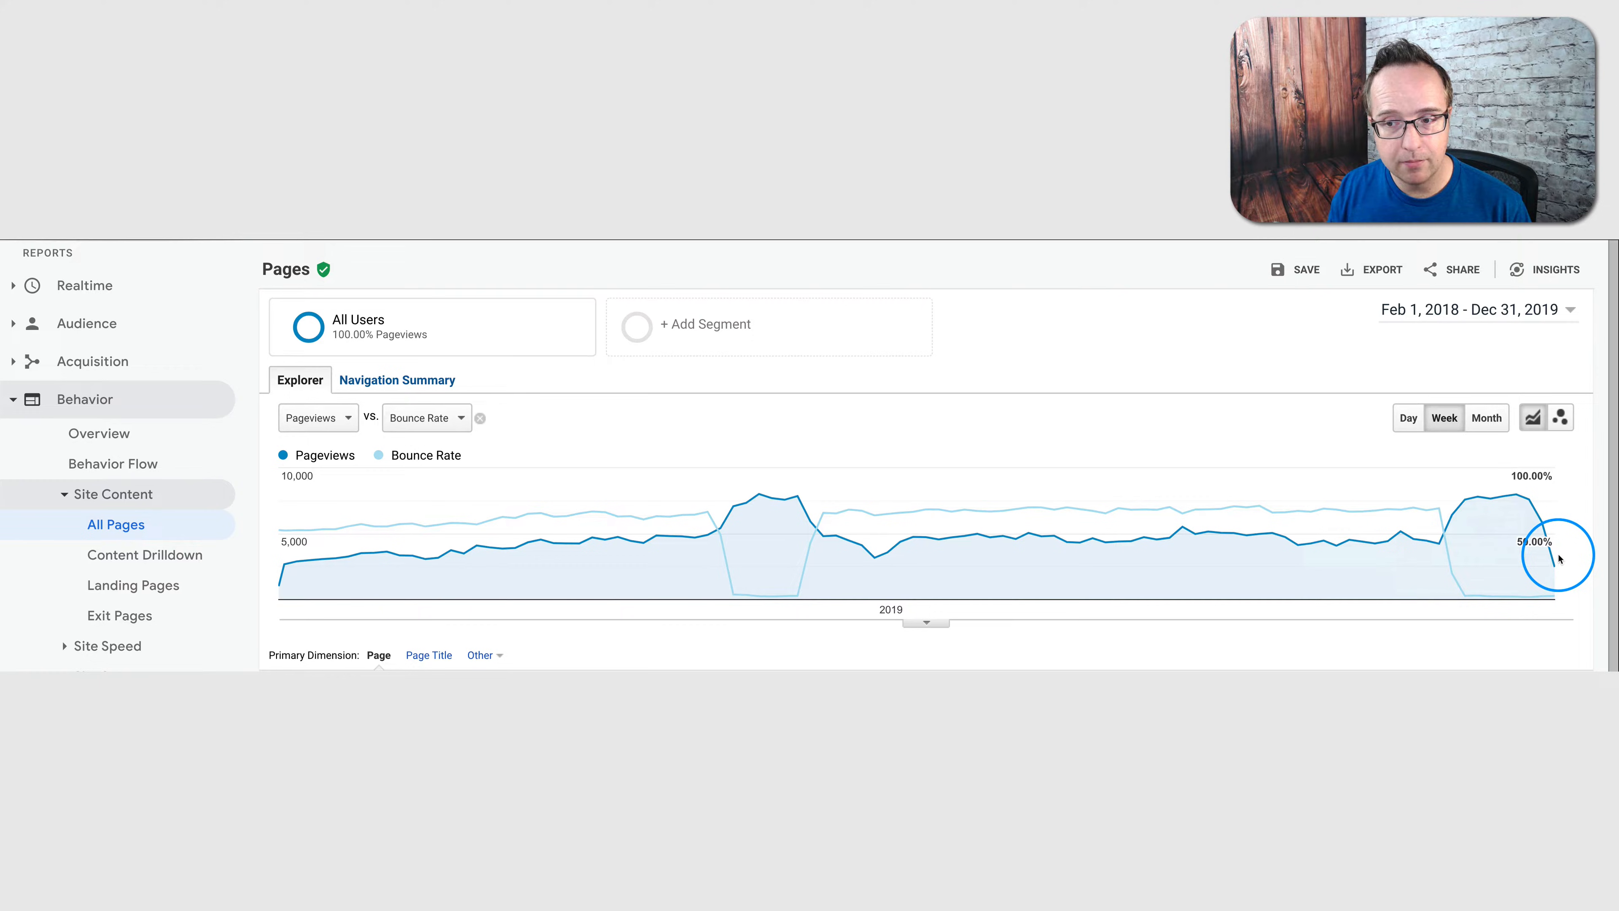
mouse_move(1531, 317)
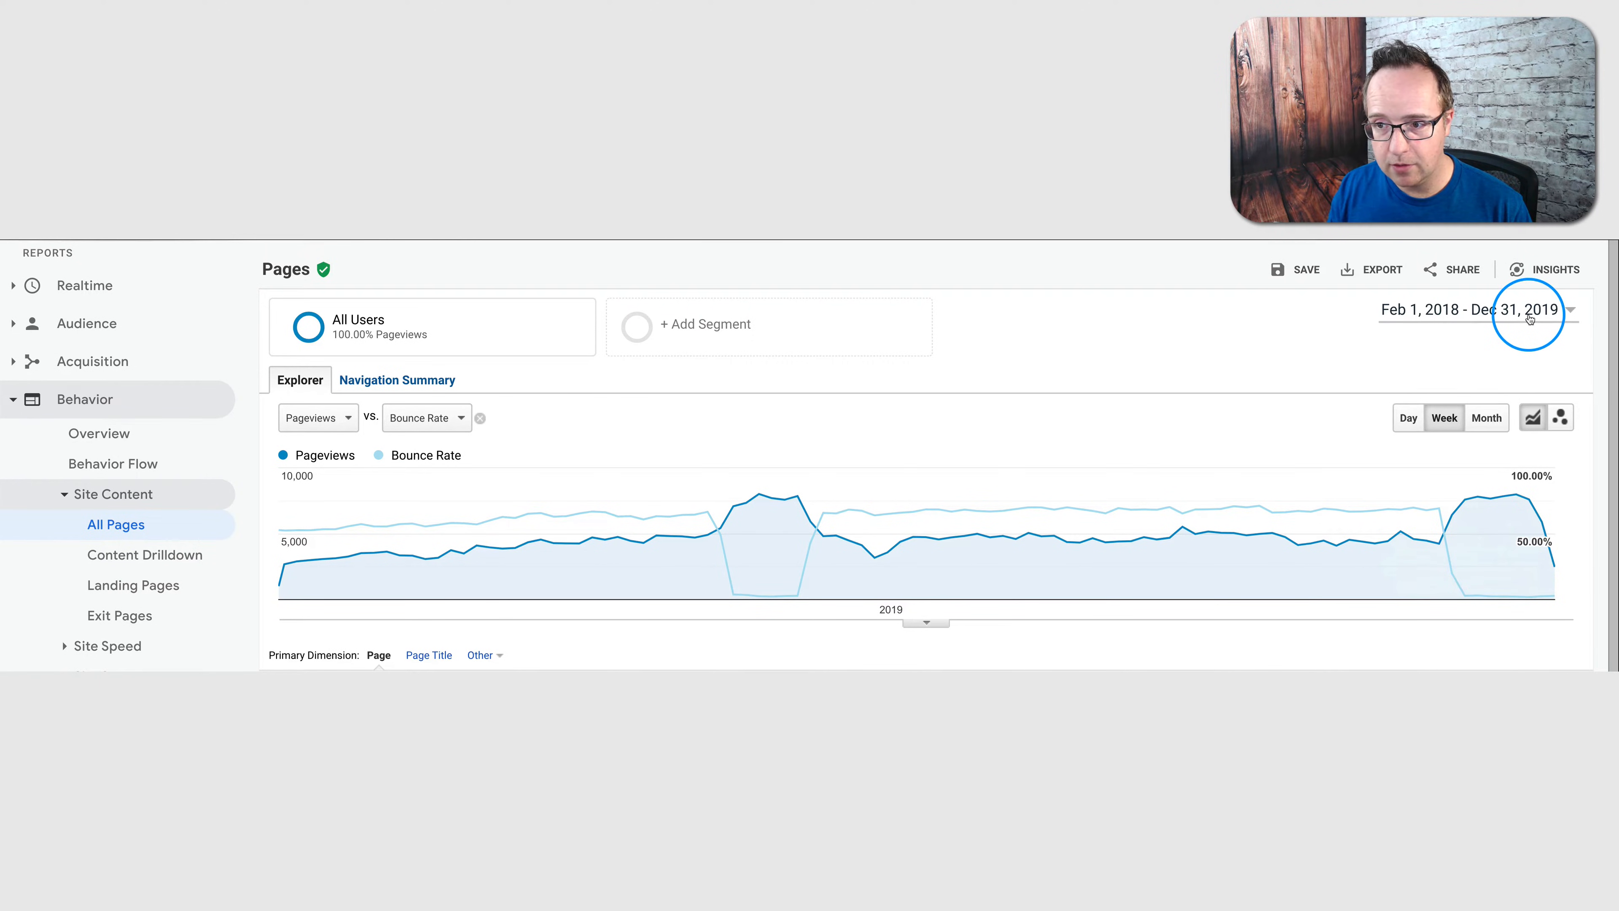
Reopen the date range picker showing Feb 1, 2018 – Dec 31, 2019
click(1568, 310)
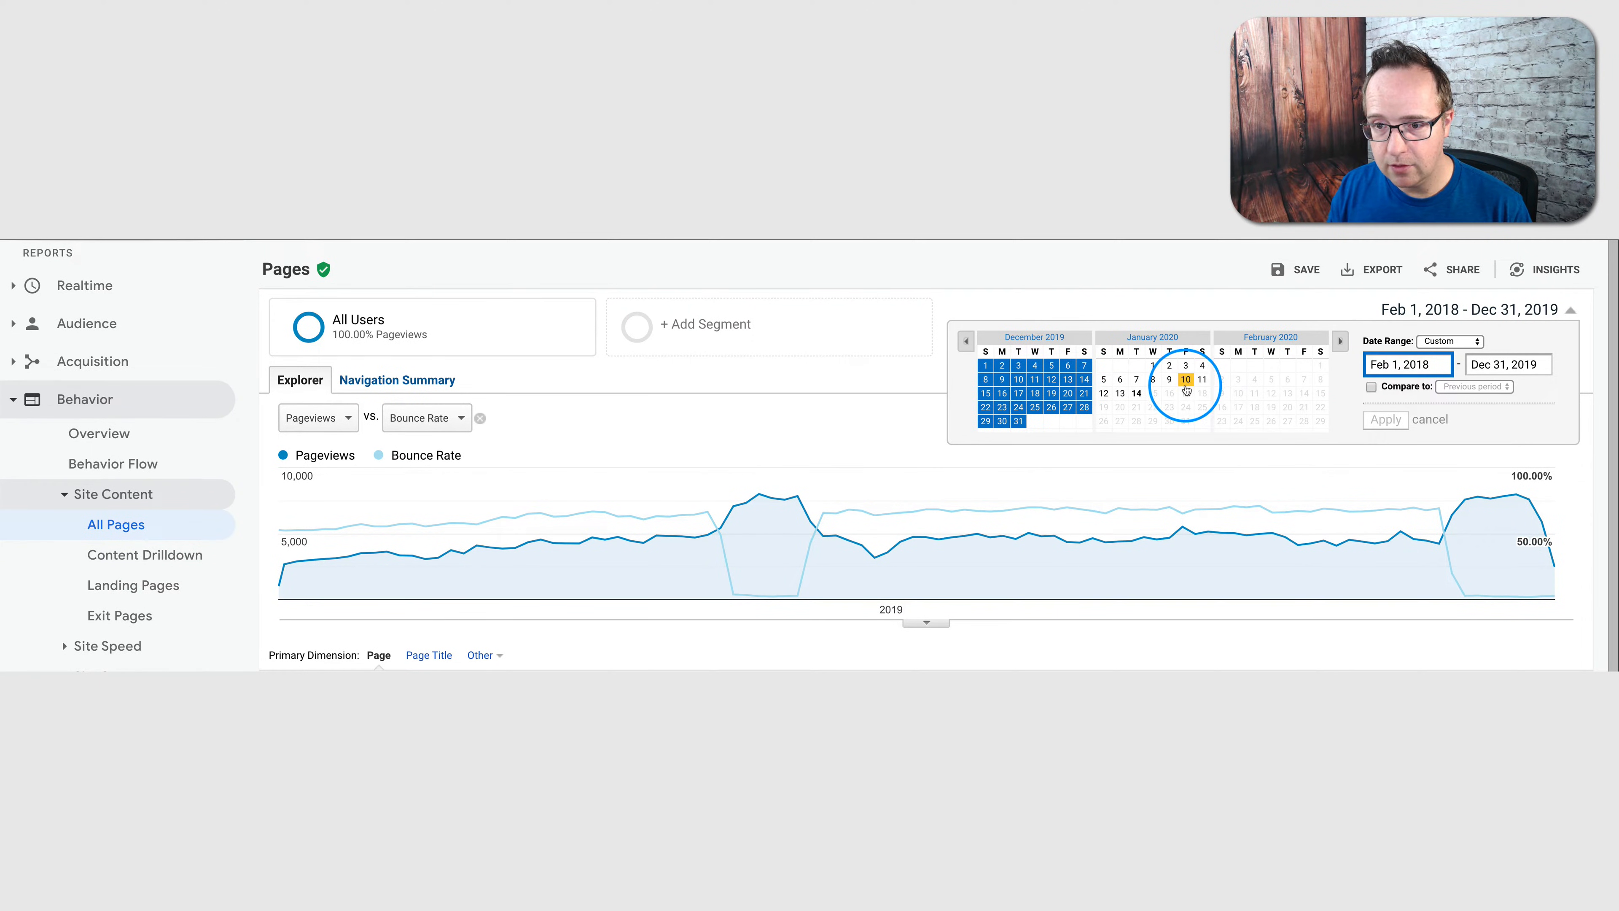
Set the range to Jan 14, 2018 – Jan 14, 2020 and apply it
click(1135, 394)
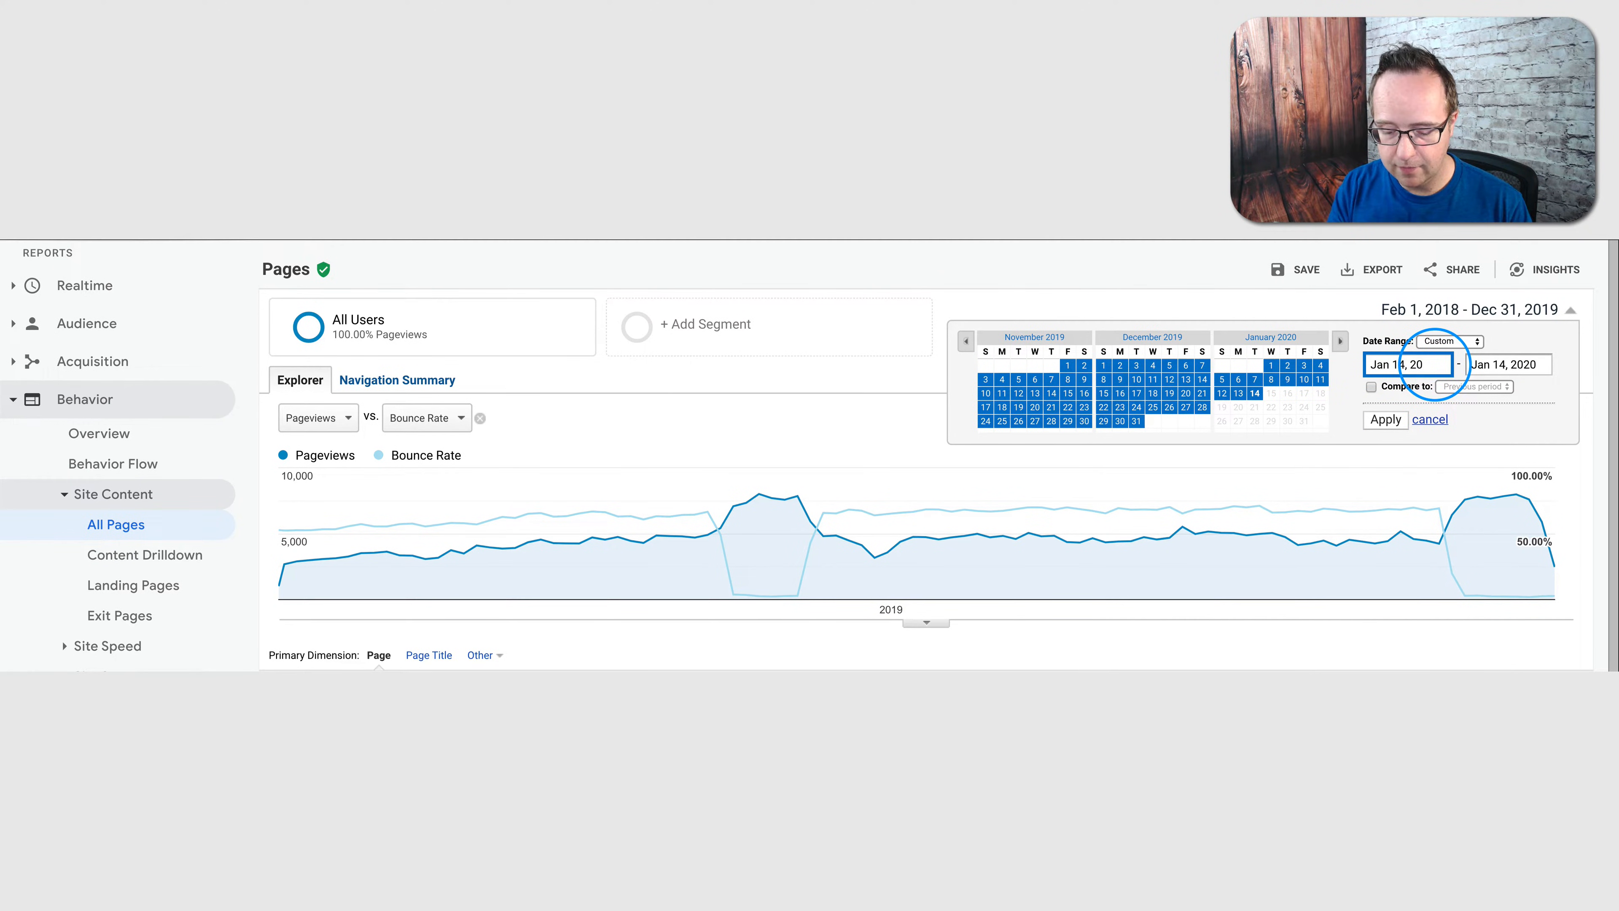
click(1384, 419)
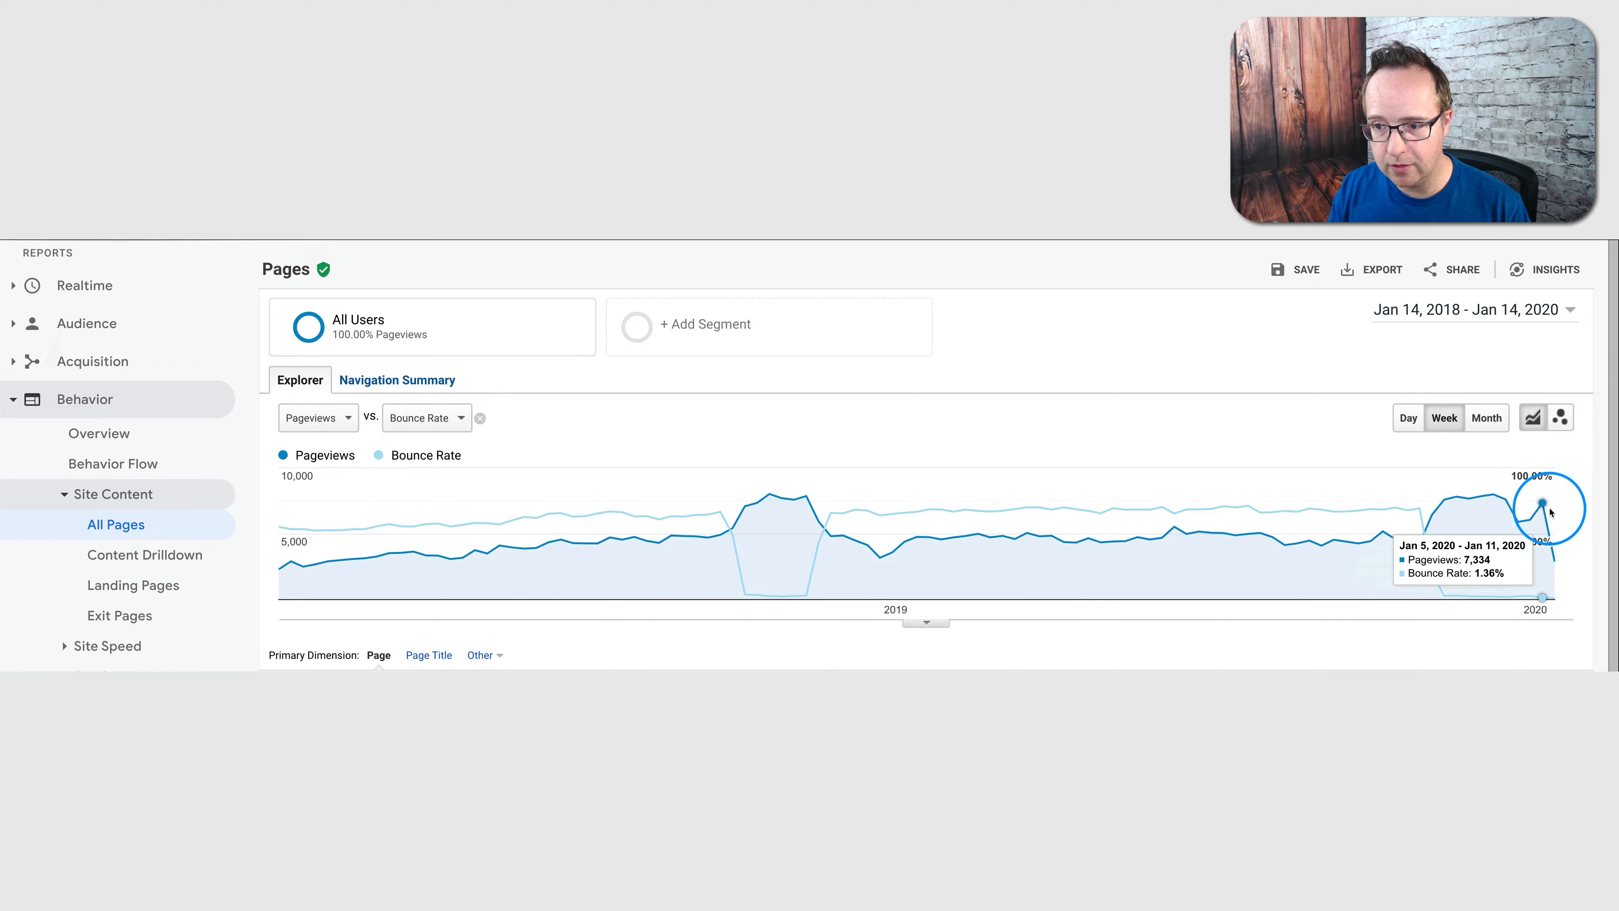
mouse_move(1456, 599)
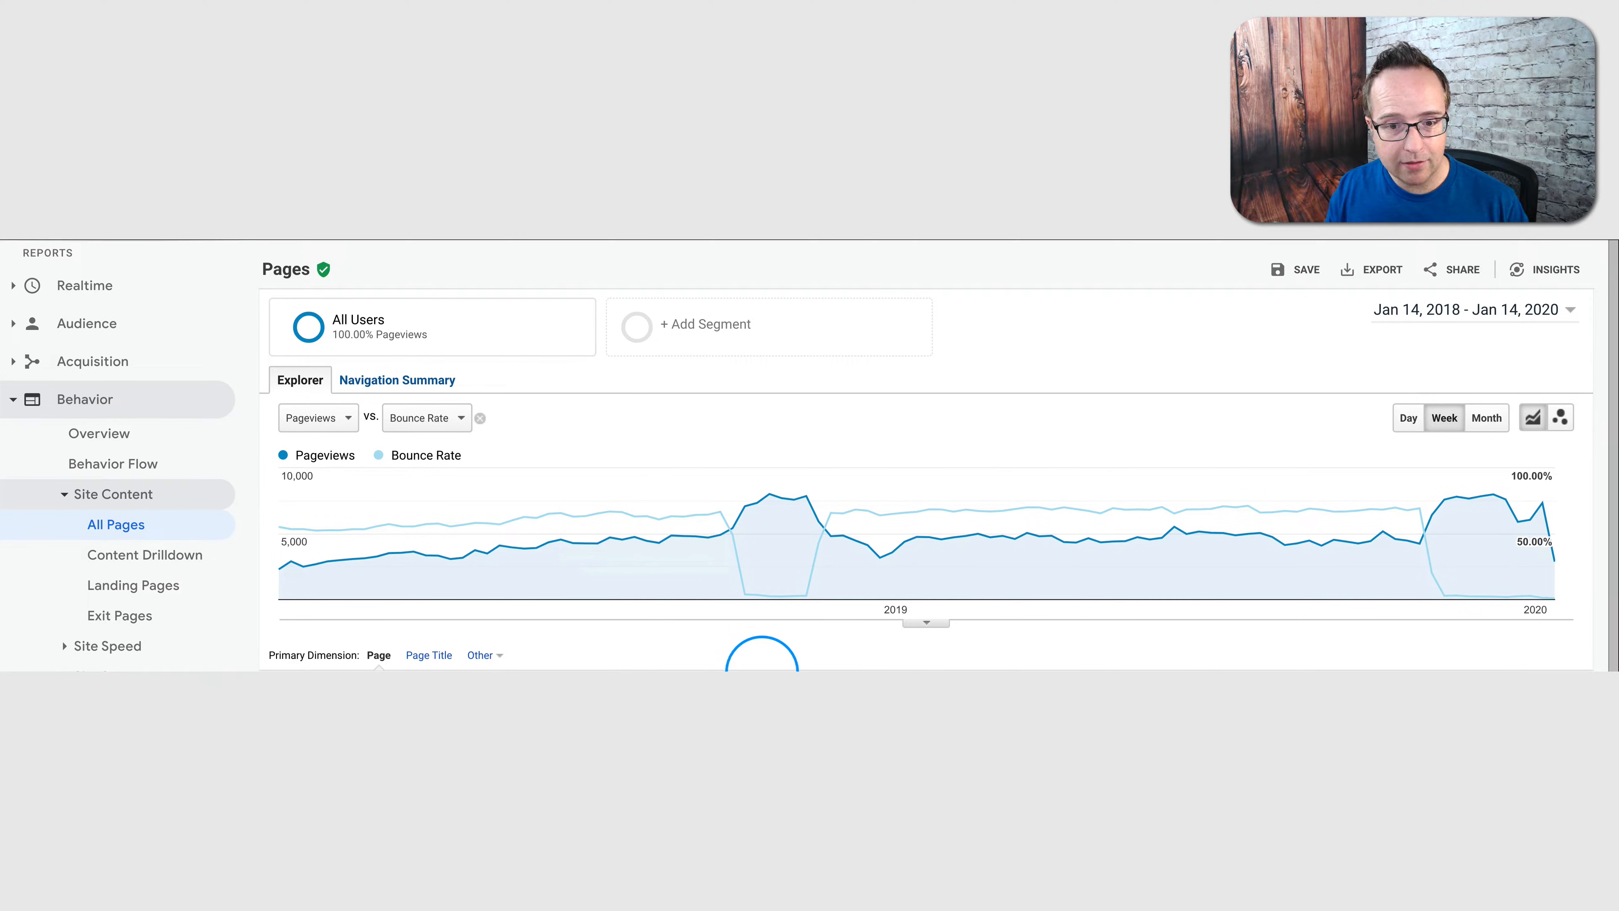
mouse_move(1453, 599)
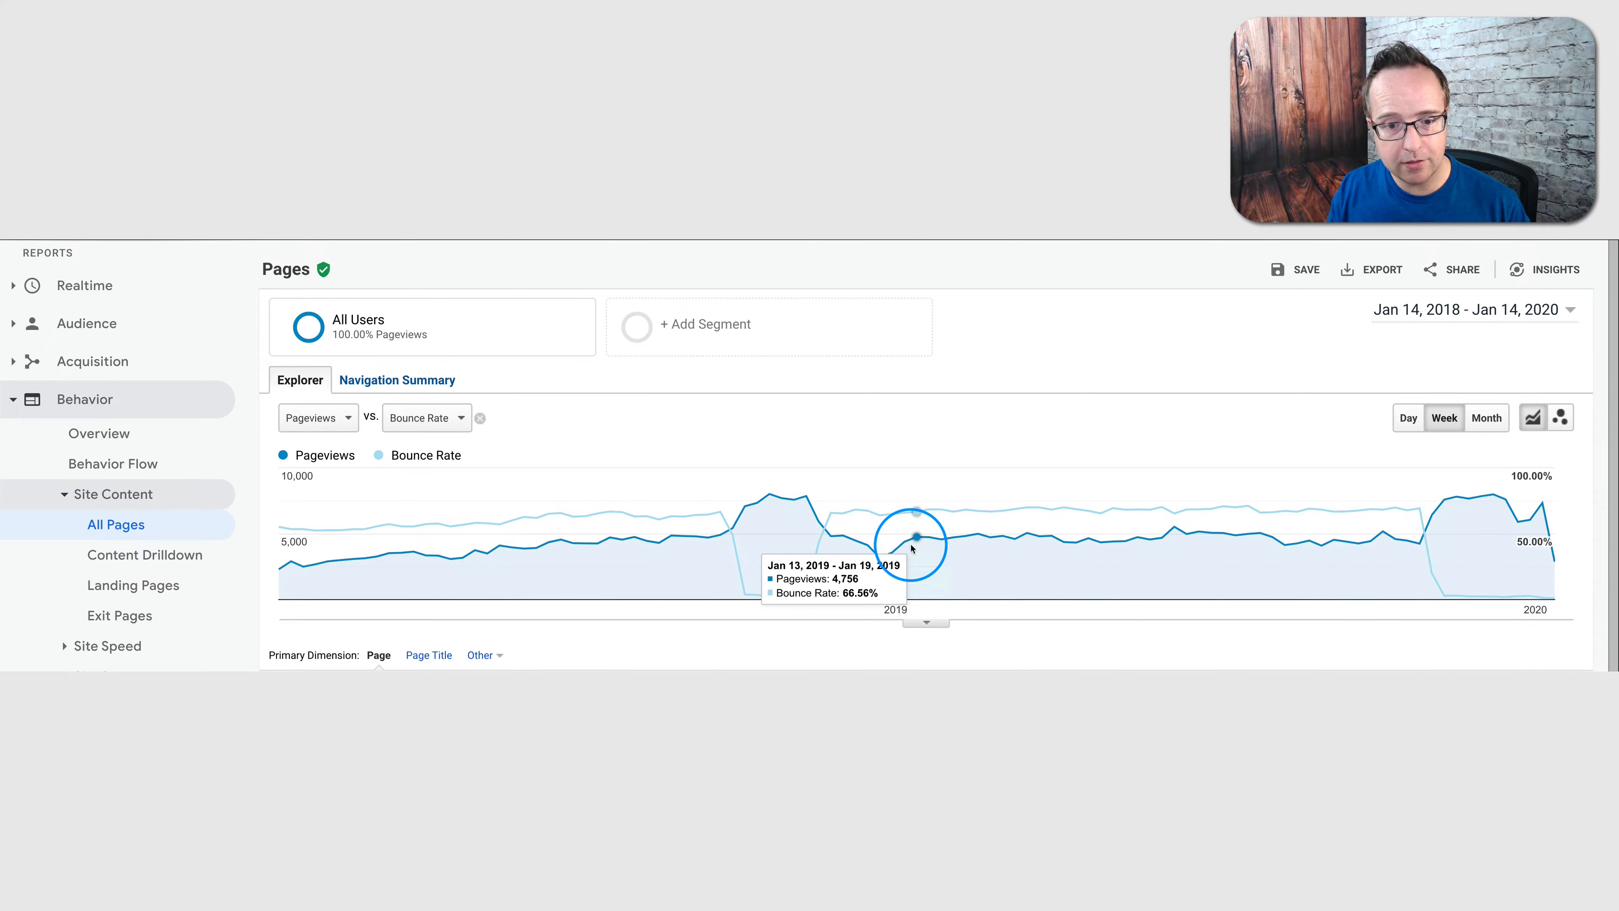
mouse_move(1428, 644)
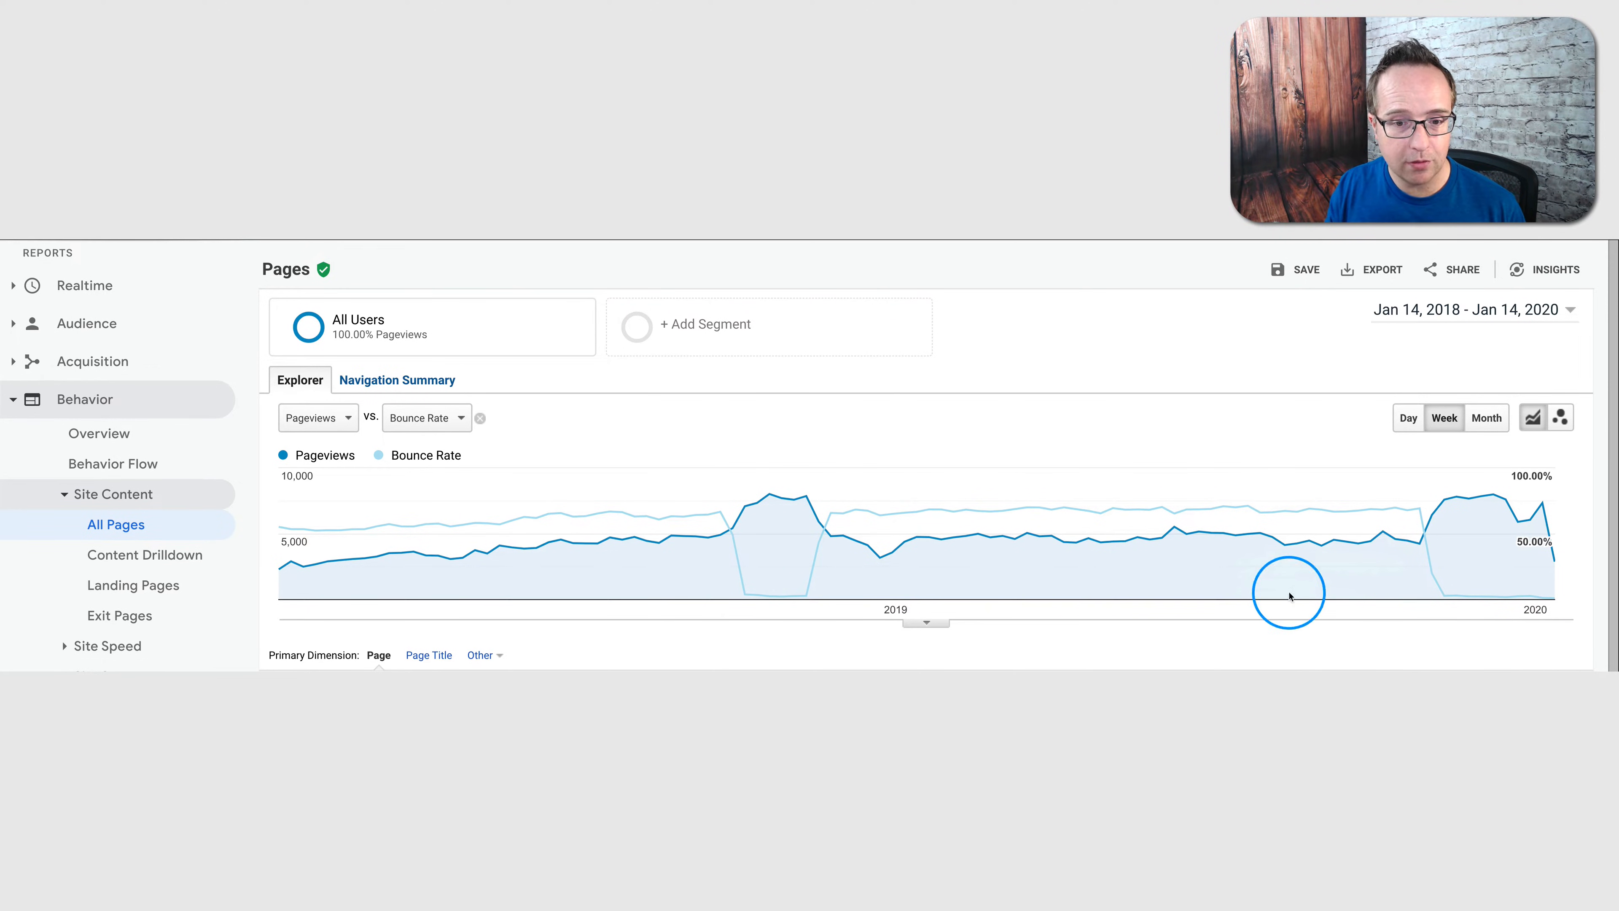
mouse_move(963, 516)
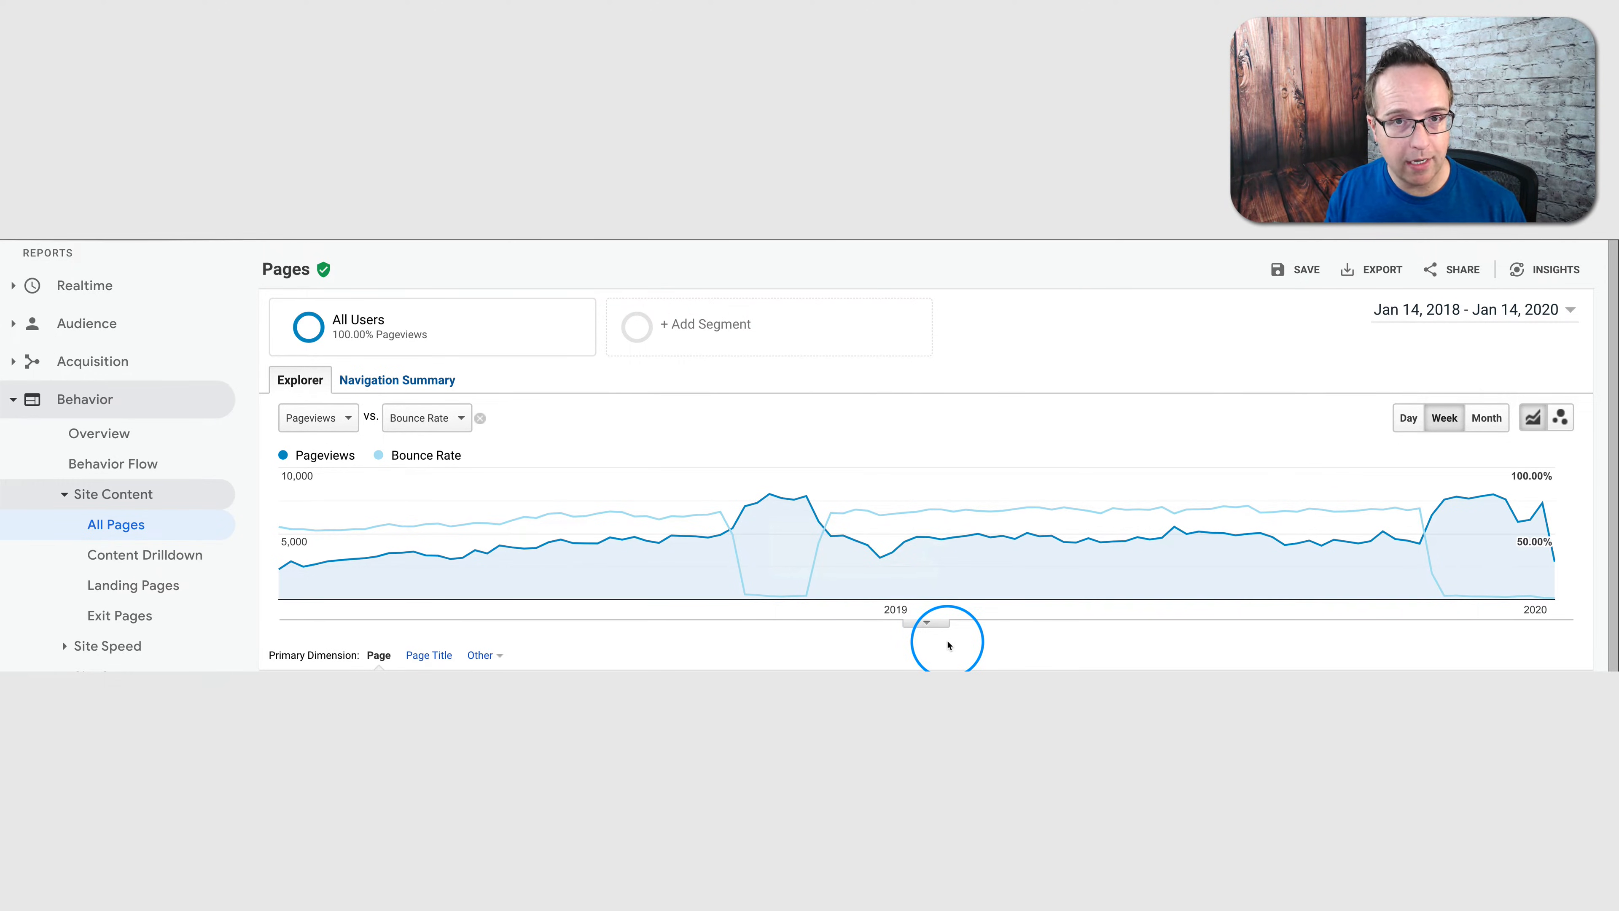
mouse_move(741, 617)
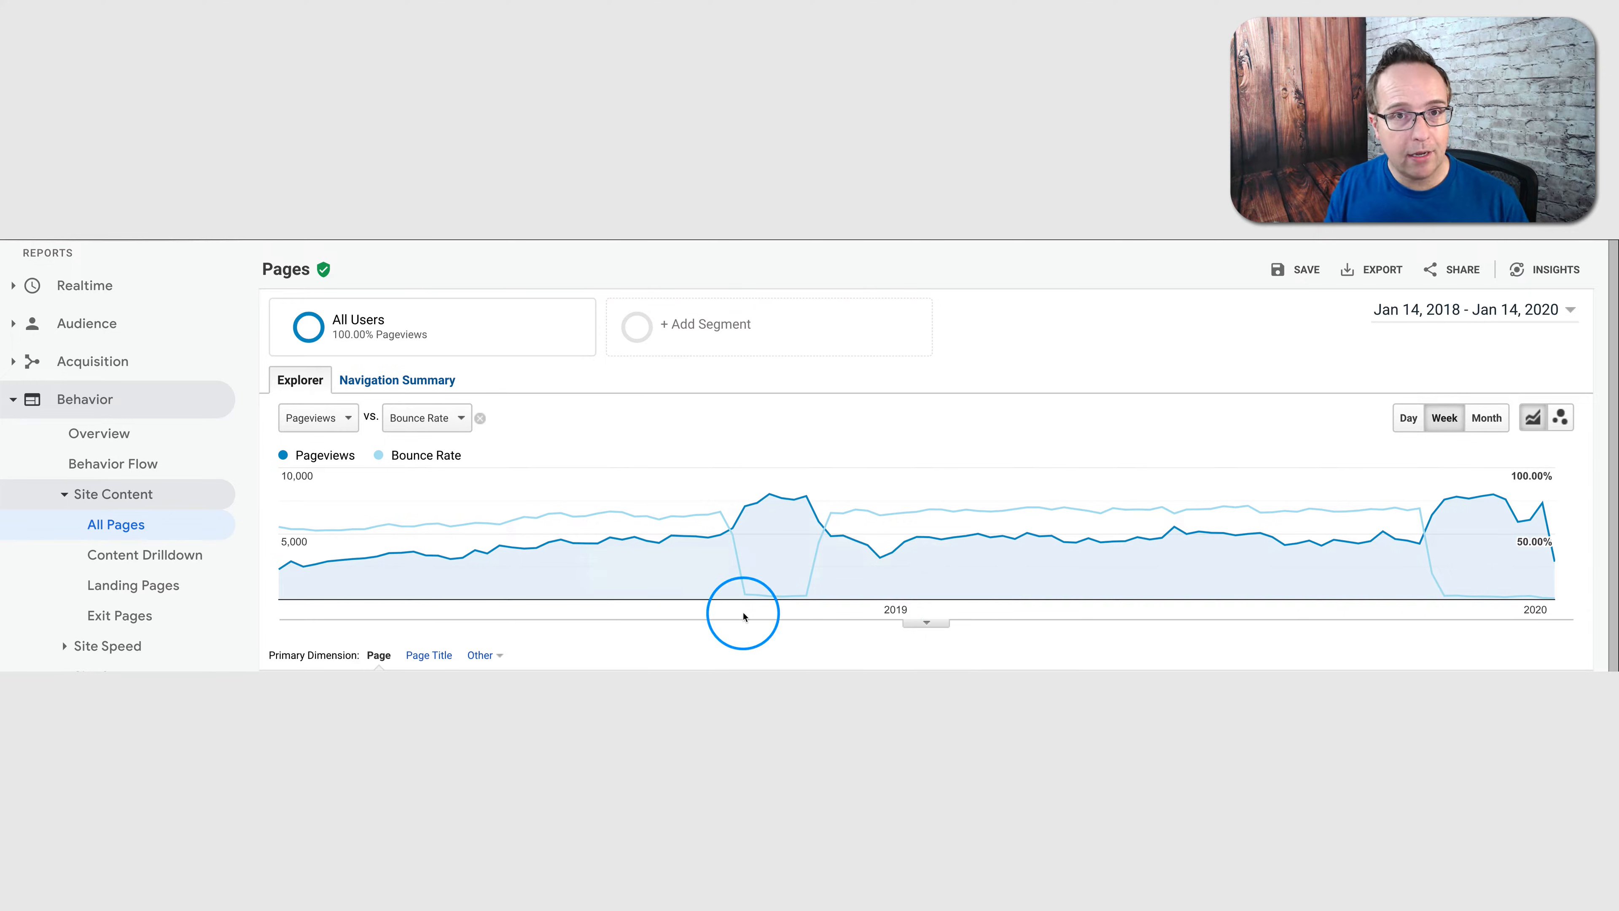
mouse_move(806, 597)
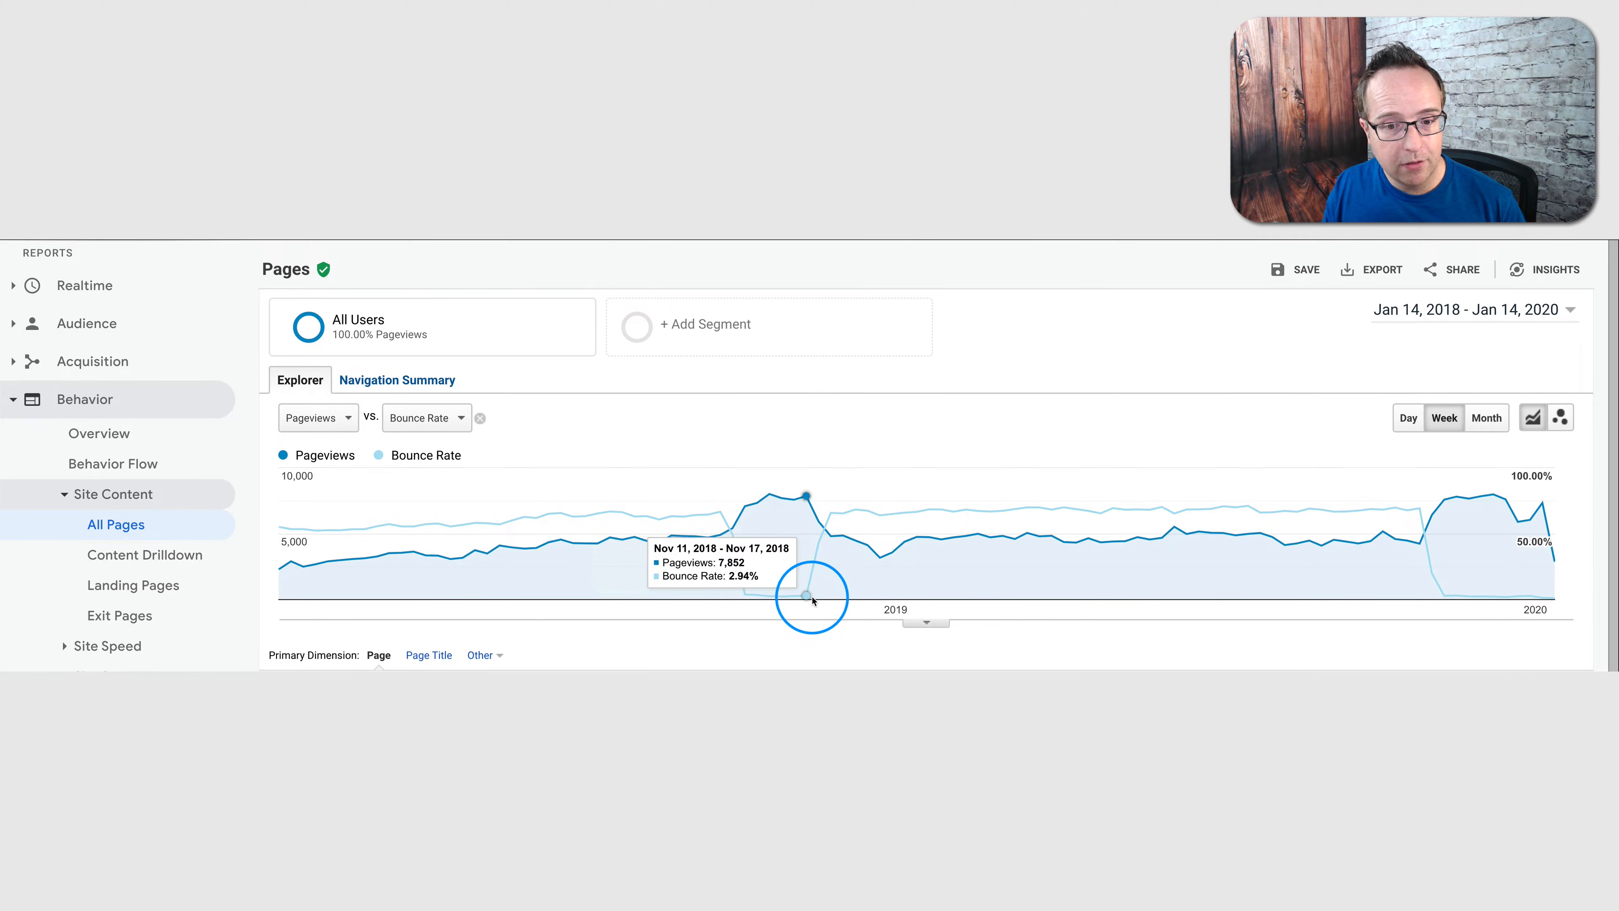
mouse_move(745, 596)
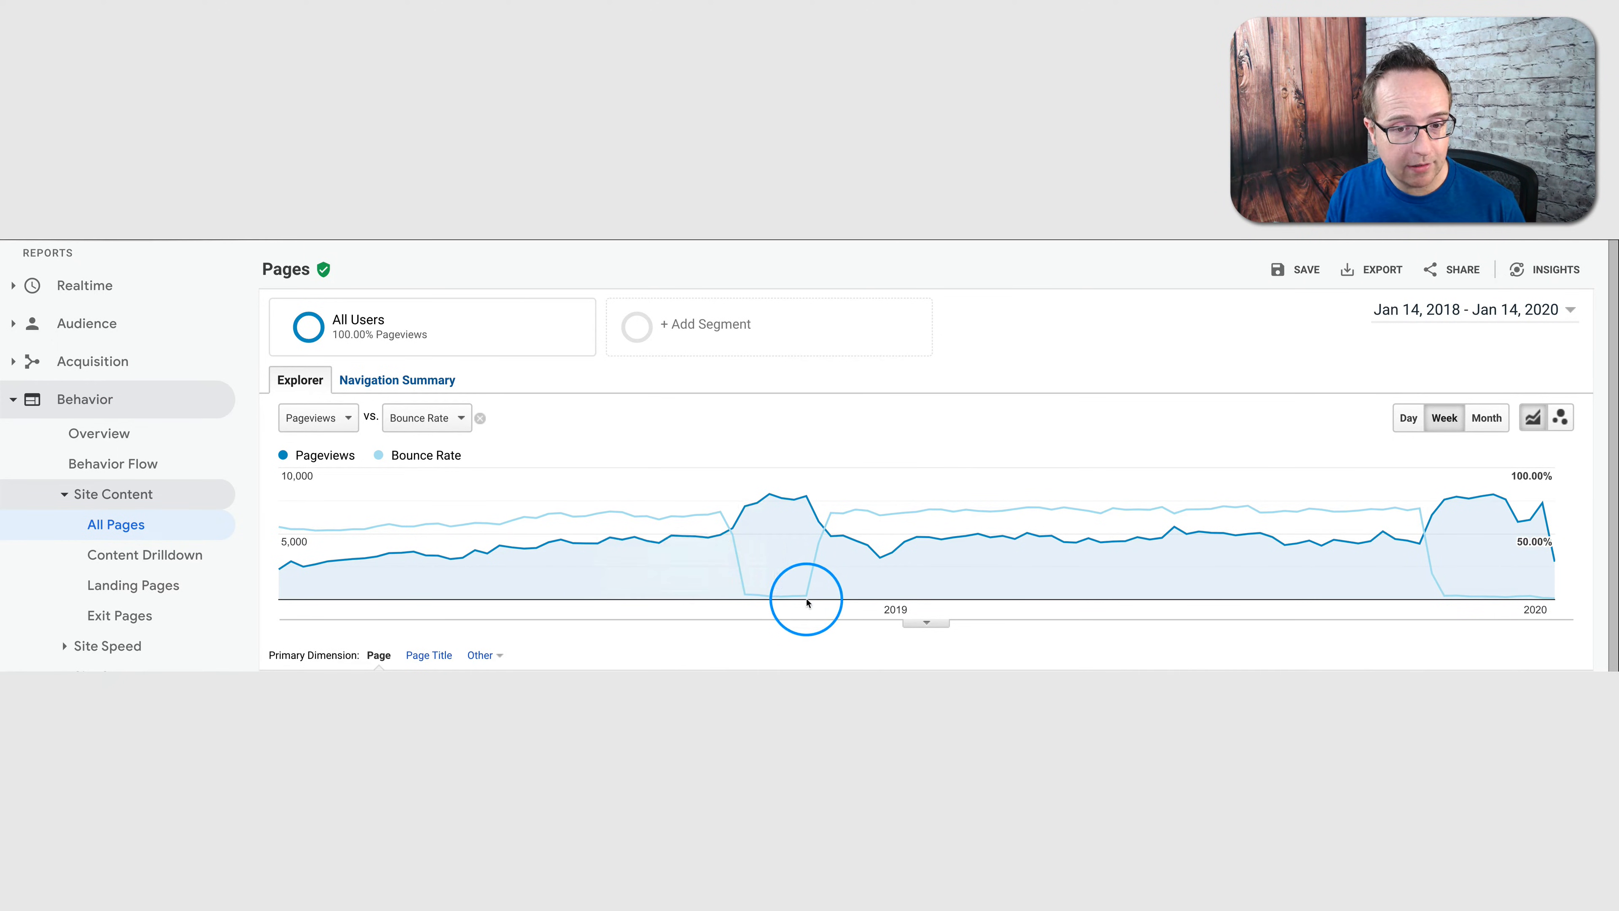
mouse_move(773, 598)
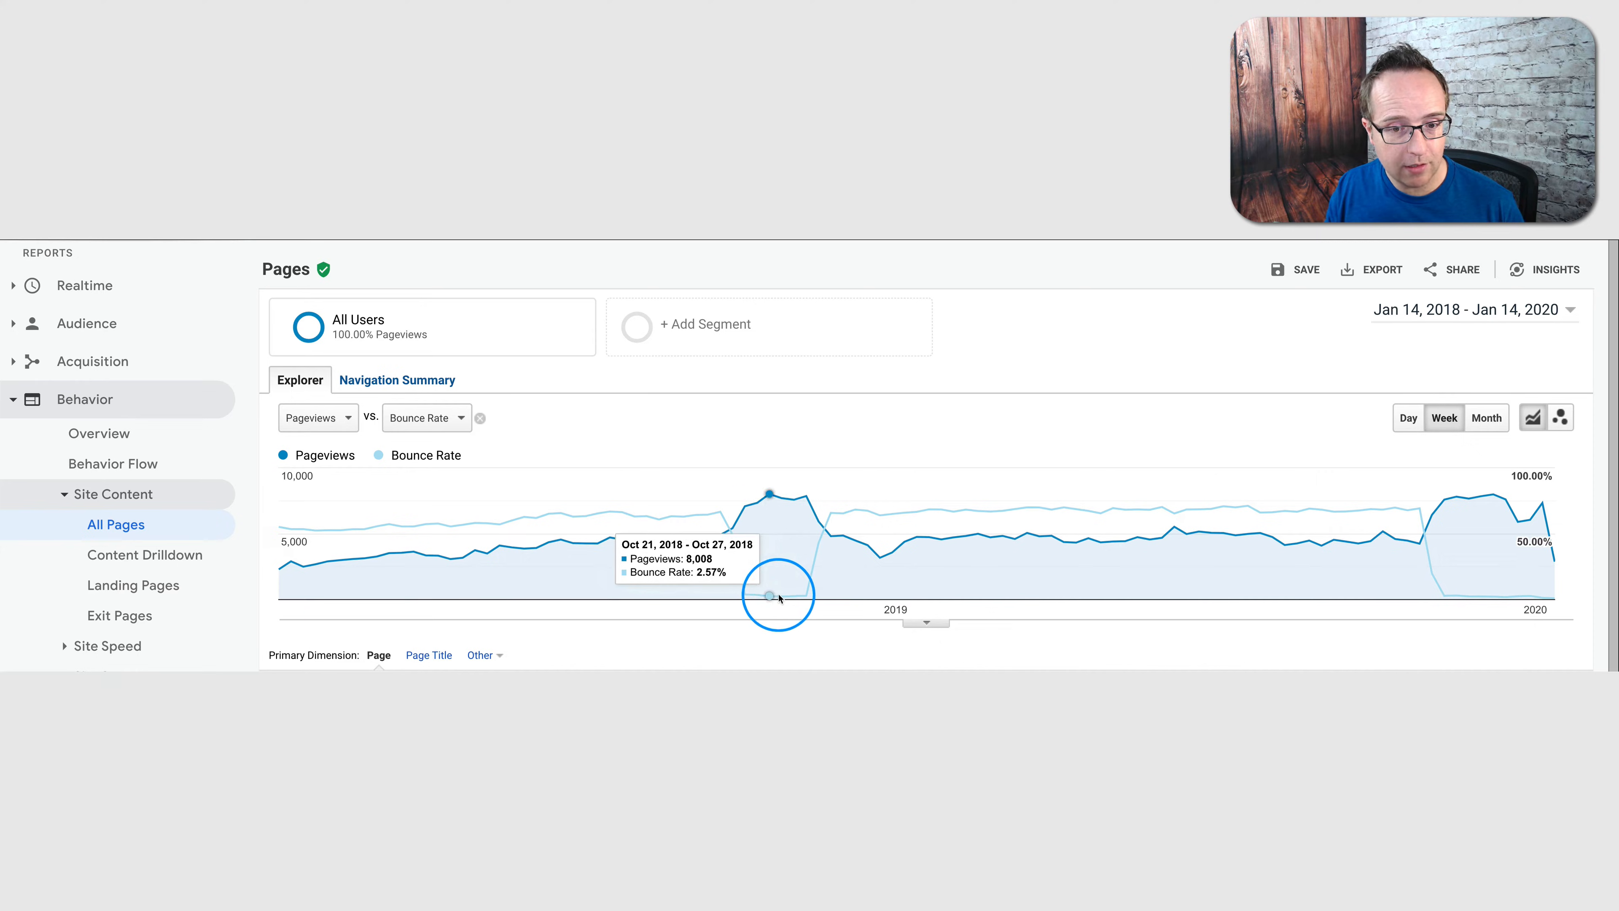